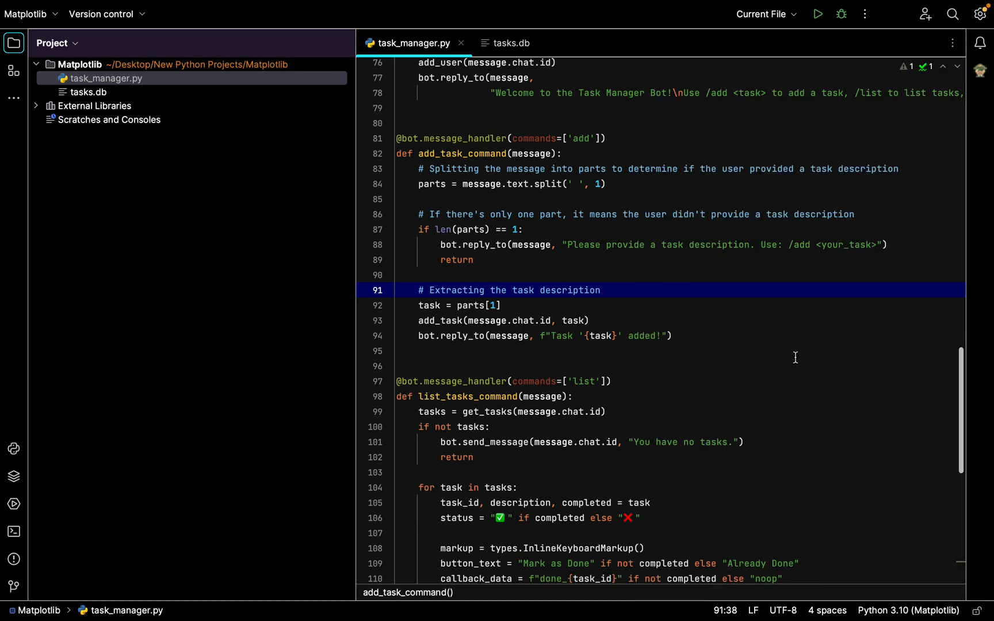
Scroll to the top of task_manager.py and unfold the collapsed import block.
scroll(up, 3)
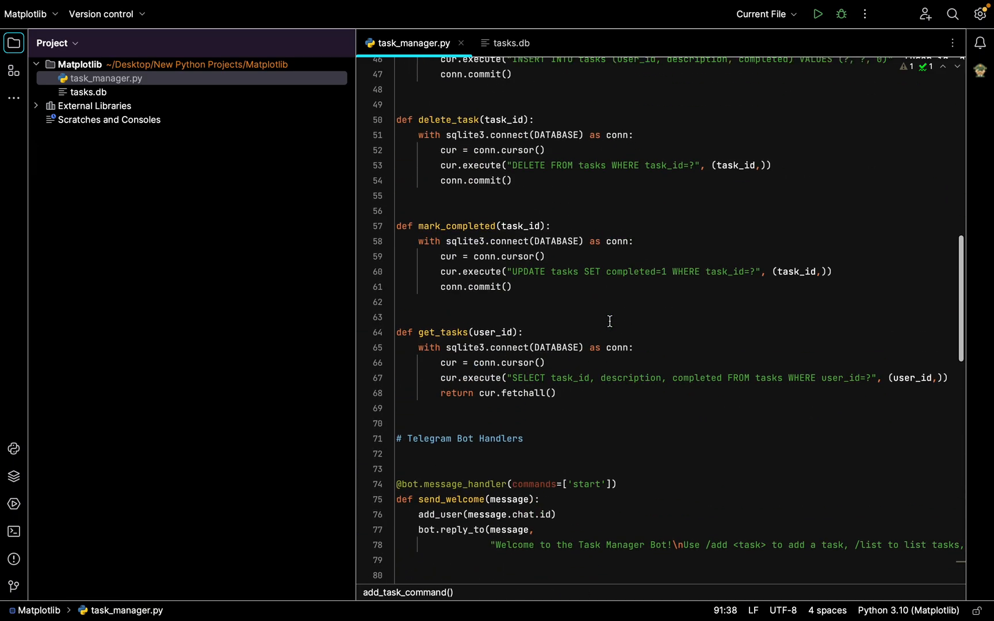
scroll(up, 3)
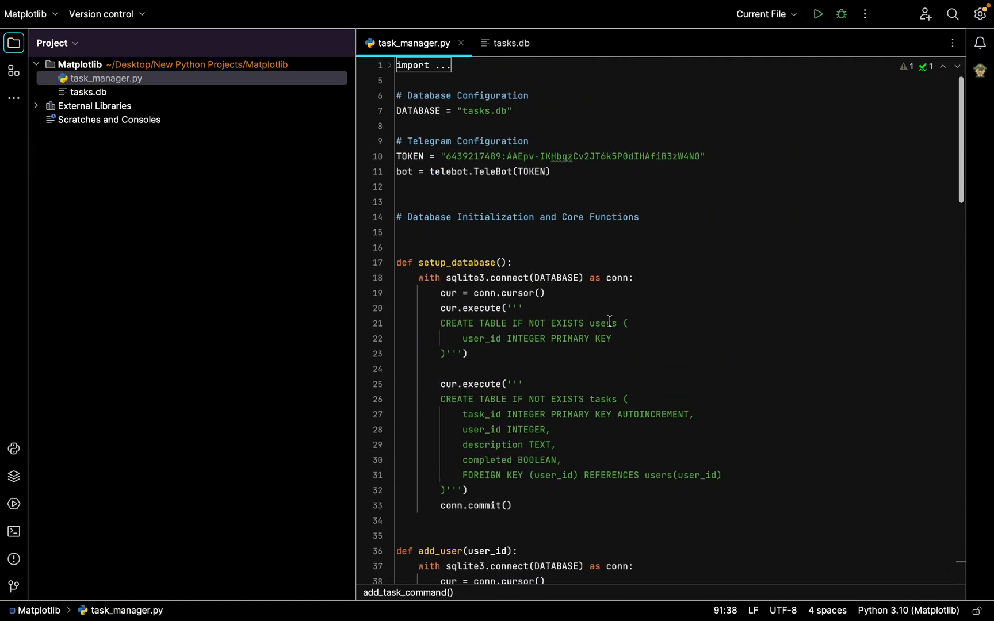
click(390, 65)
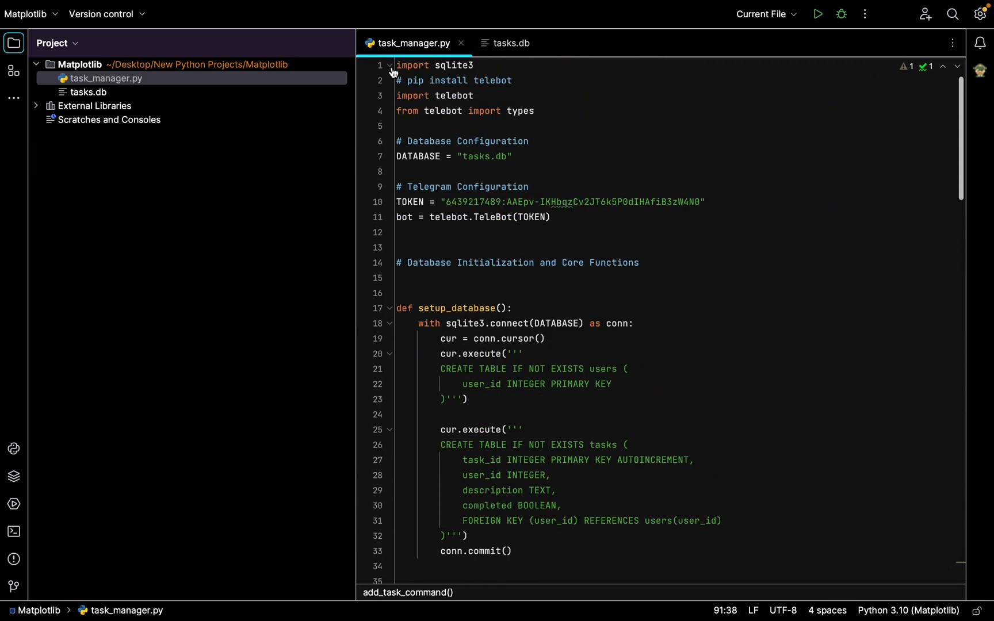
mouse_move(496, 266)
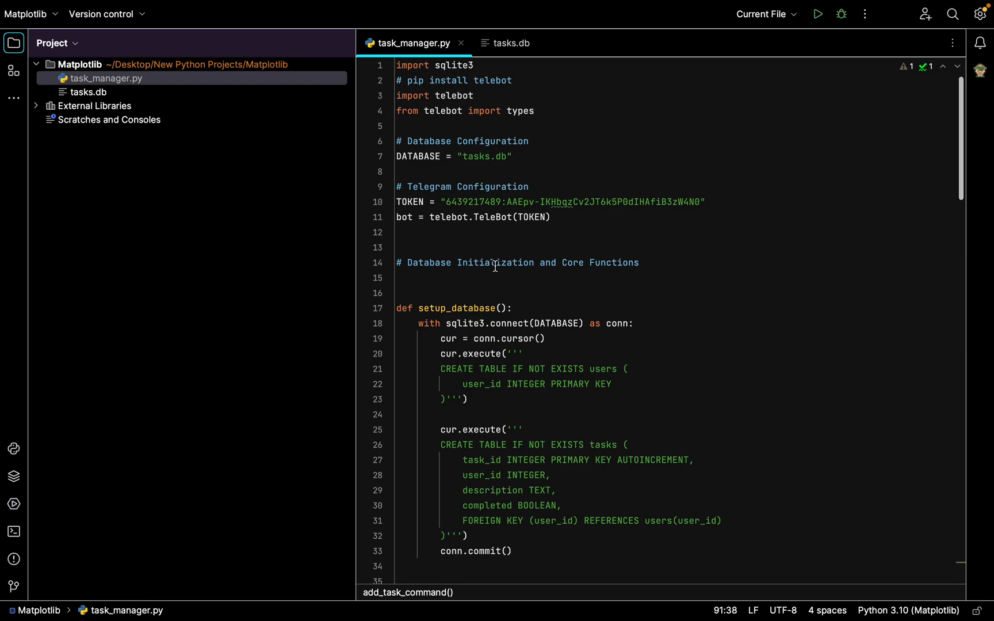
scroll(down, 3)
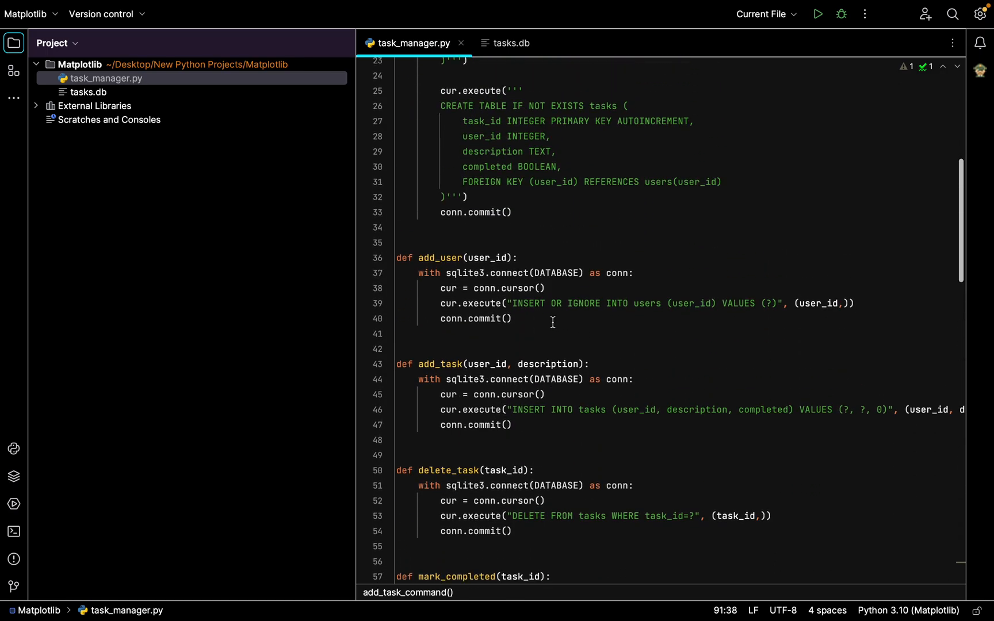
scroll(up, 3)
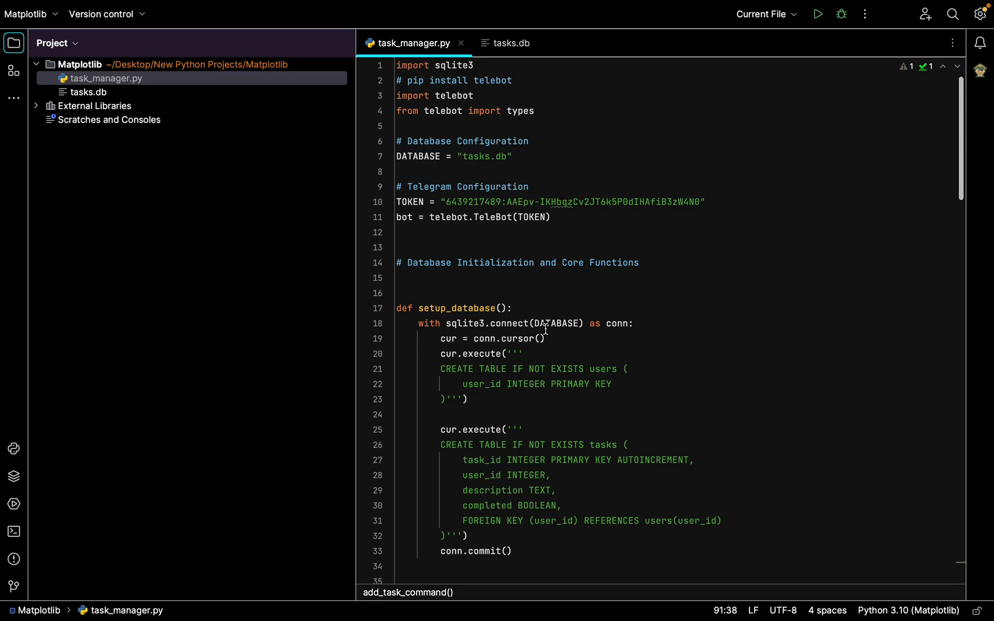
mouse_move(596, 157)
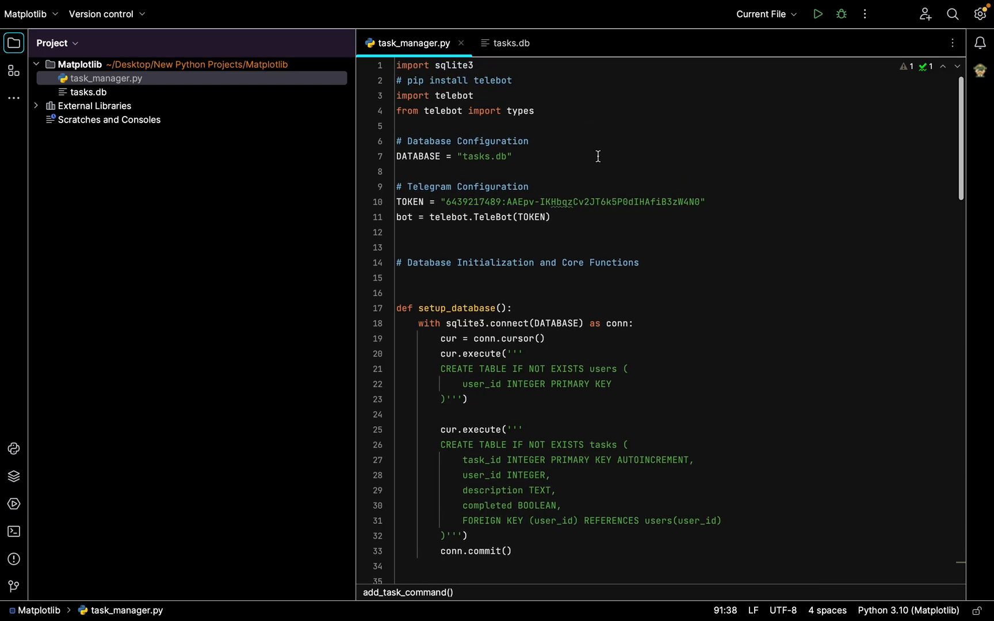
mouse_move(567, 122)
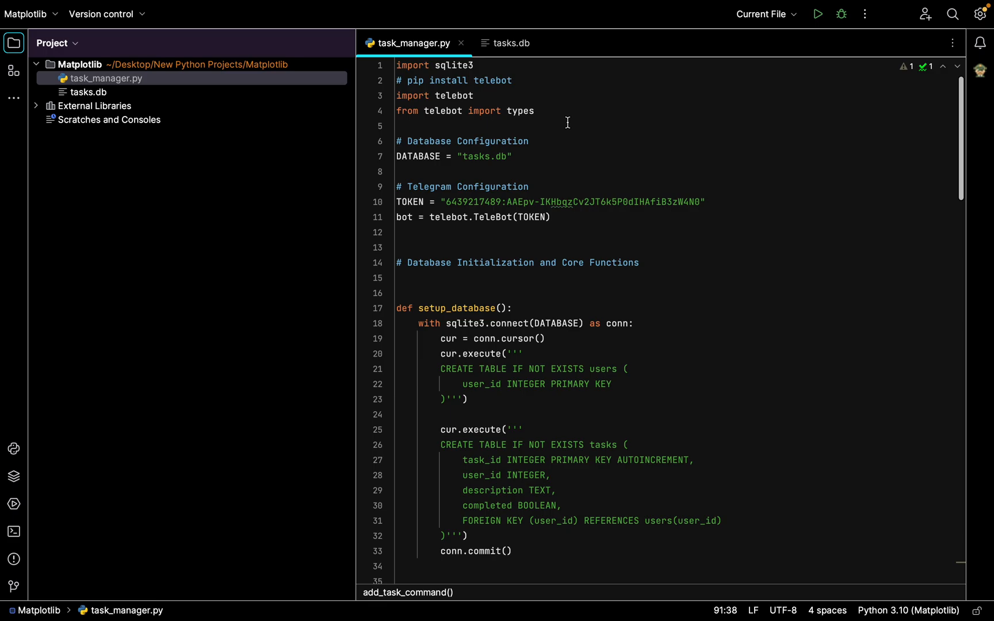
mouse_move(551, 129)
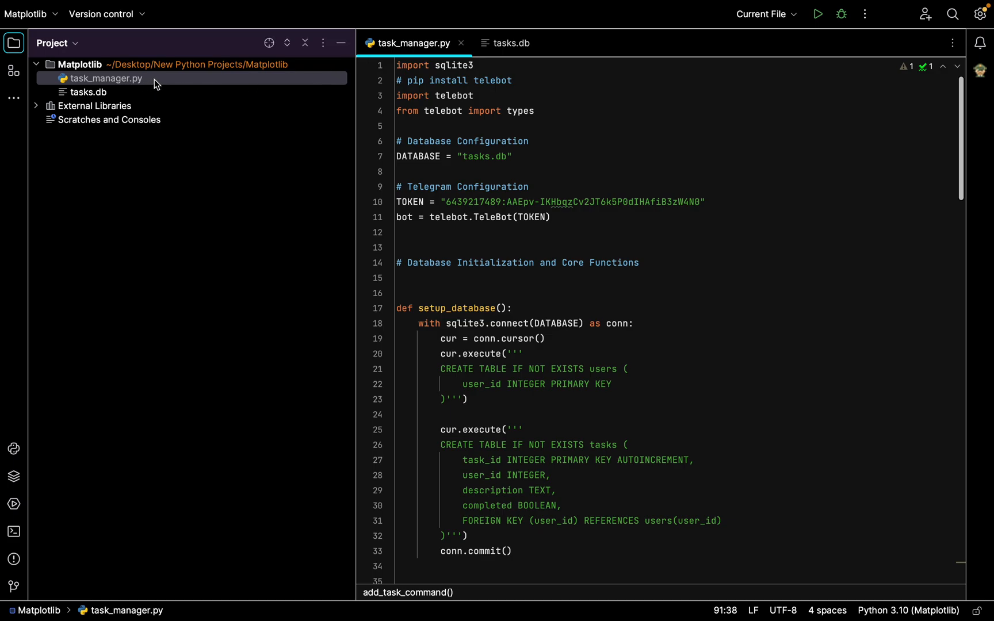
mouse_move(160, 72)
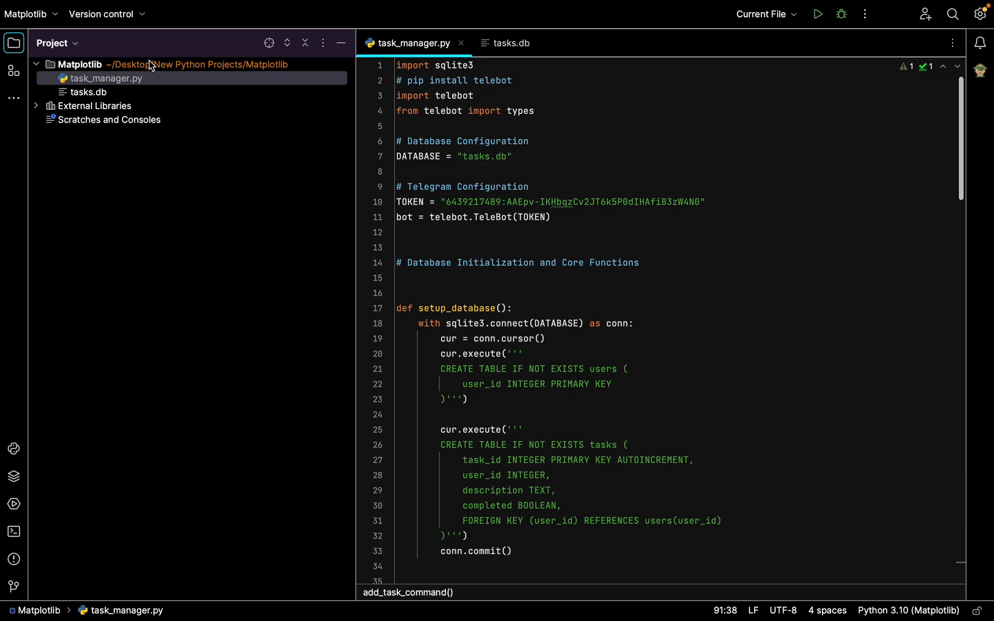
right_click(78, 64)
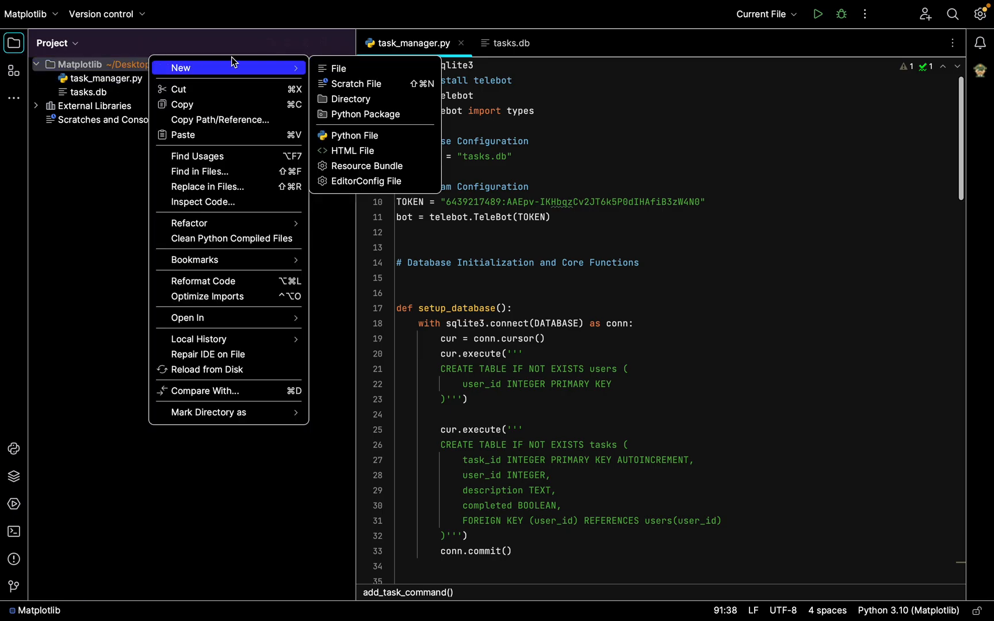
mouse_move(320, 90)
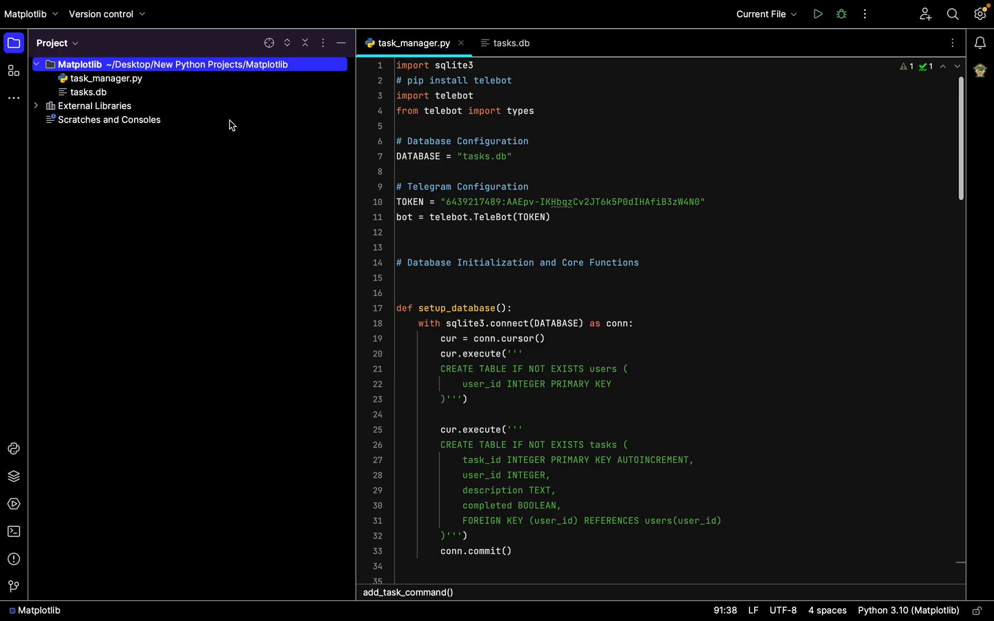
click(106, 79)
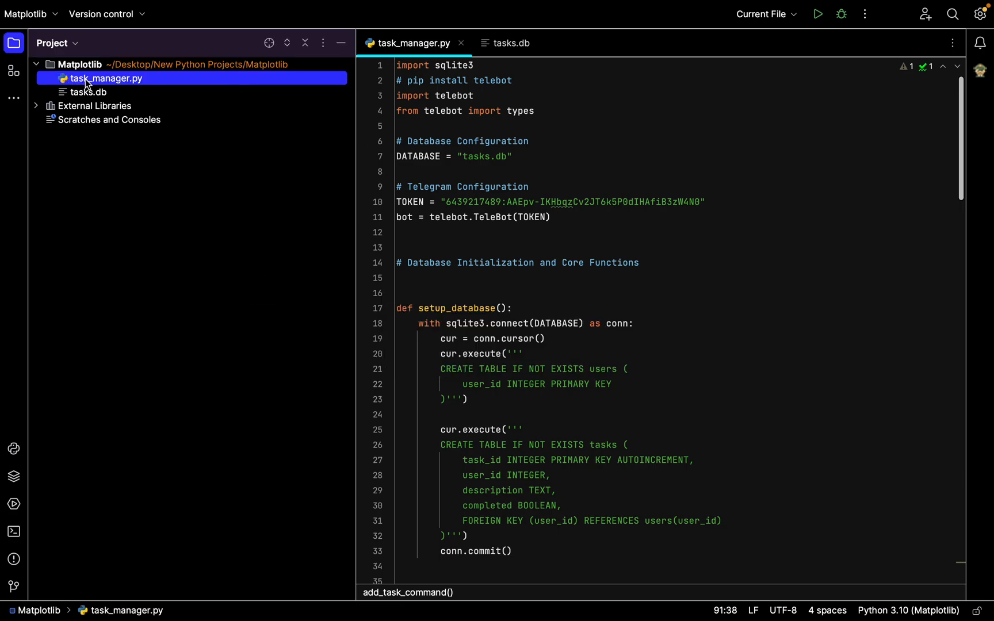
mouse_move(393, 50)
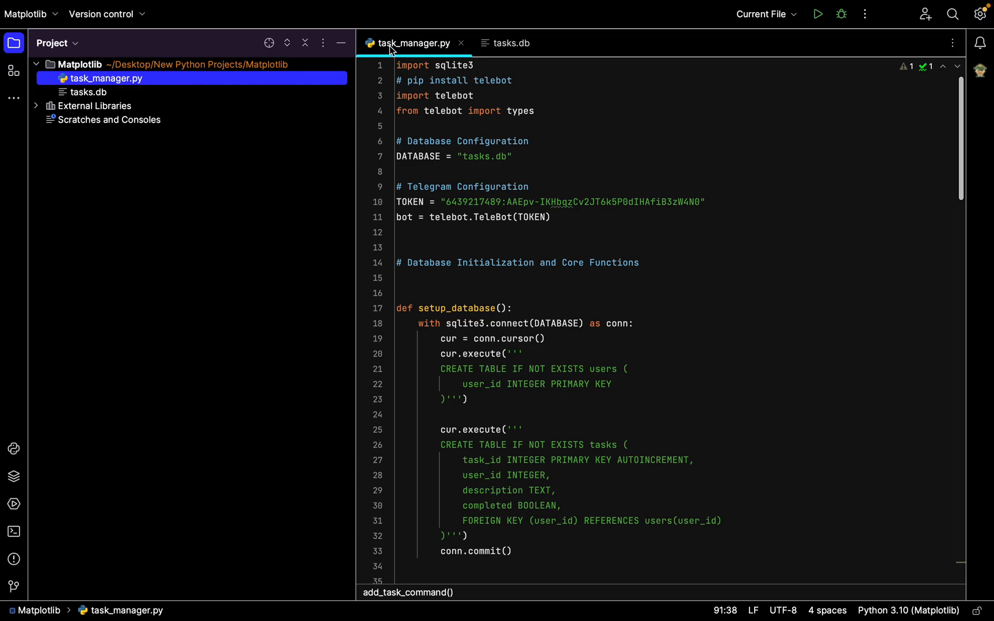
click(474, 64)
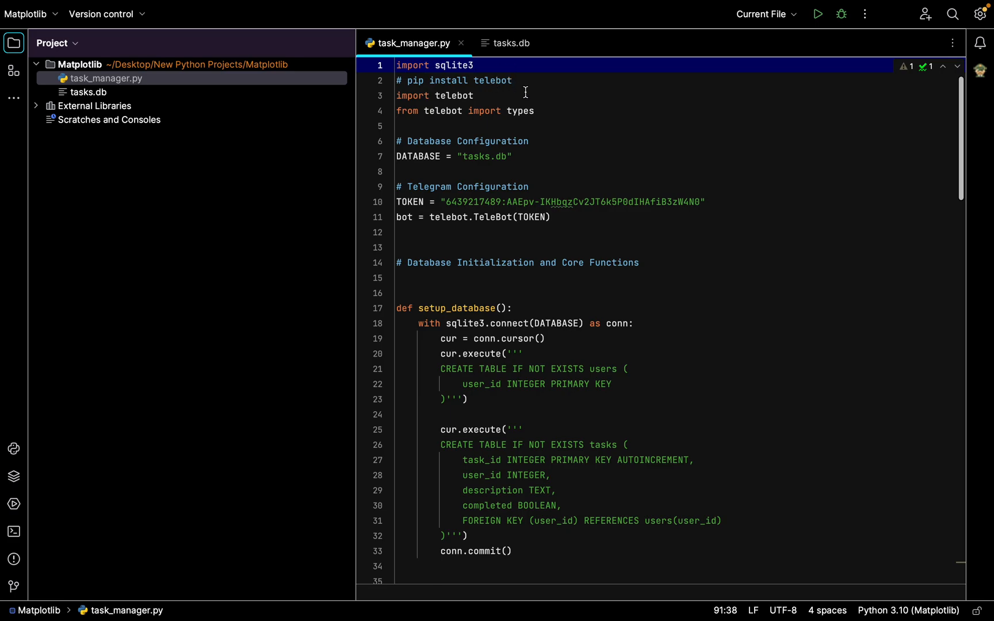
click(512, 80)
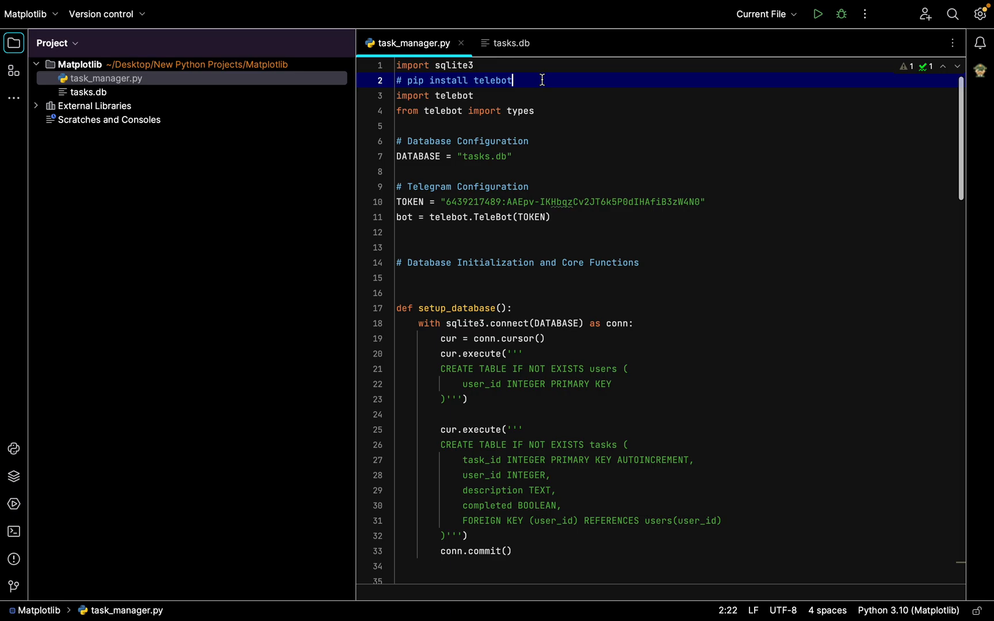
mouse_move(533, 88)
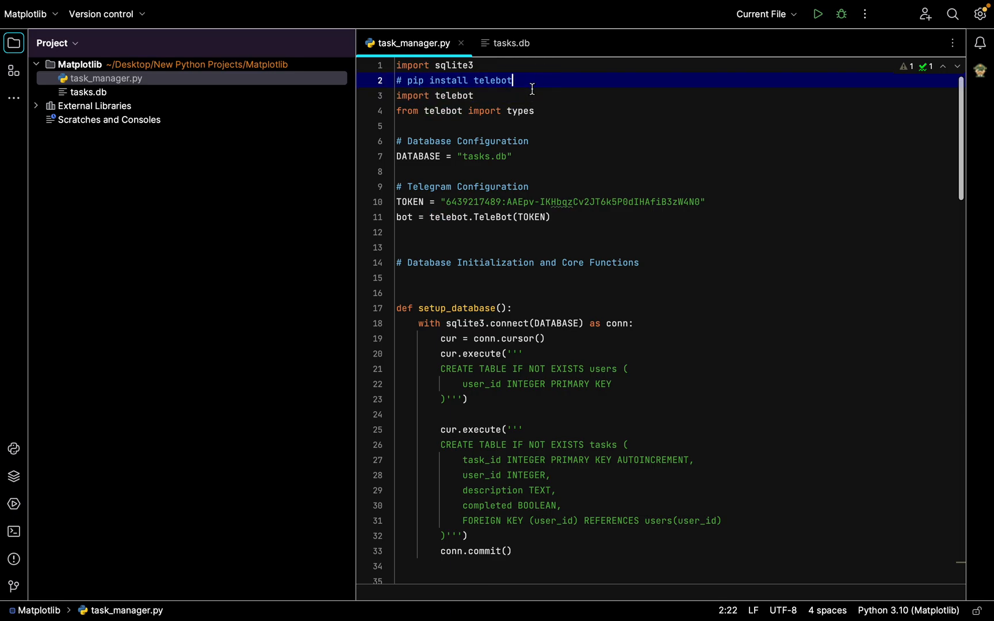
mouse_move(532, 69)
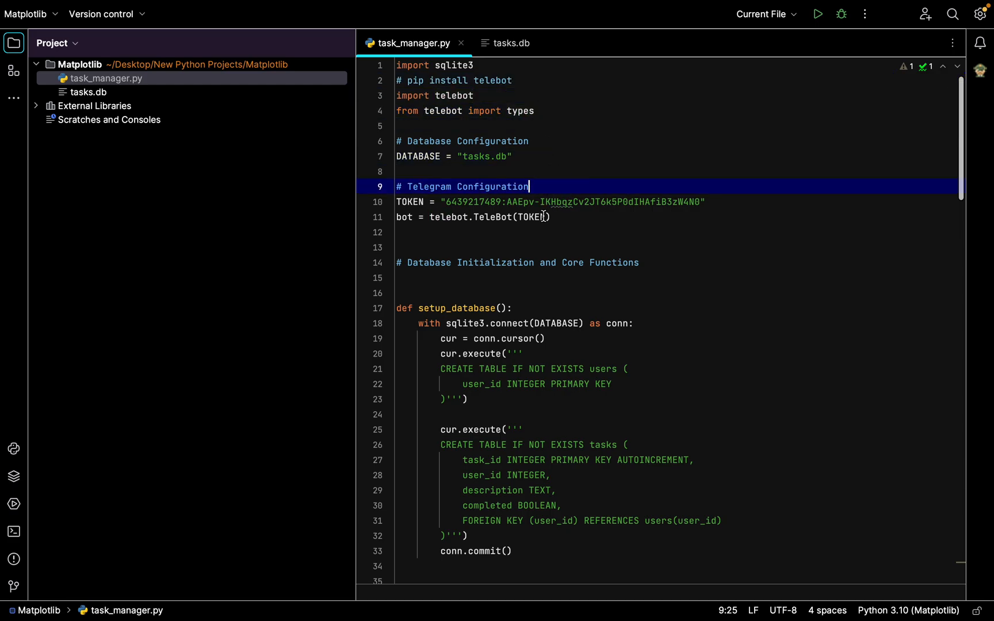
click(641, 233)
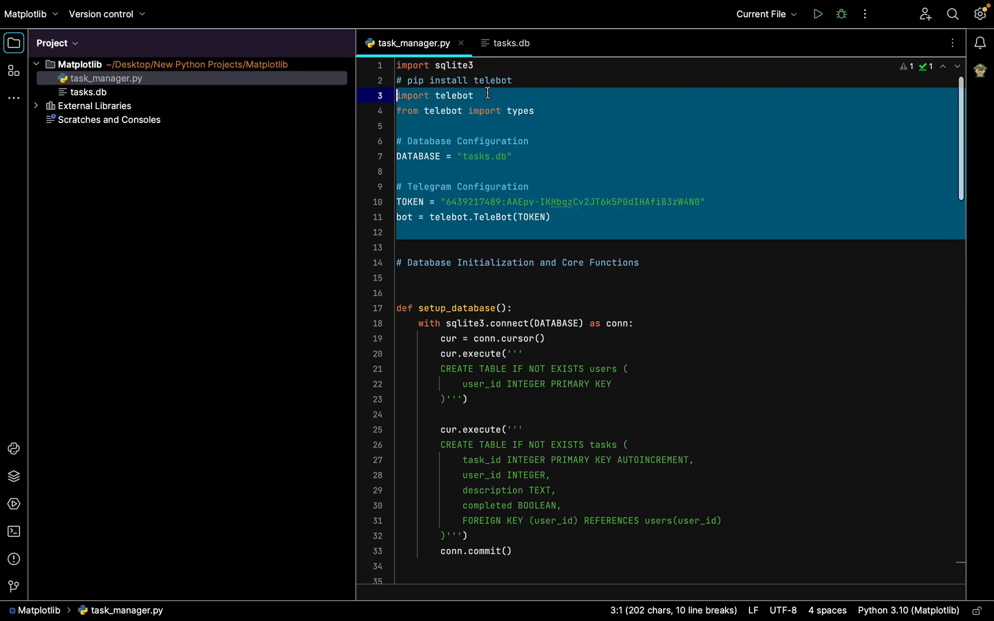
click(14, 531)
text(p)
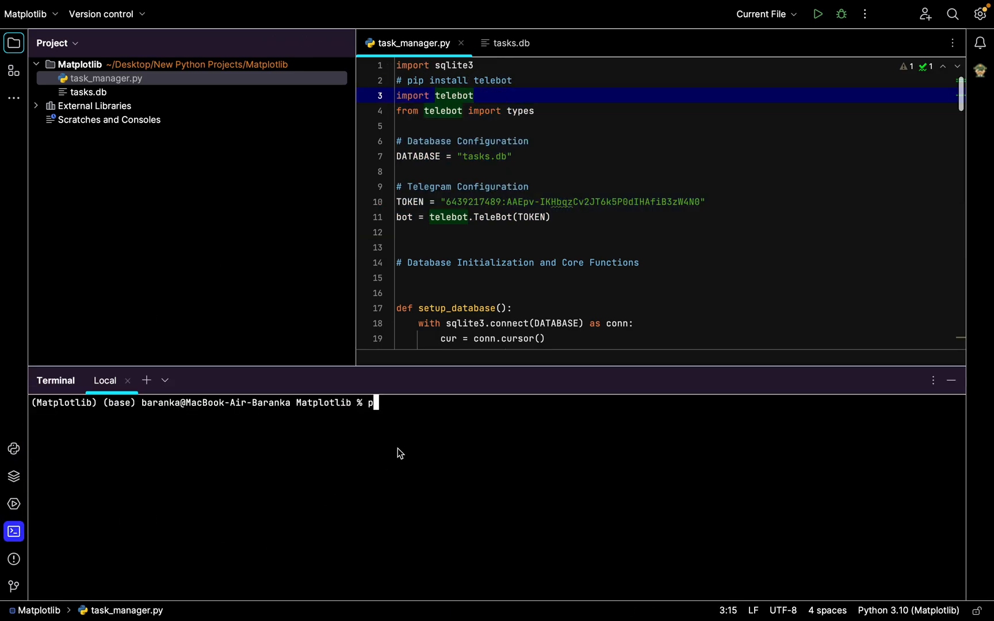
Run pip install telebot in the terminal, confirming requirements already satisfied, and return to the code.
text(ip insy)
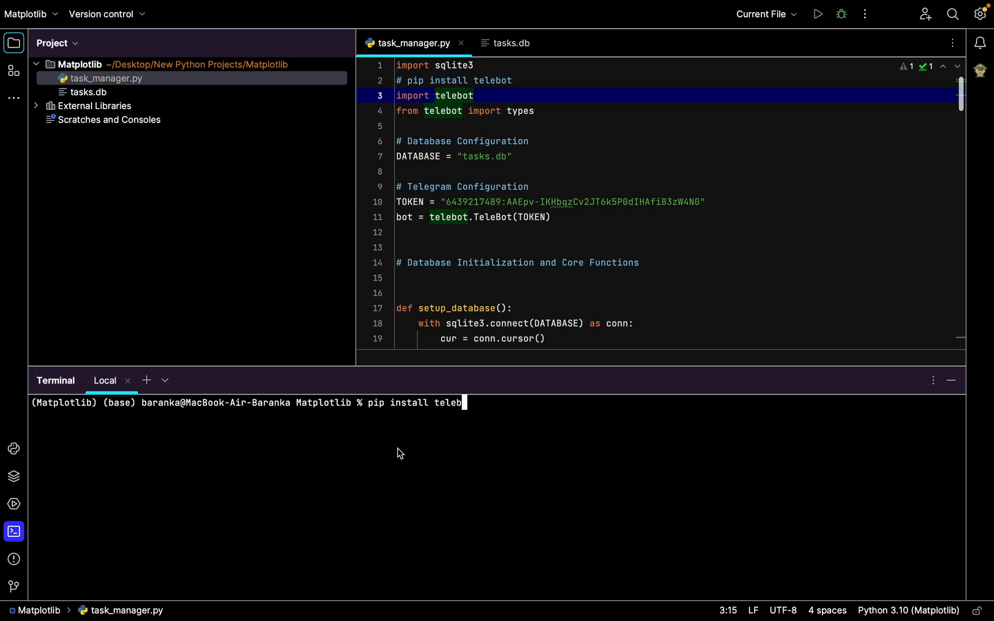
key(Return)
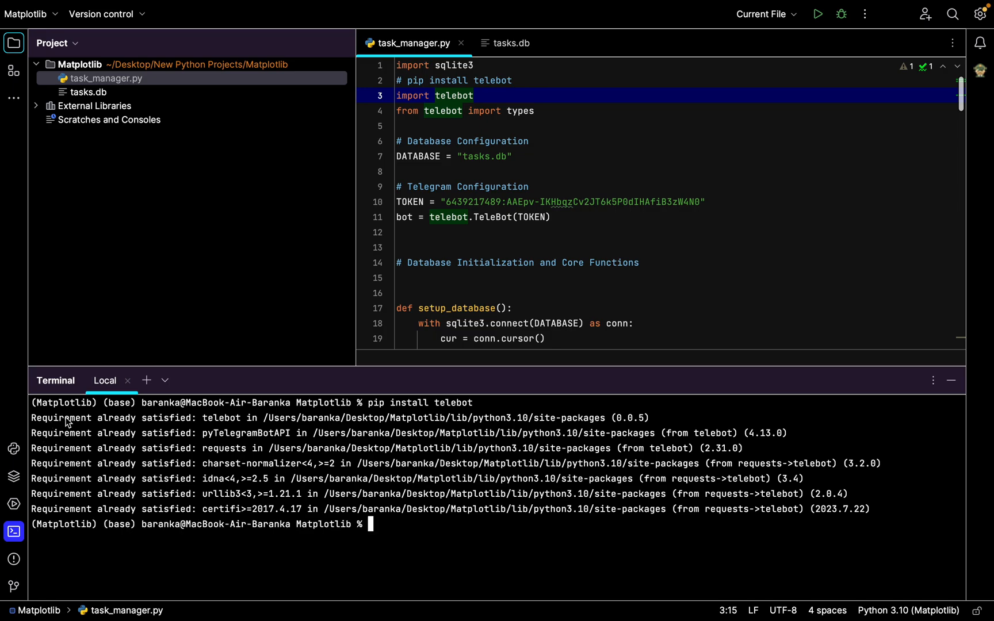
mouse_move(117, 444)
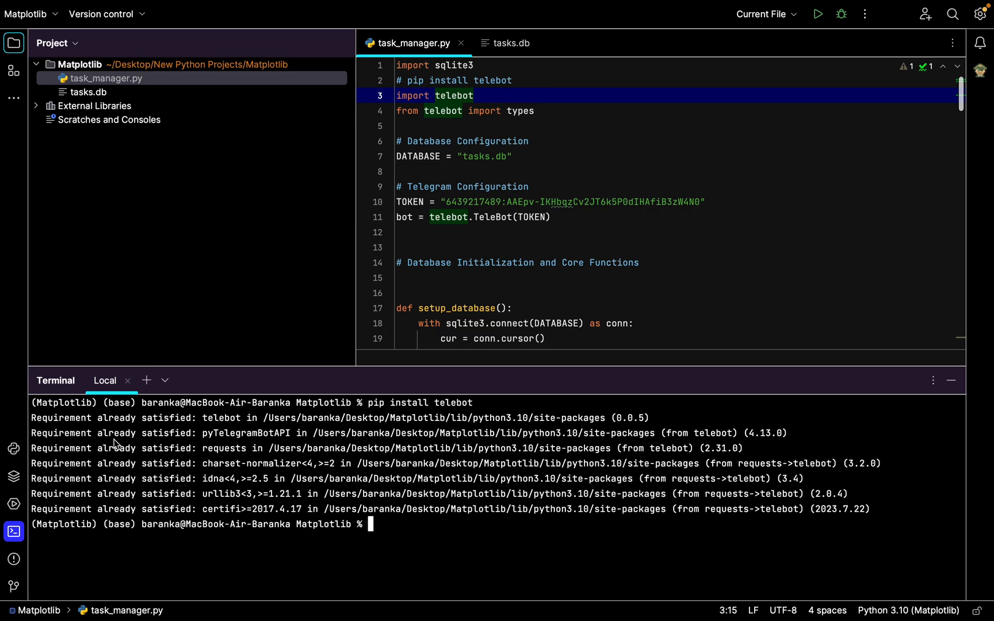
mouse_move(571, 142)
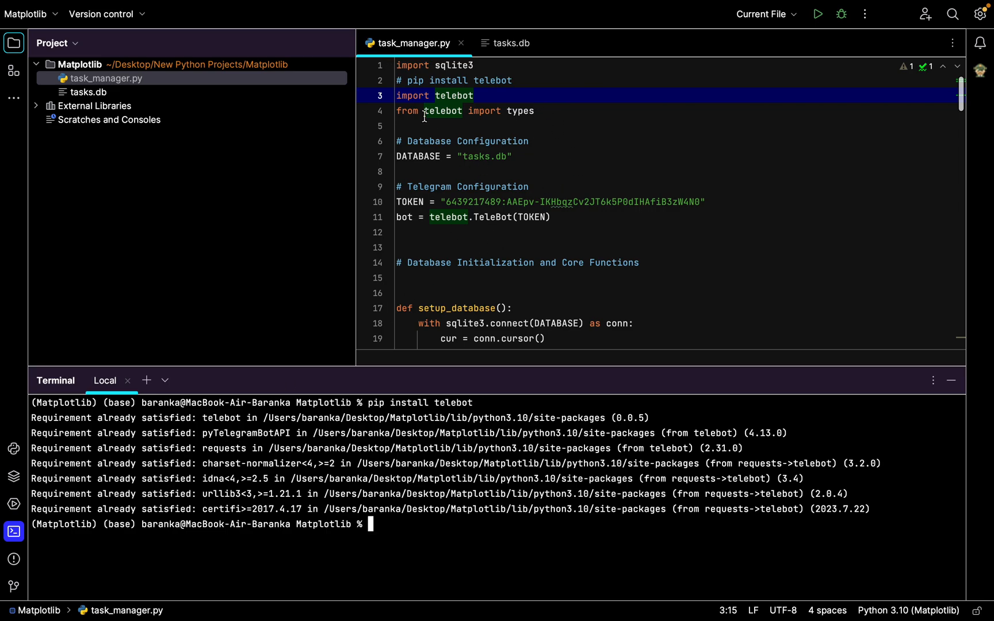
mouse_move(508, 80)
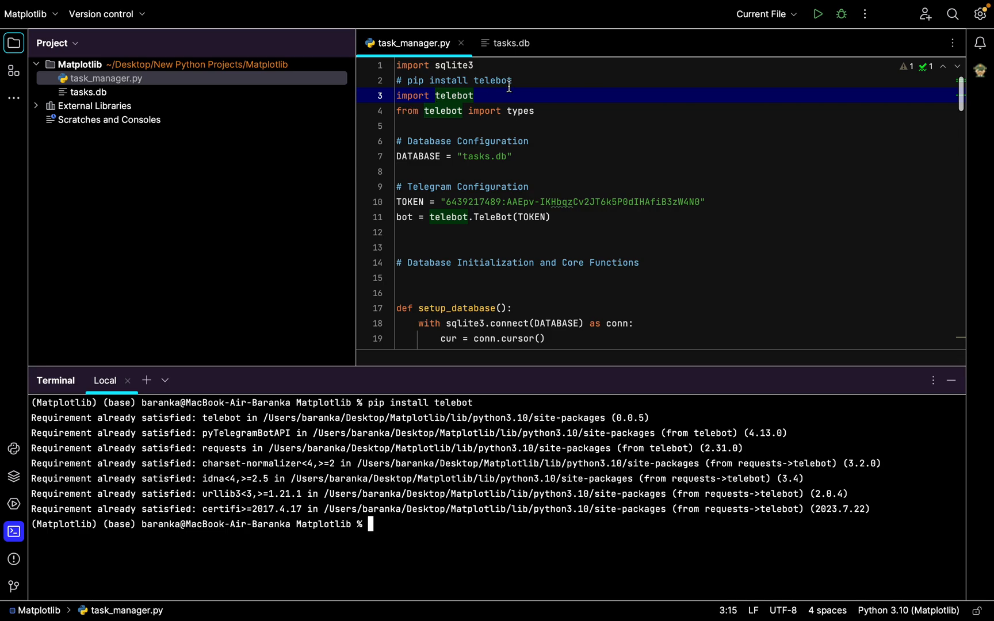
click(534, 111)
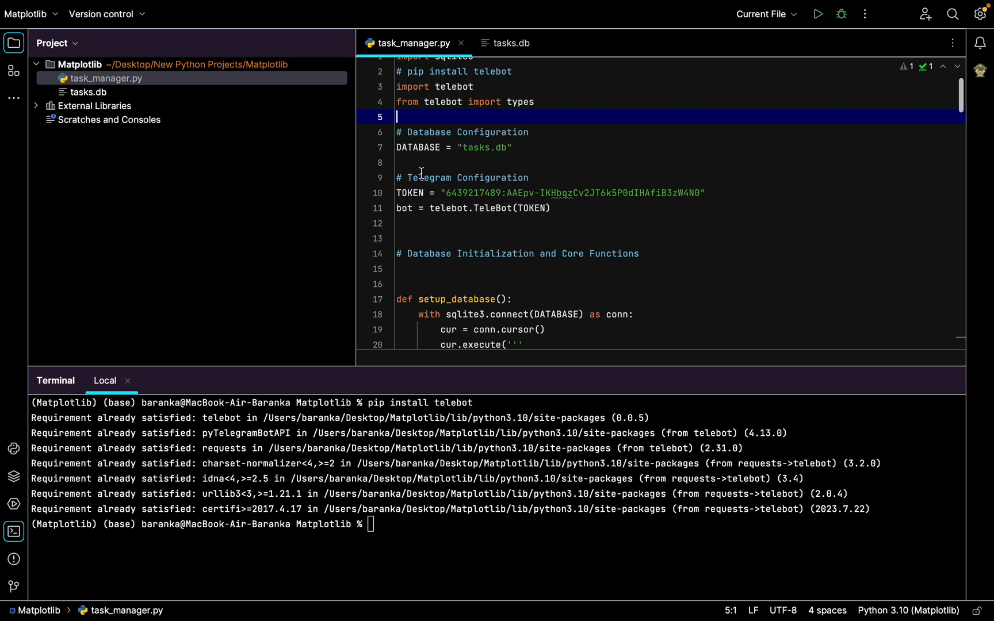
mouse_move(457, 153)
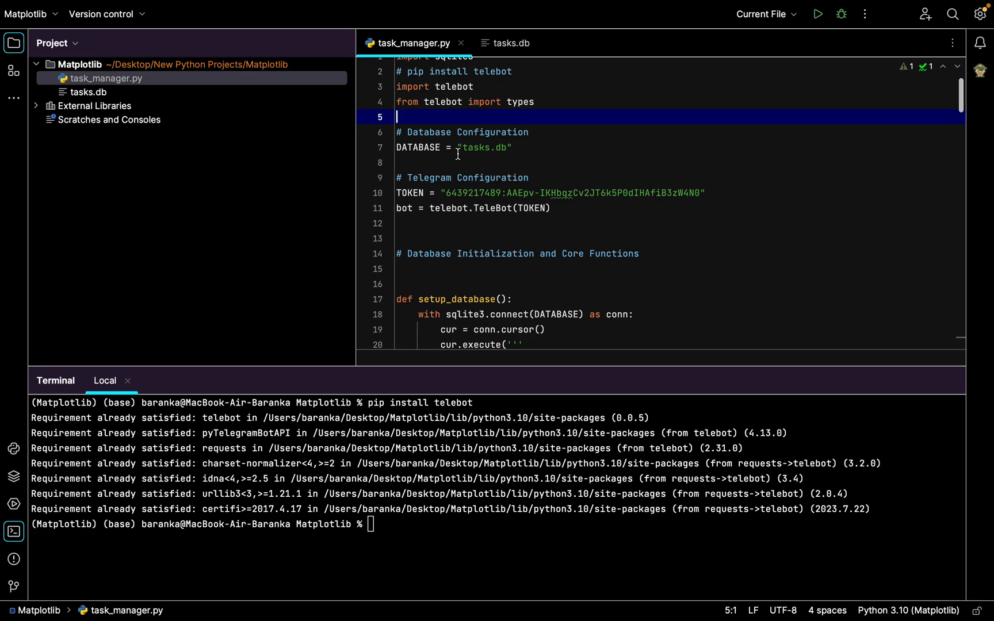
click(487, 147)
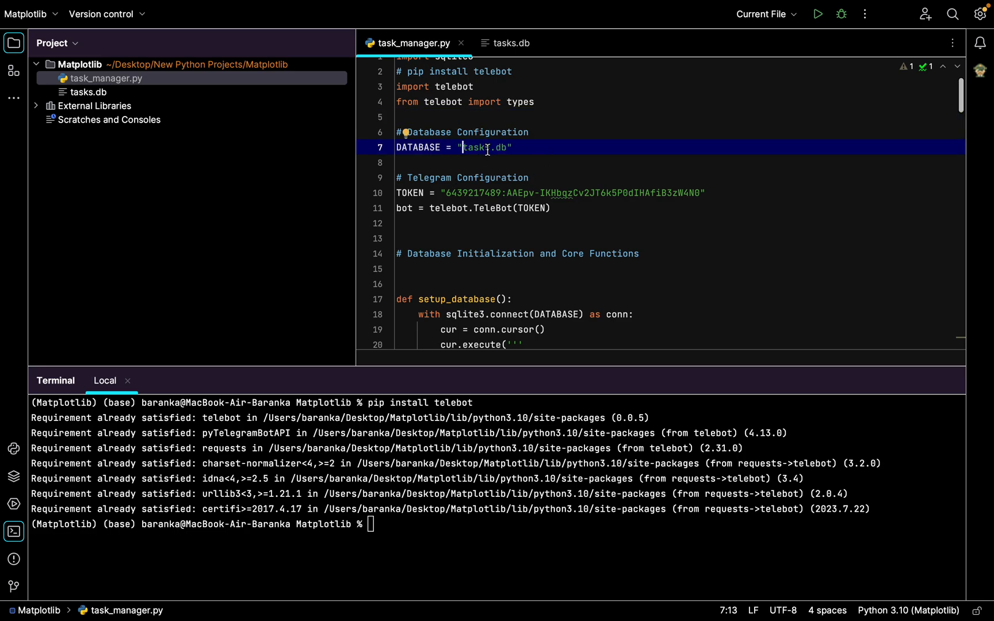
mouse_move(536, 198)
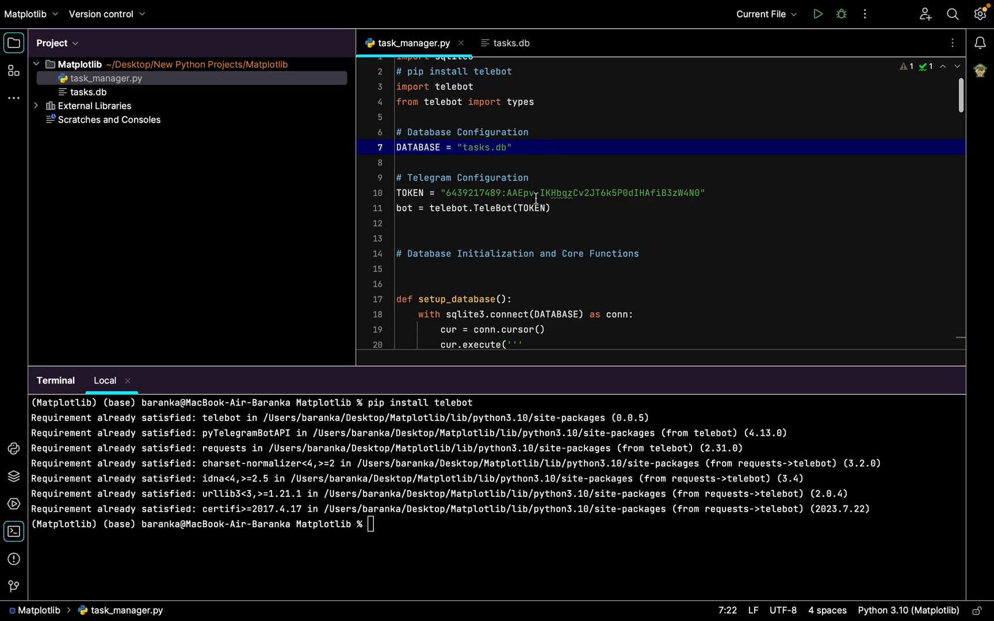
scroll(down, 3)
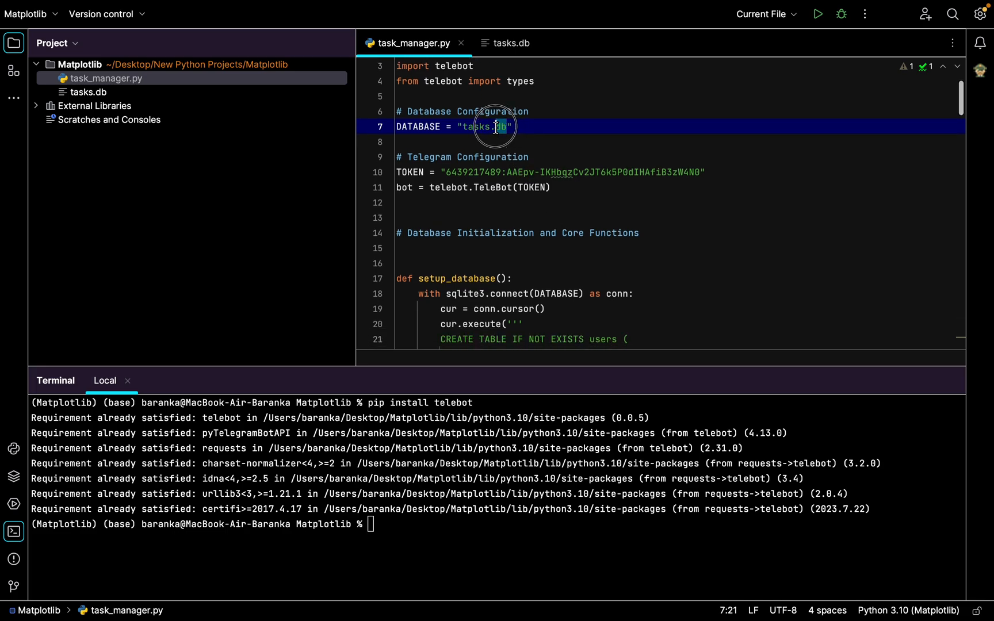
click(496, 126)
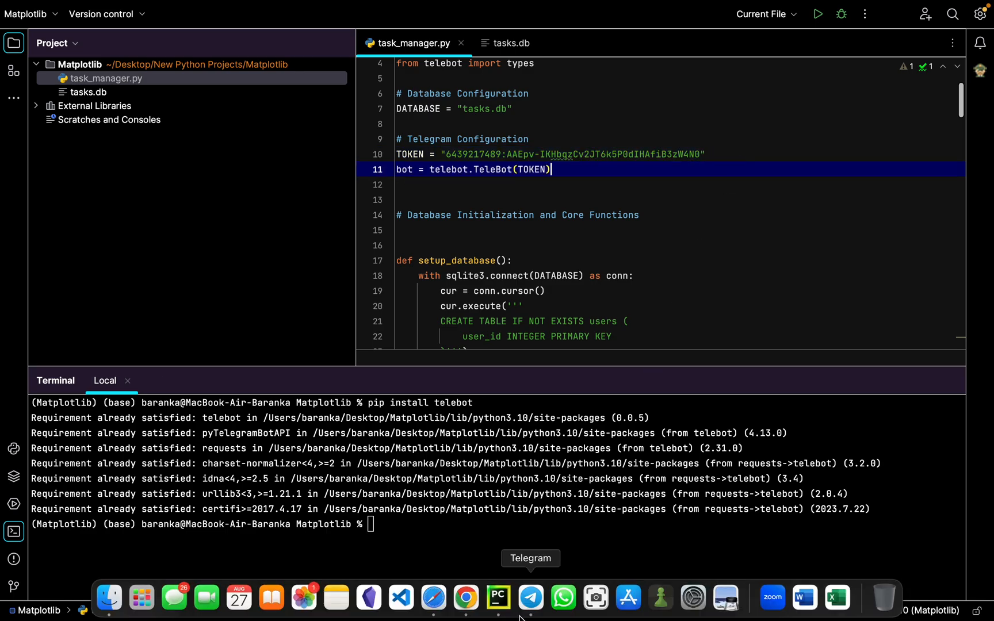
In BotFather create a bot named Task Manager with username flkjakjlelke_bot and select its token.
click(530, 597)
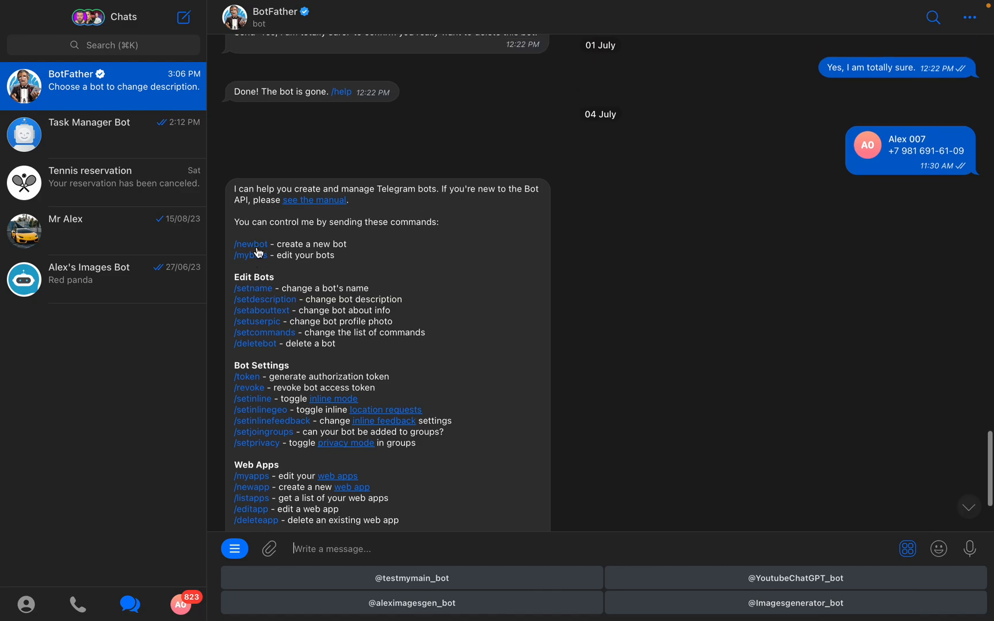
scroll(down, 3)
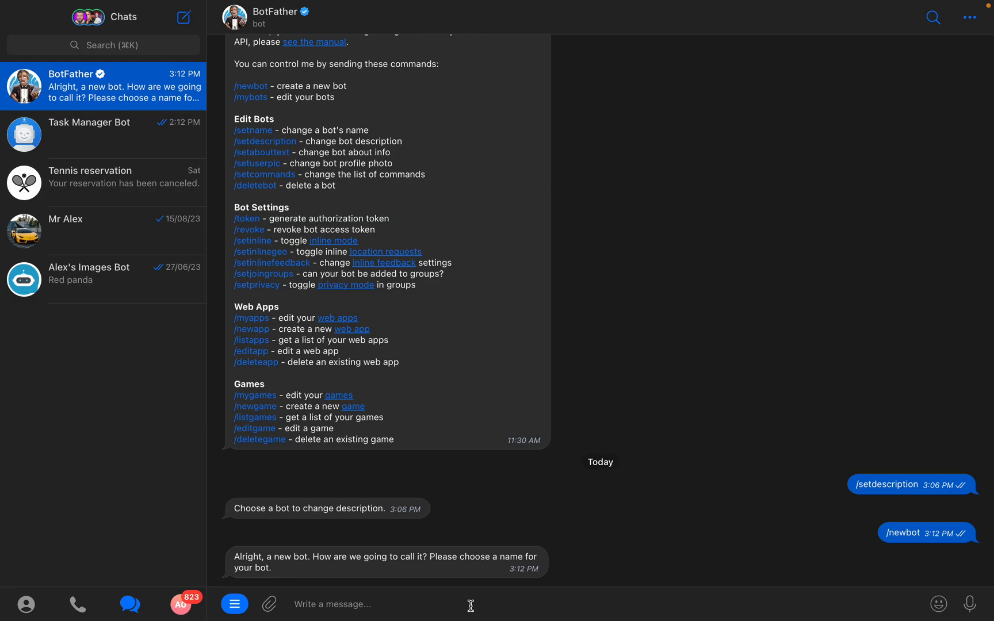
text(Task M)
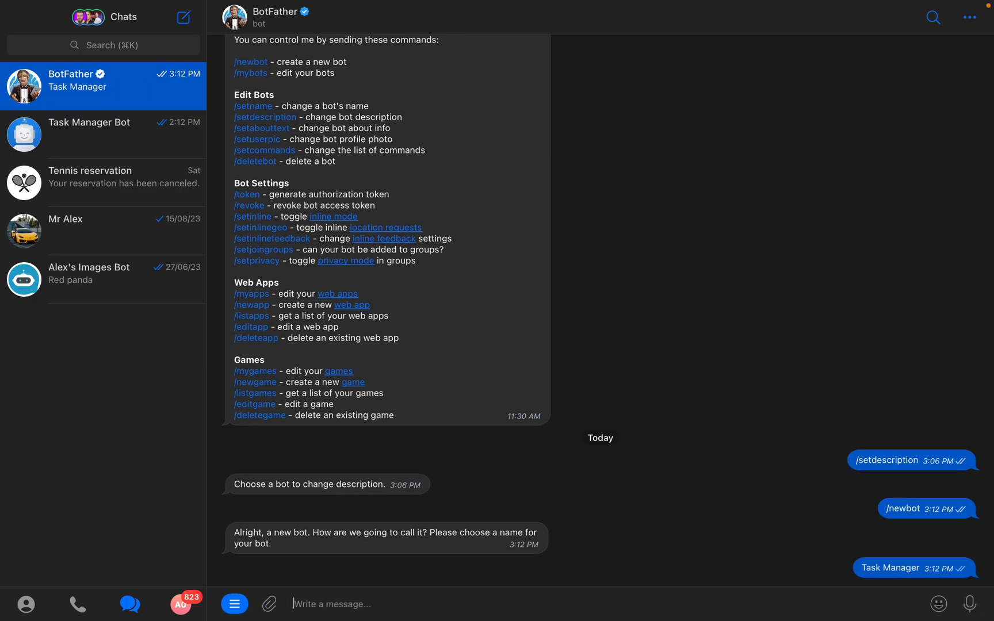
text(flkjaki)
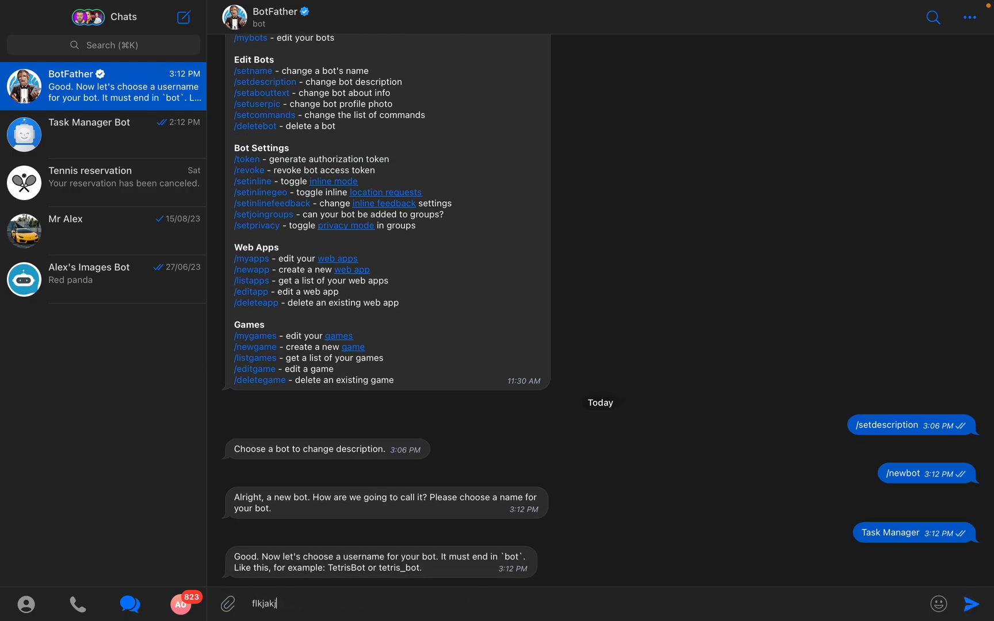
text(lelke_bot)
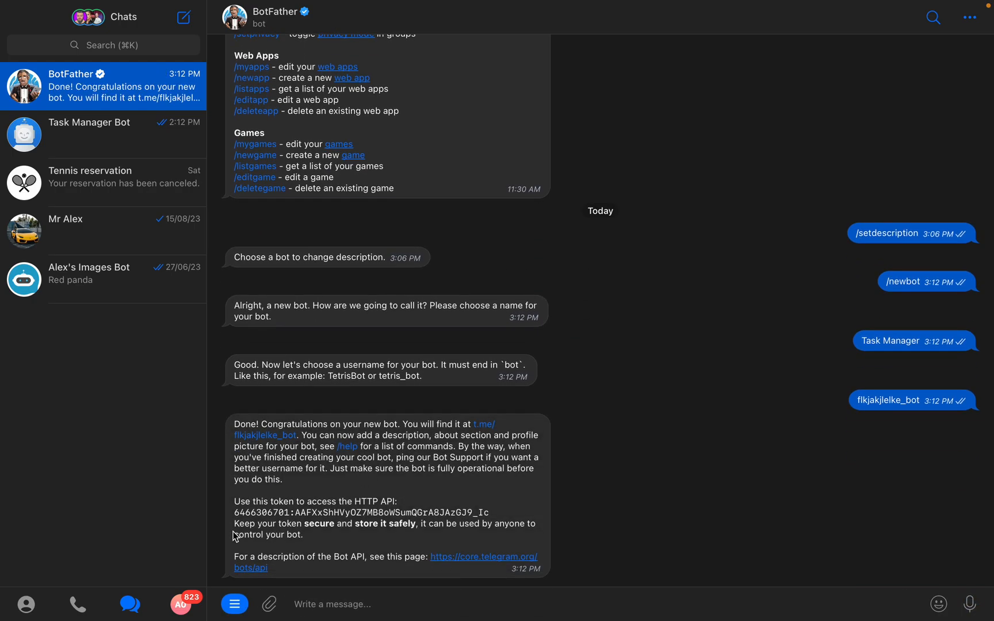
double_click(361, 512)
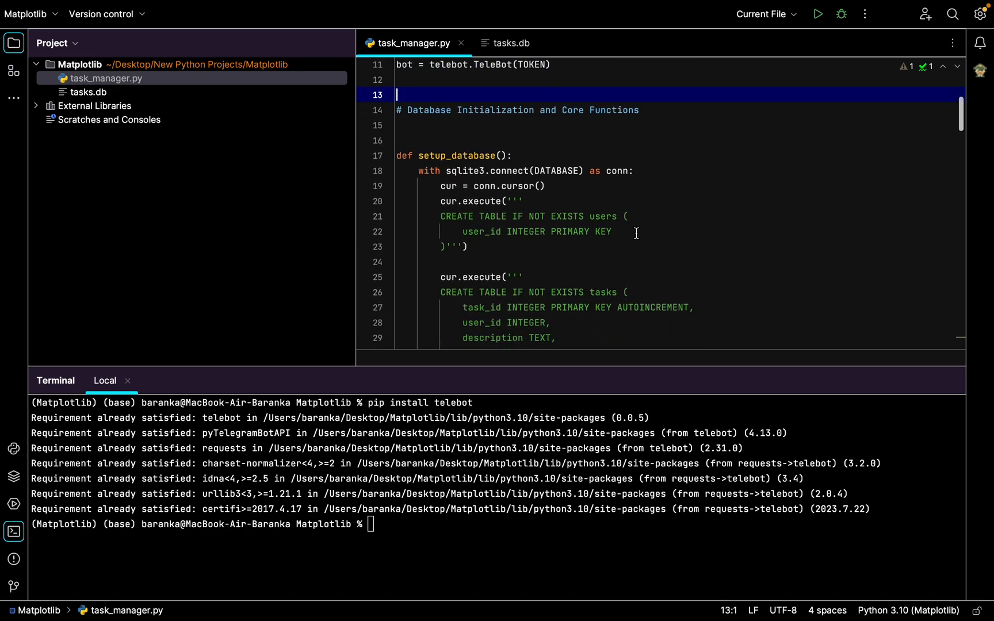
scroll(down, 3)
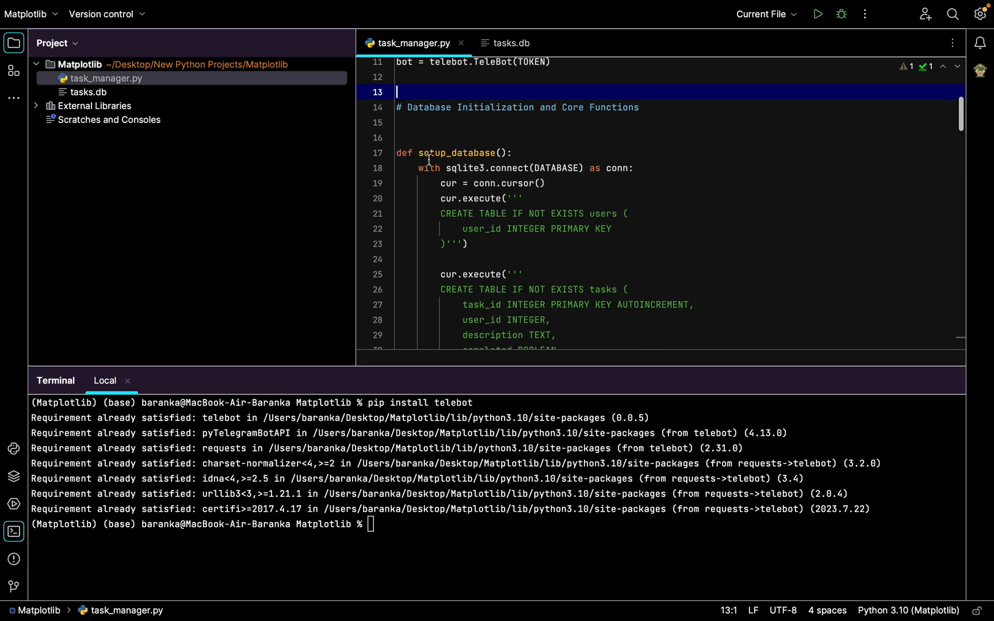
scroll(down, 3)
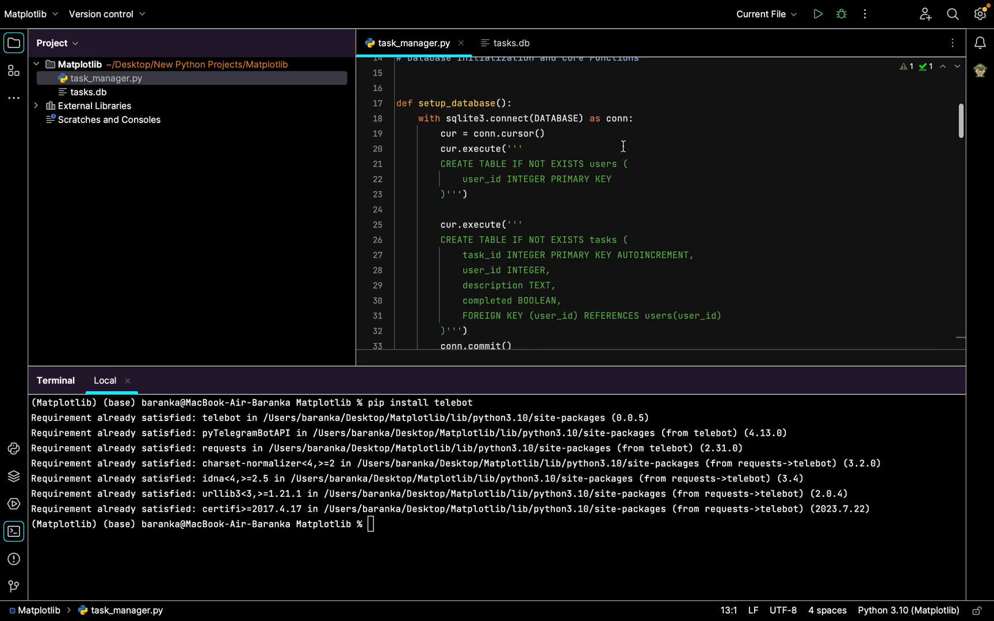
mouse_move(495, 138)
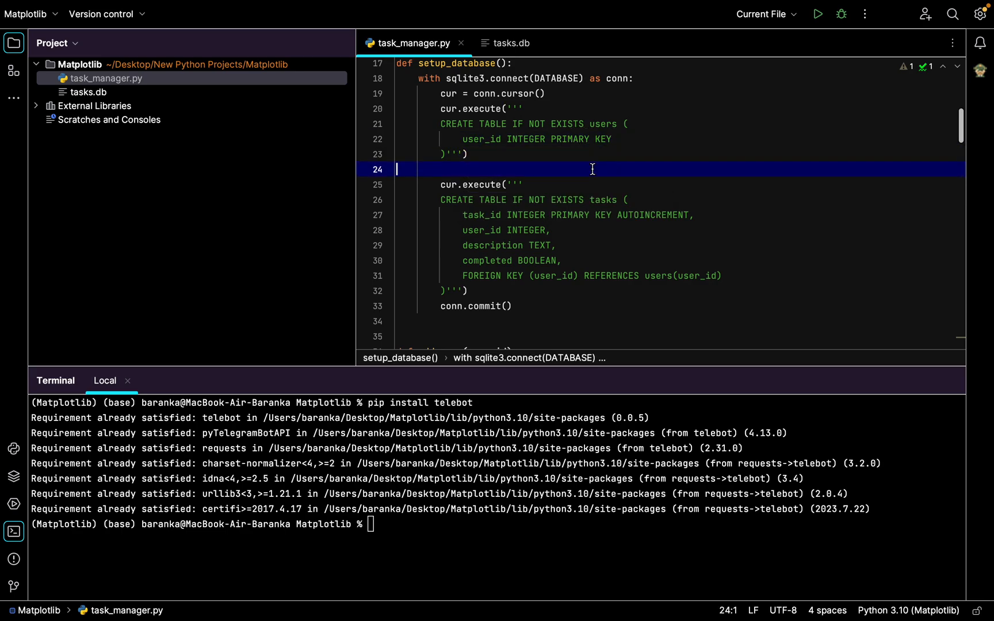
scroll(down, 3)
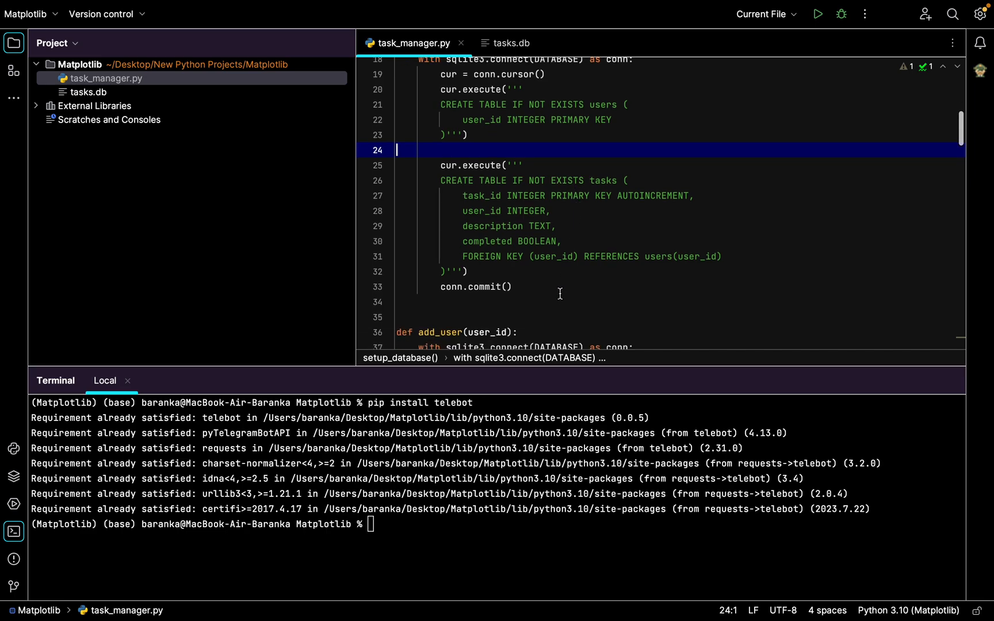
scroll(down, 3)
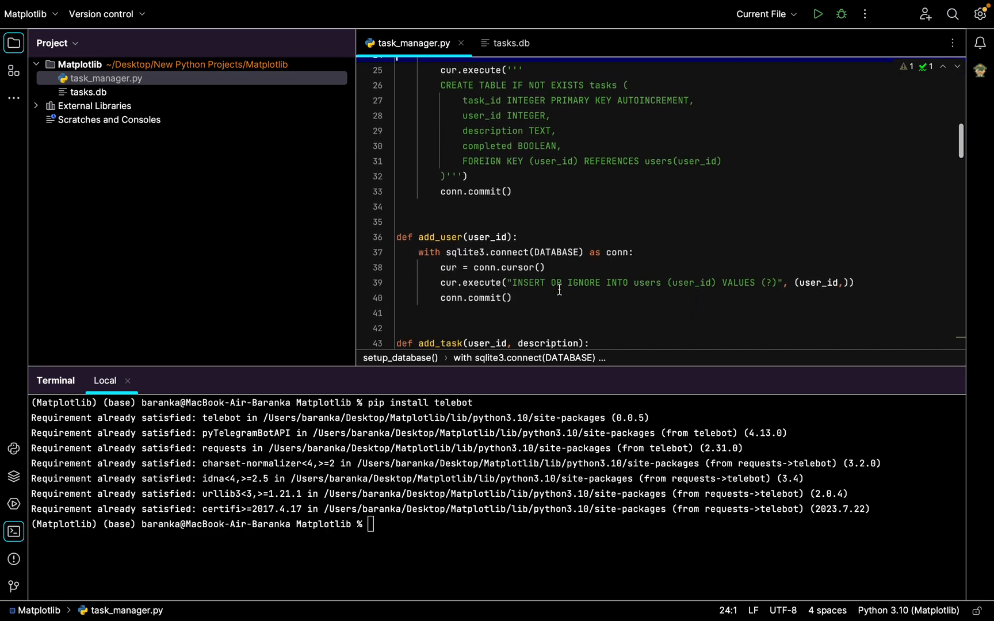
scroll(down, 3)
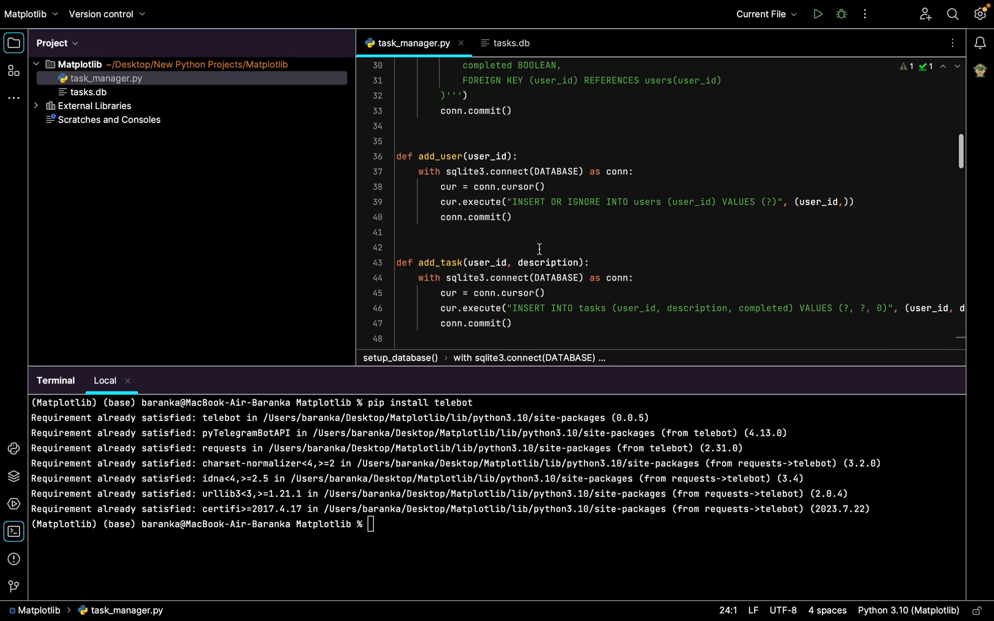
mouse_move(465, 141)
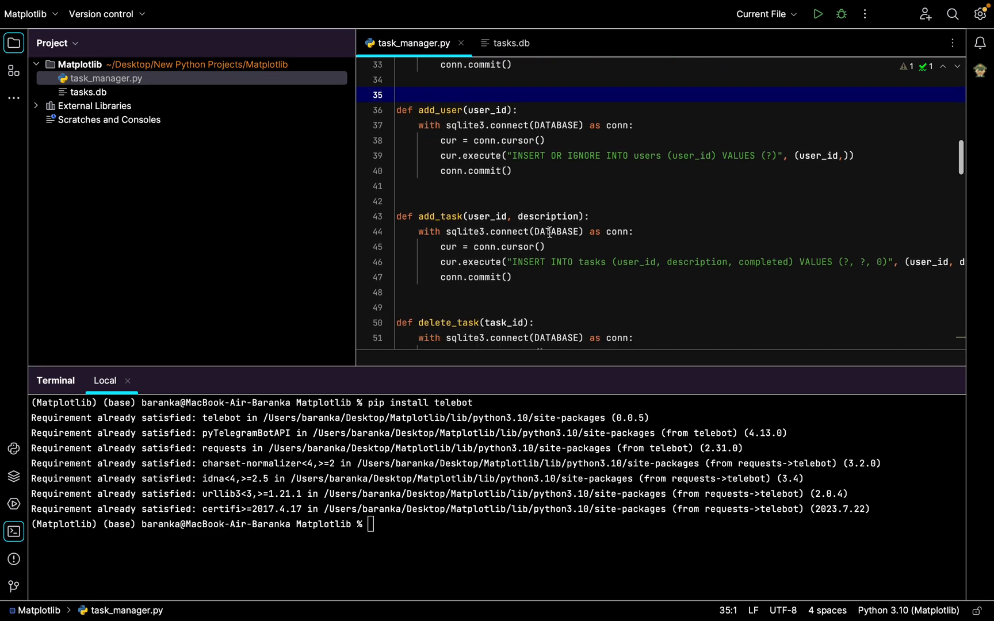
scroll(down, 3)
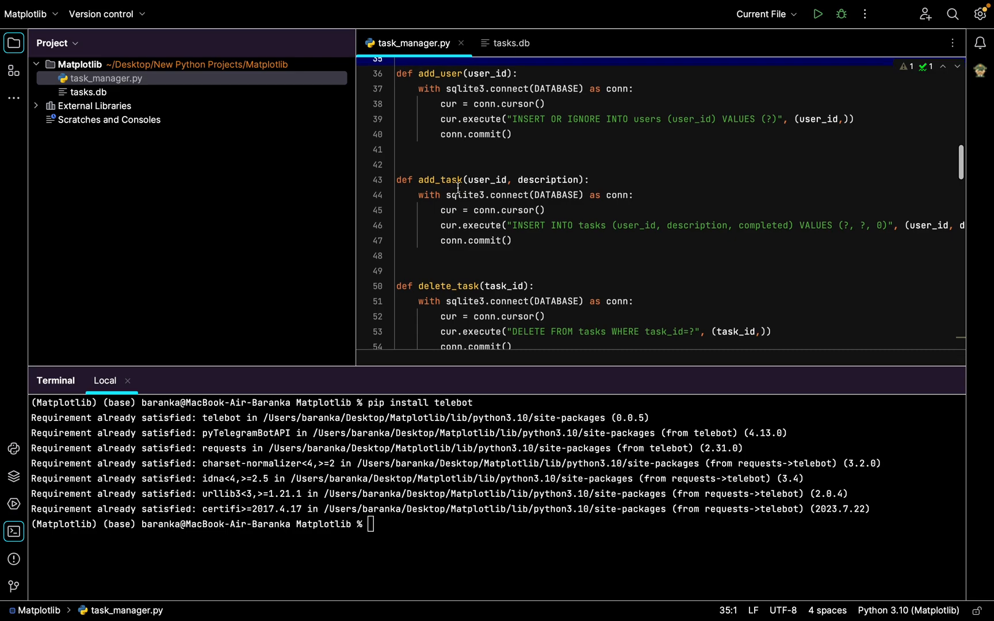
scroll(up, 3)
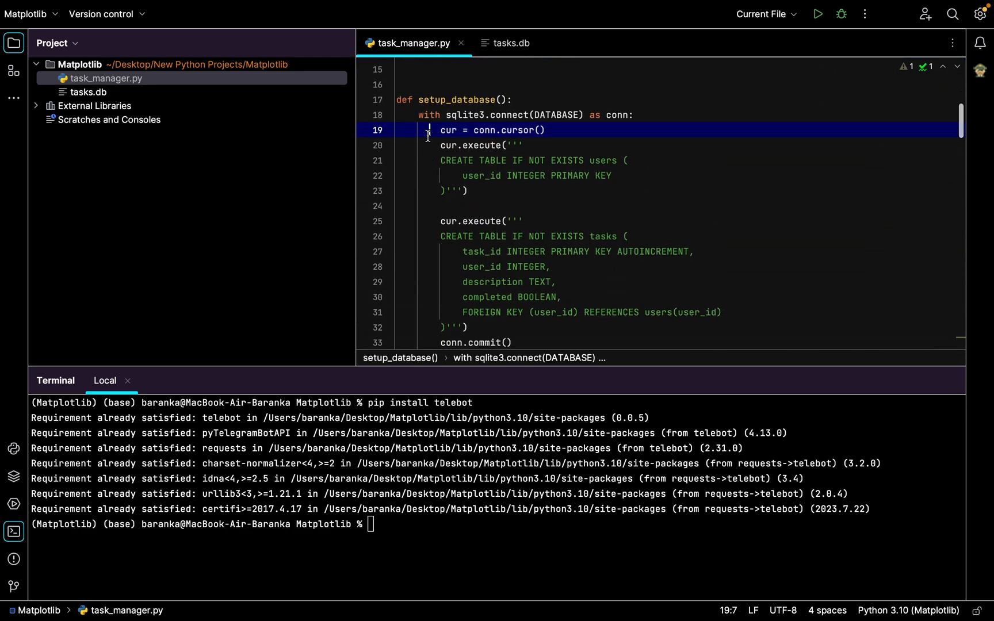
scroll(up, 3)
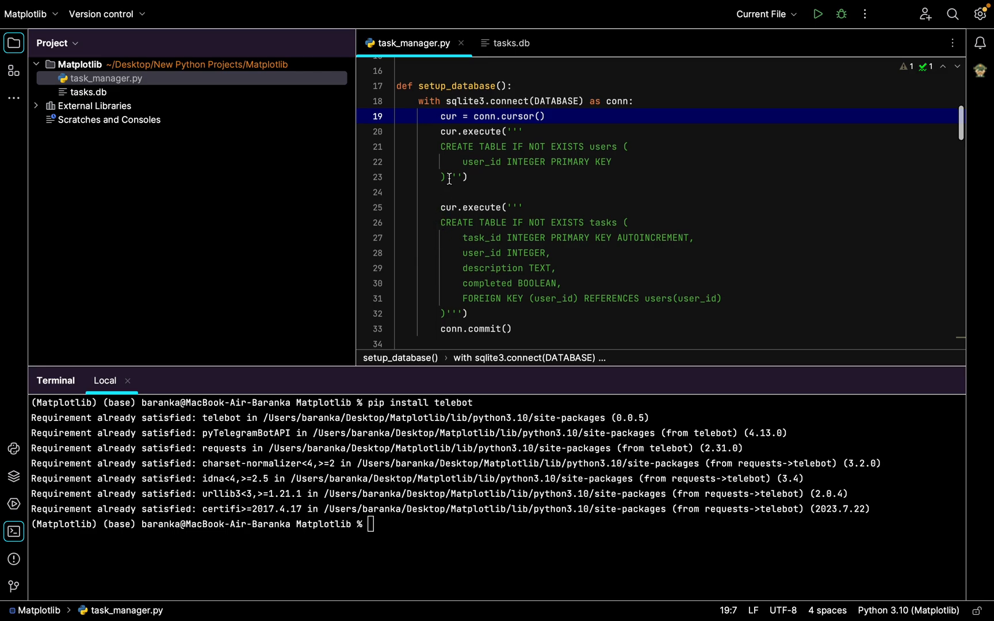
click(486, 177)
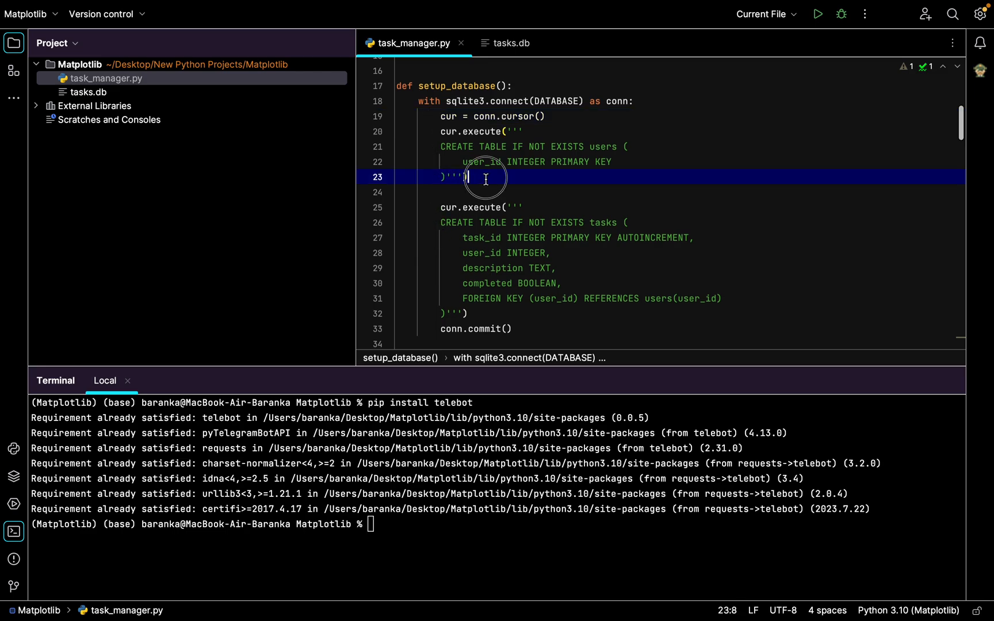
scroll(up, 3)
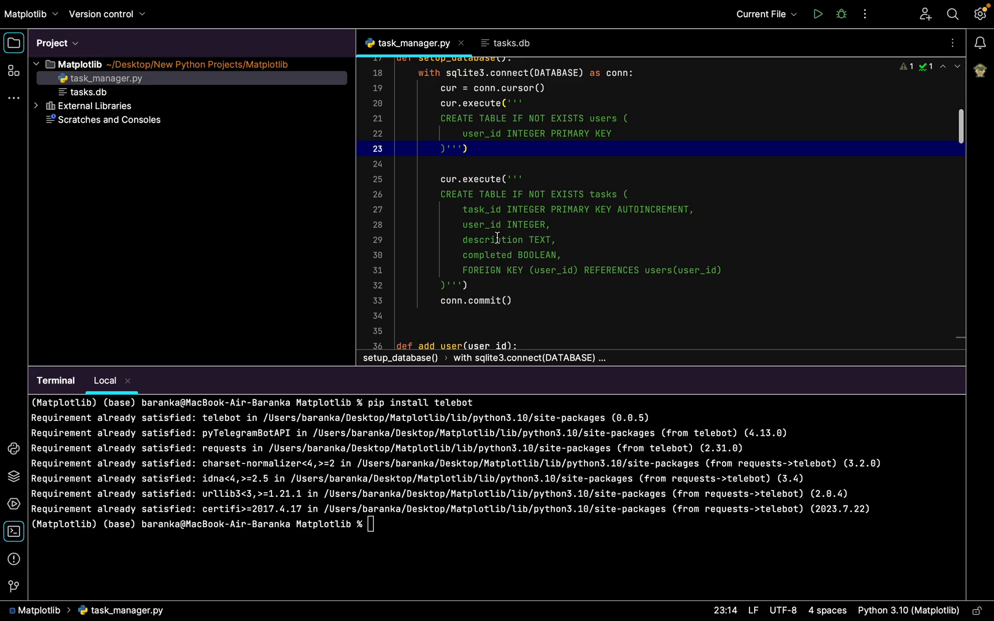
scroll(down, 3)
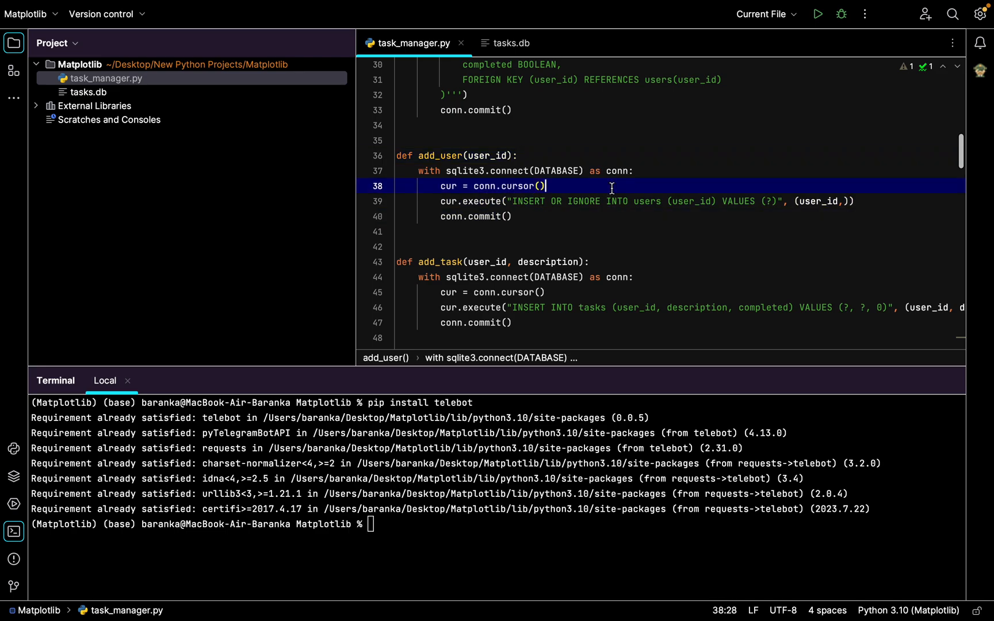
scroll(down, 3)
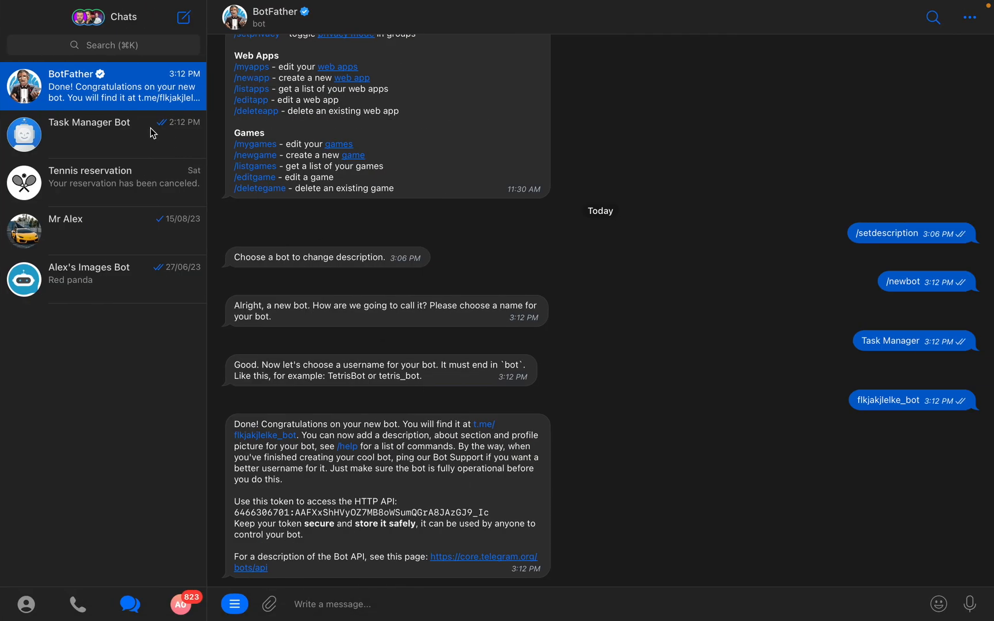
Open the Task Manager Bot chat, then launch task_manager.py from PyCharm's Run button.
click(101, 131)
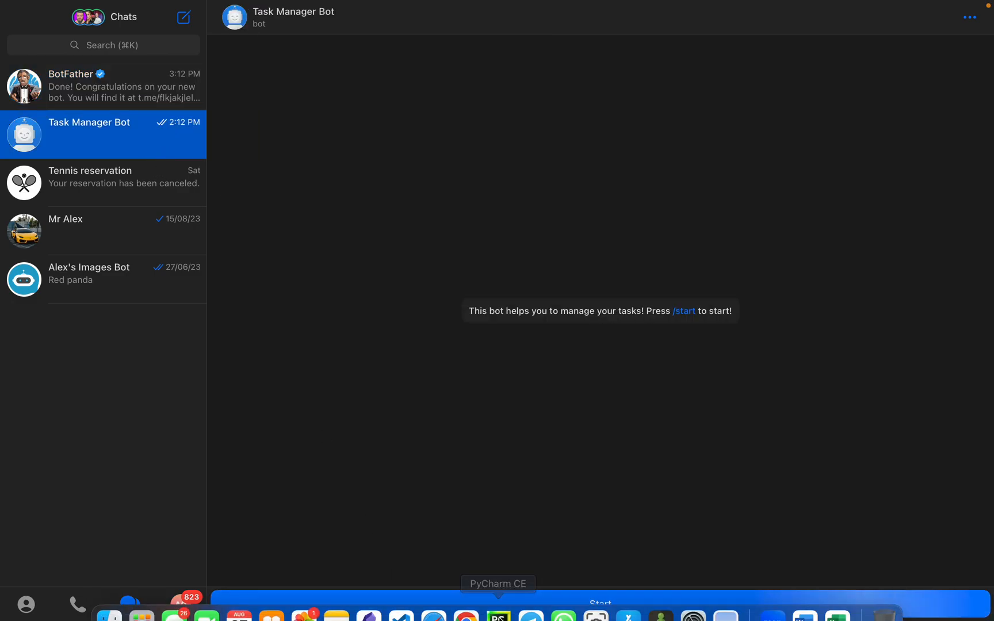
click(498, 614)
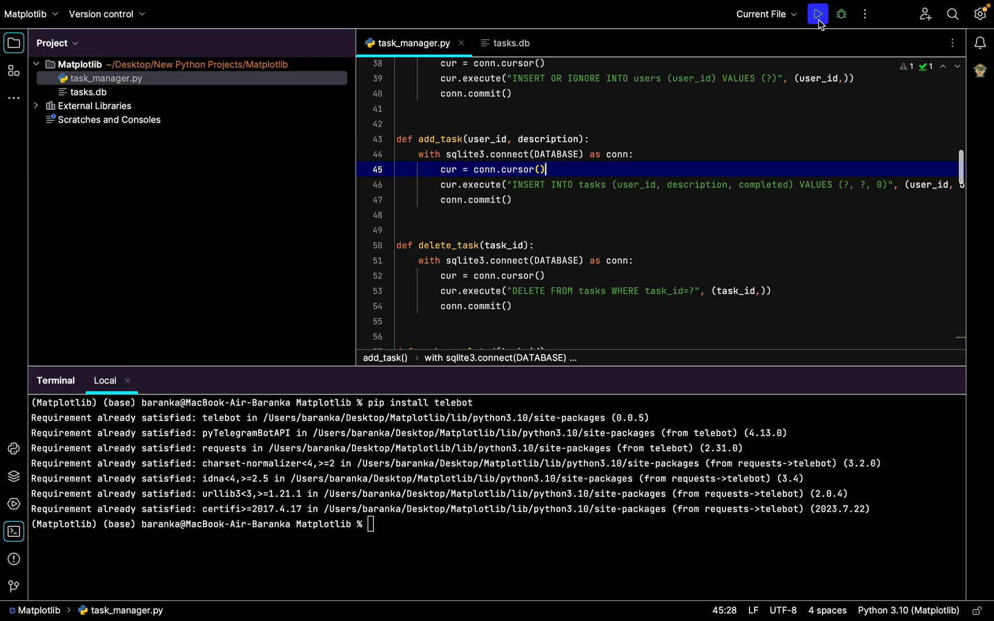
click(818, 14)
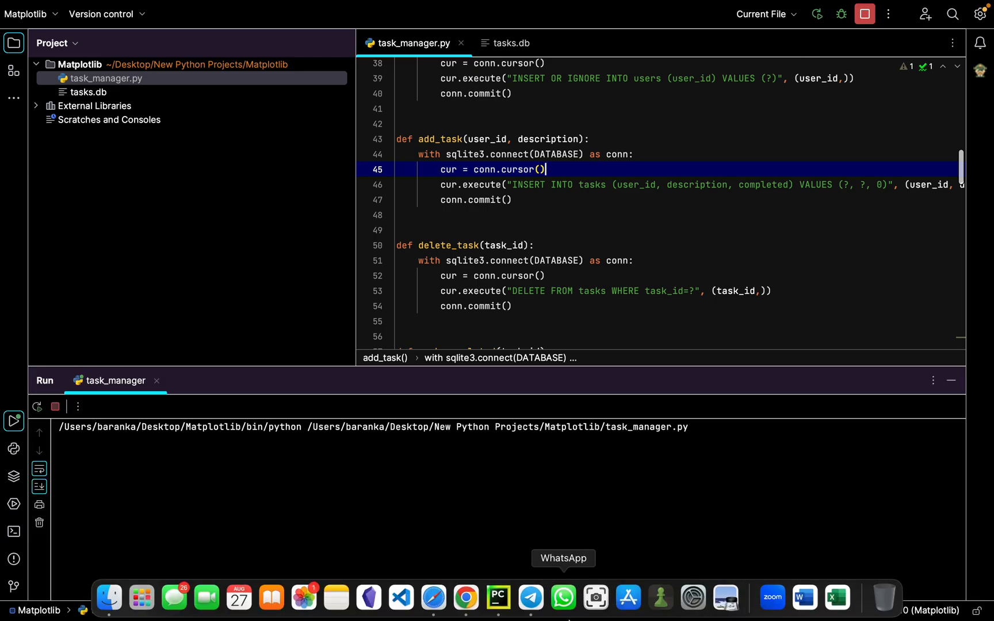
mouse_move(530, 597)
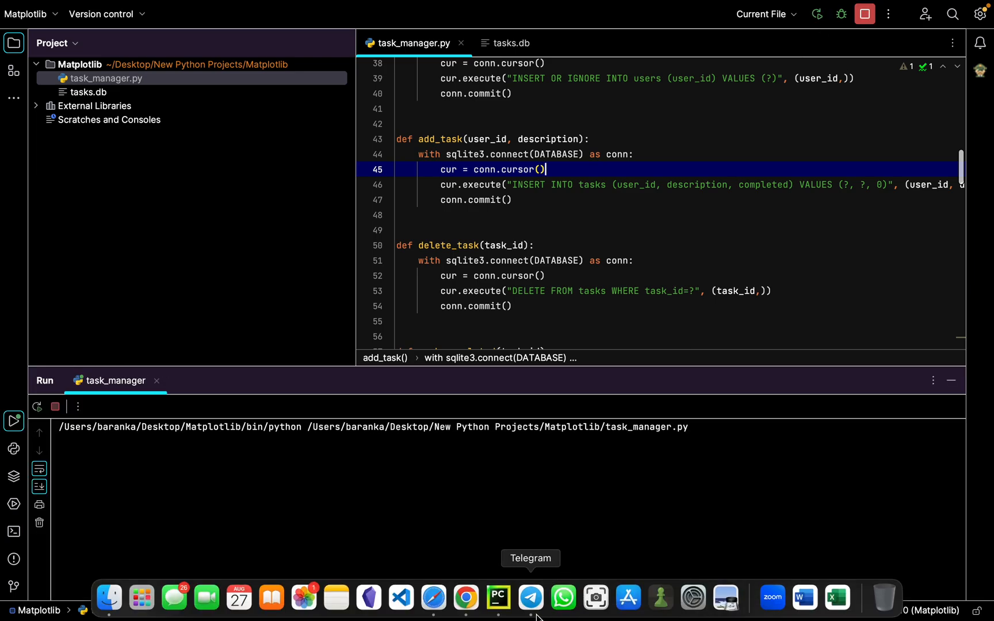
Start the bot conversation and send /add check email to add the task.
click(530, 597)
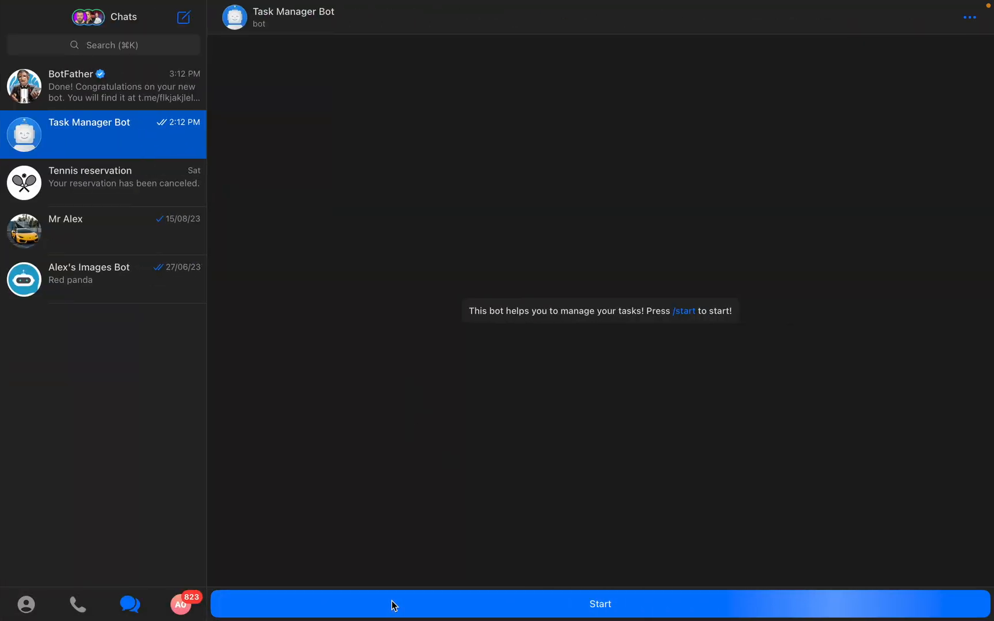
click(599, 604)
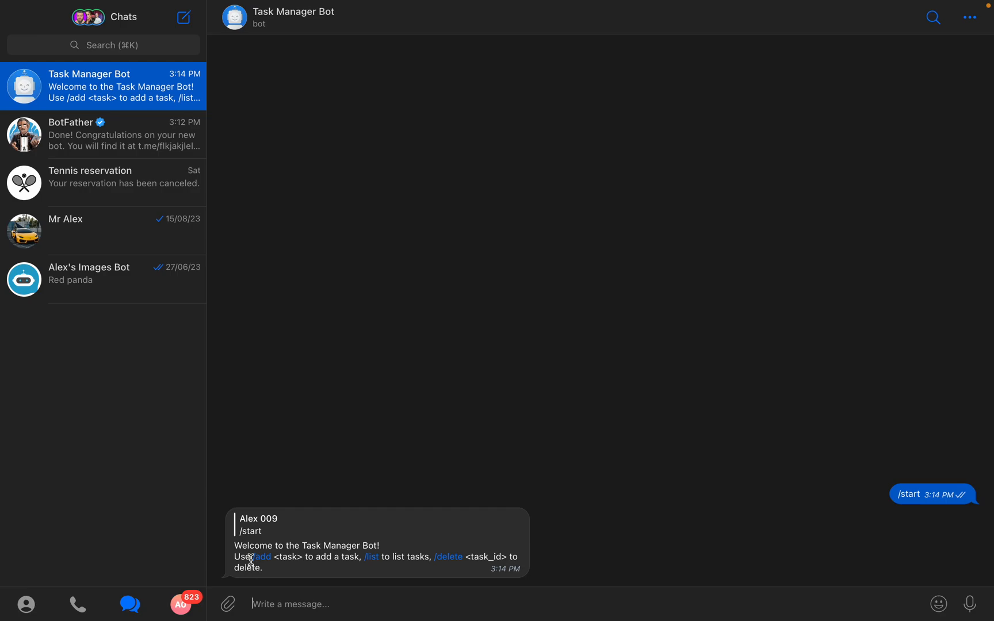
mouse_move(358, 557)
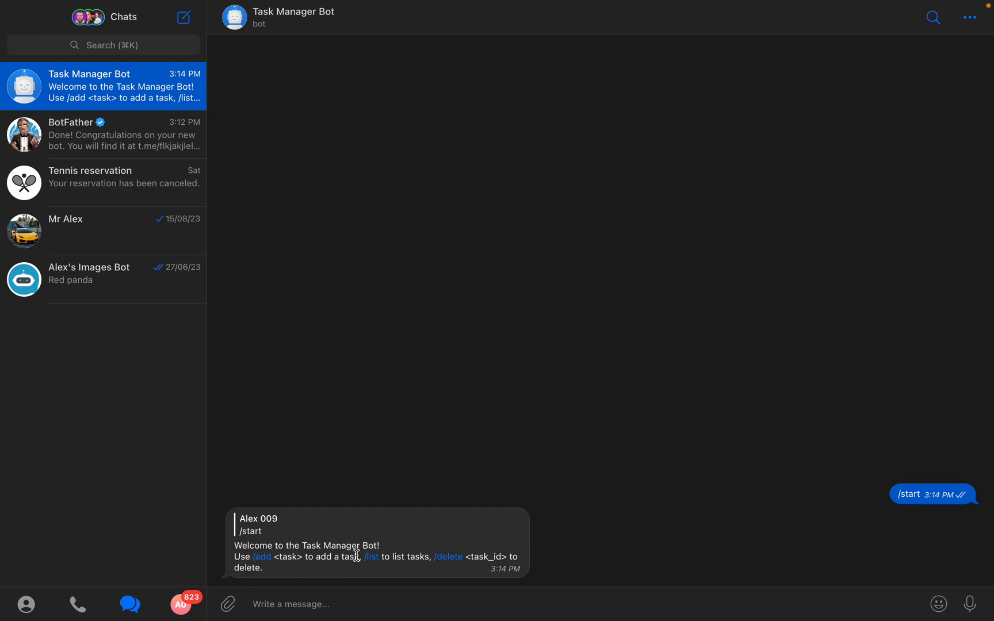
mouse_move(440, 560)
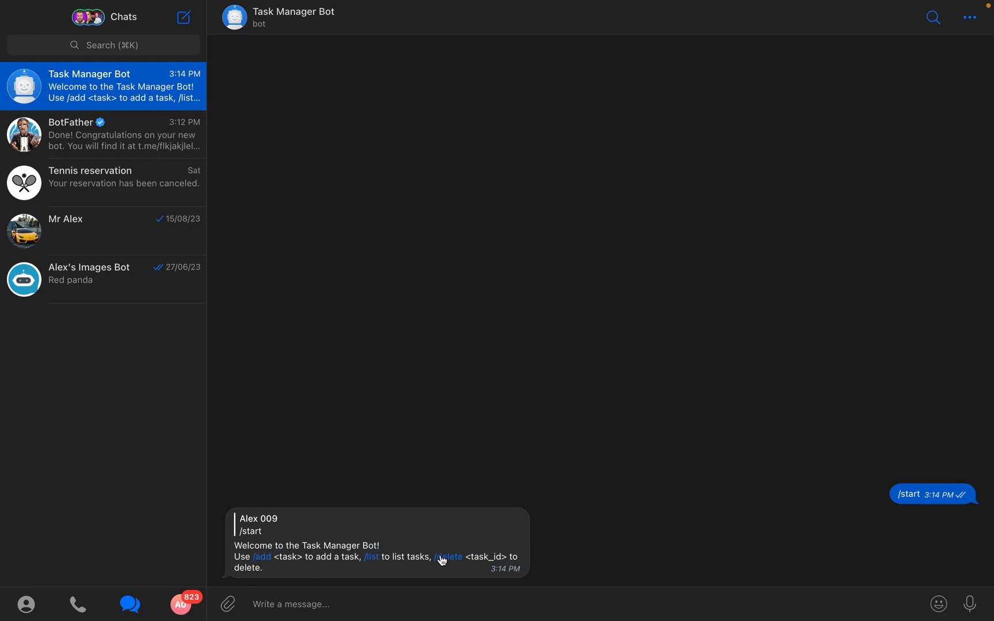
mouse_move(468, 612)
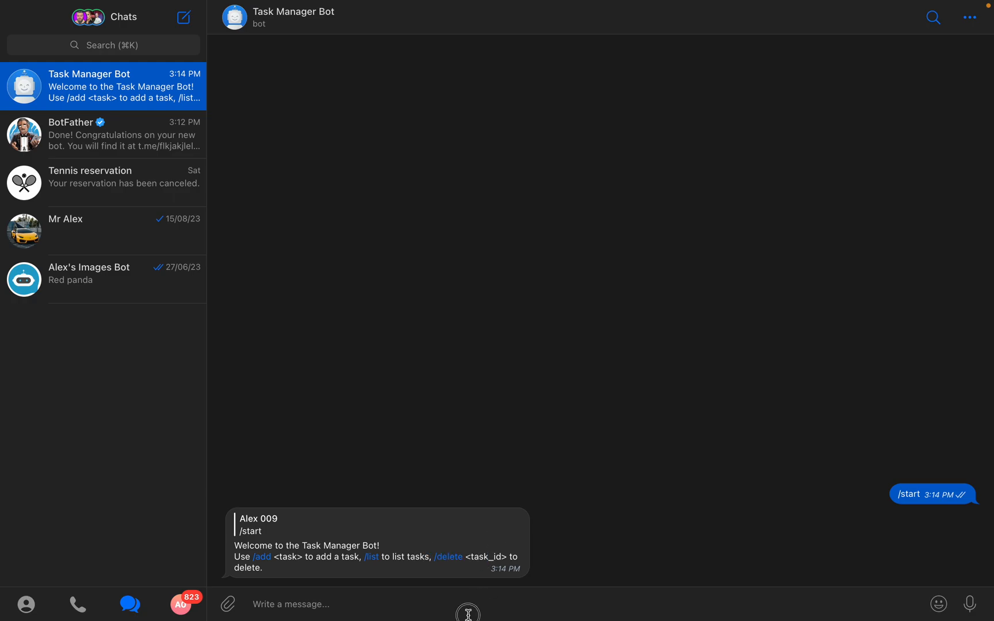
text(/)
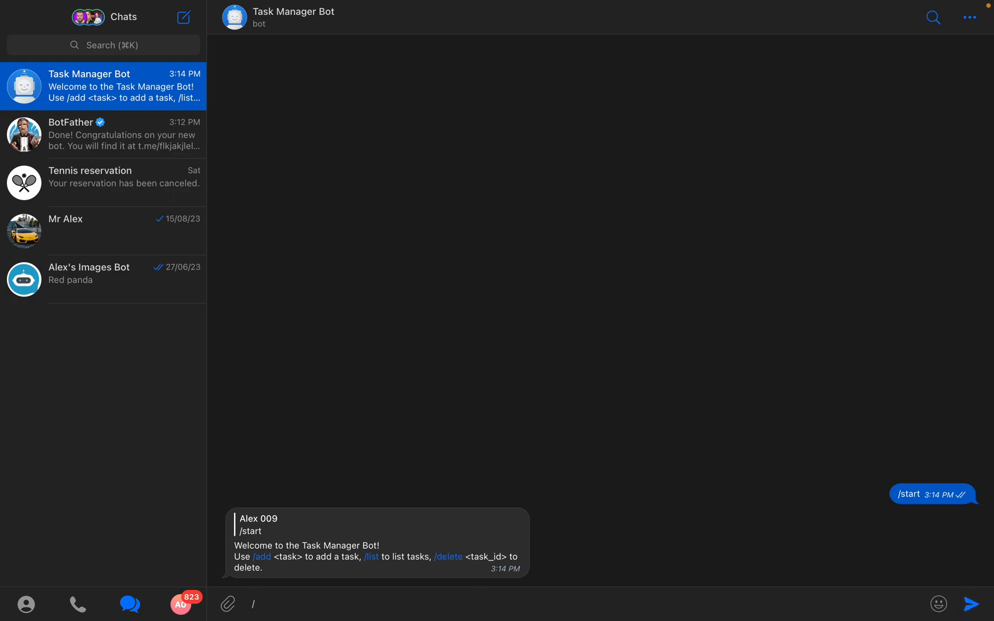
click(975, 604)
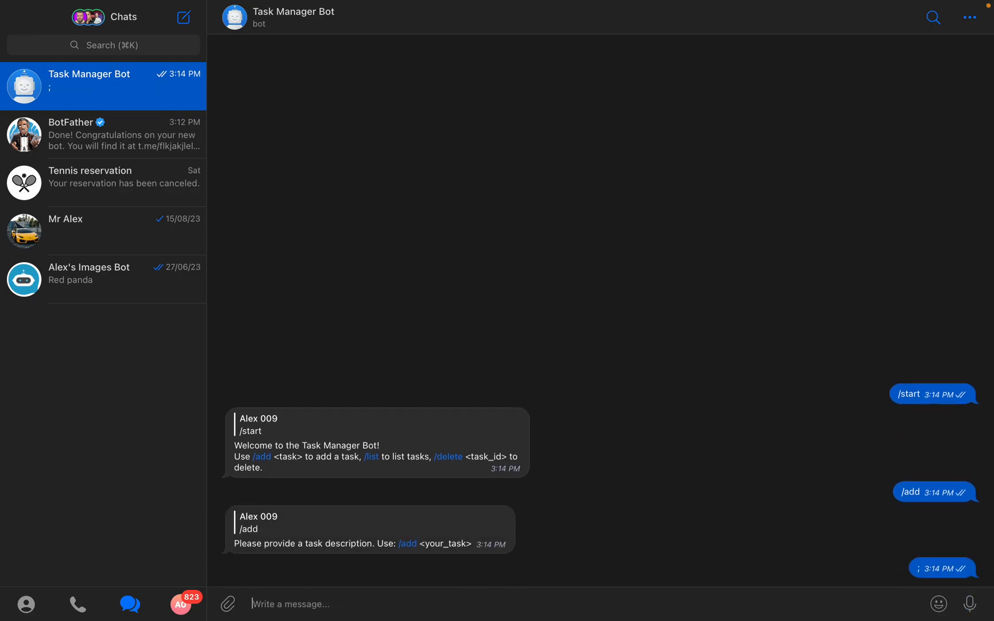
text(/a)
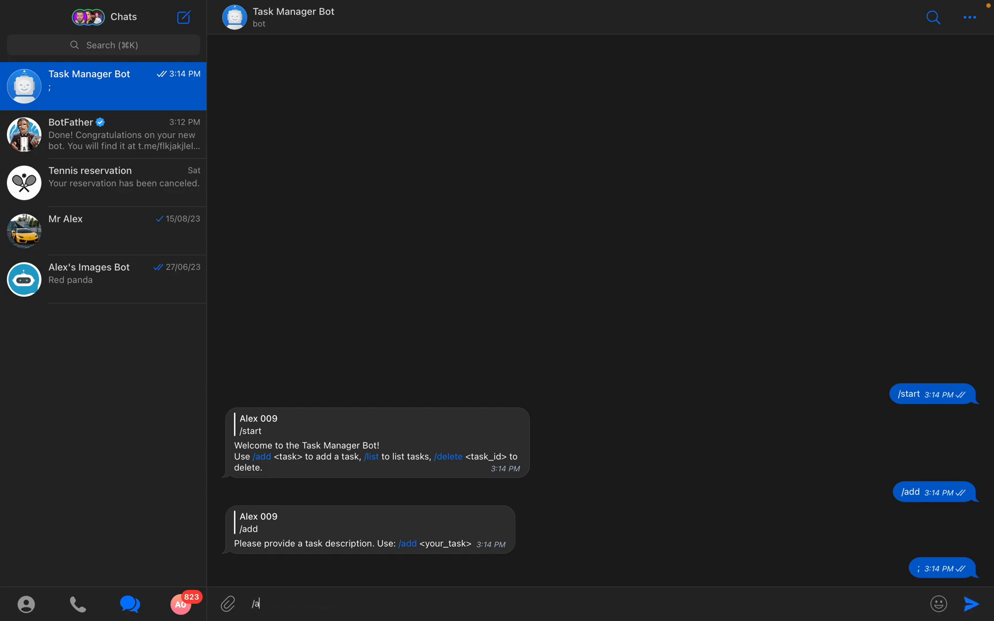
text(dd check)
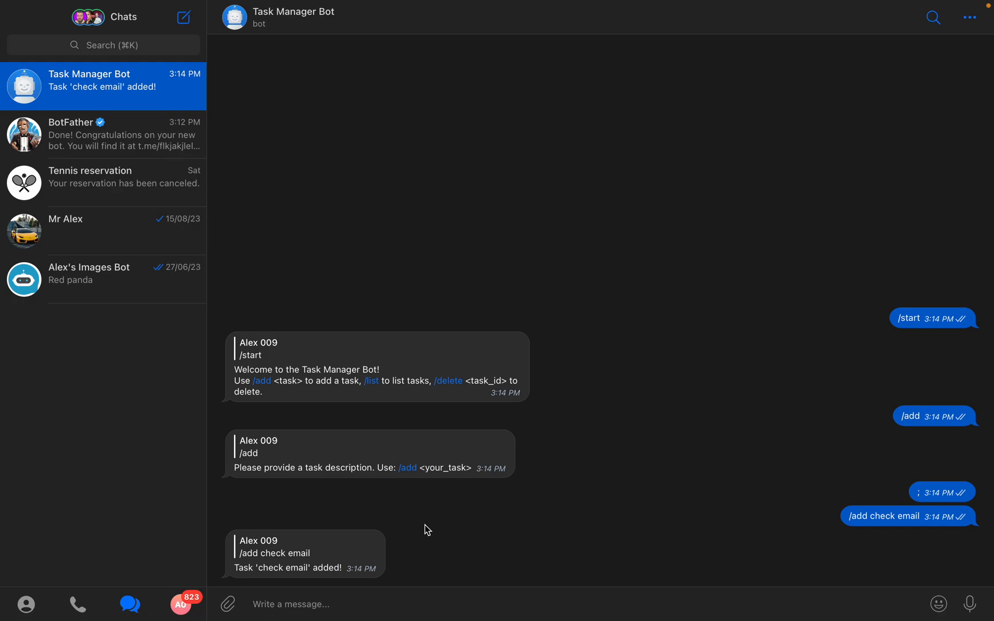
mouse_move(405, 575)
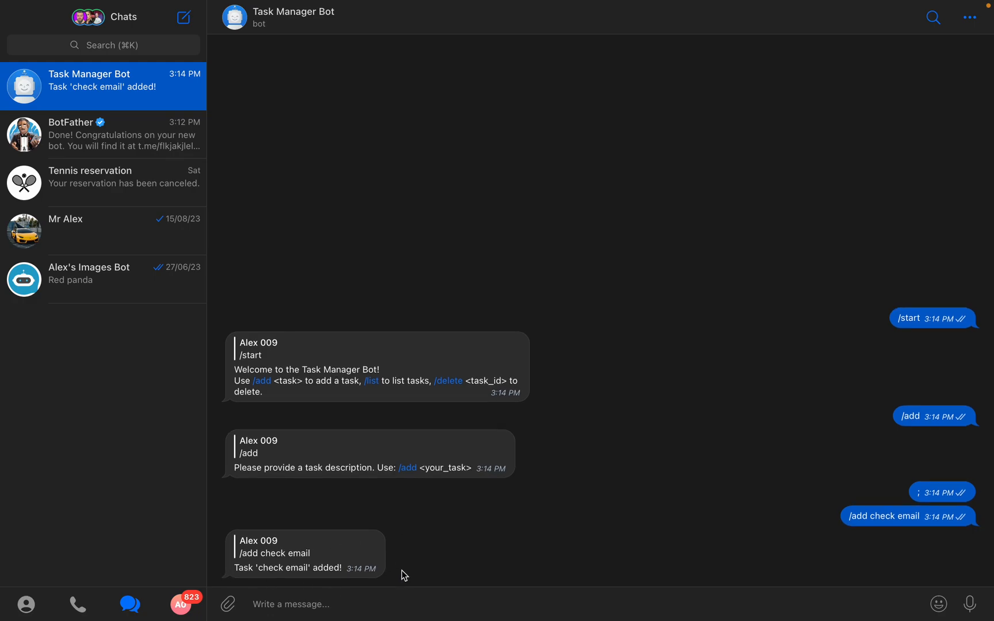
text(/)
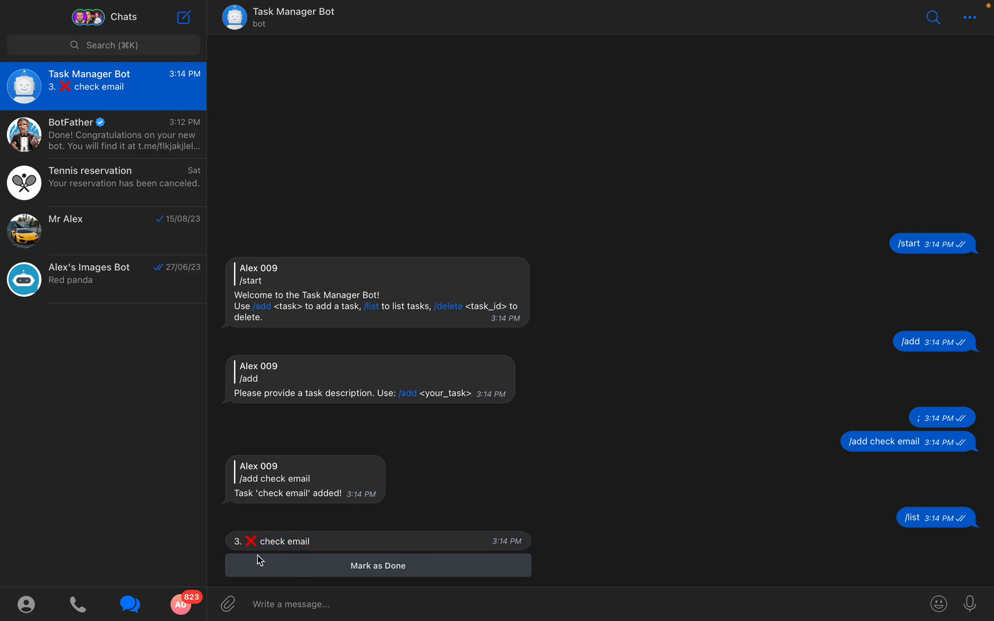
Mark 'check email' as done and send the bot another list command.
click(377, 566)
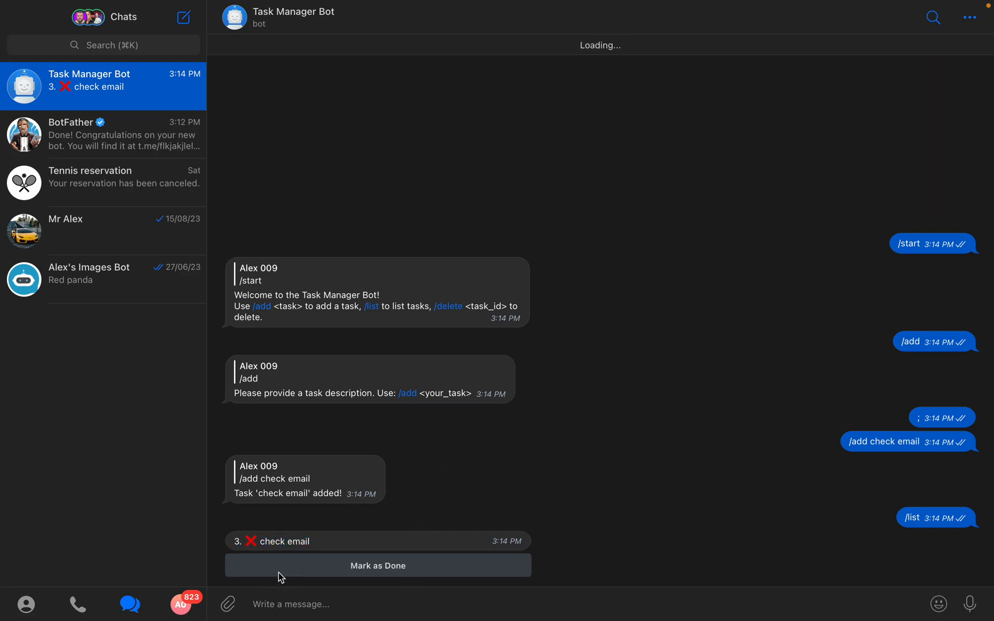
click(377, 566)
text(\)
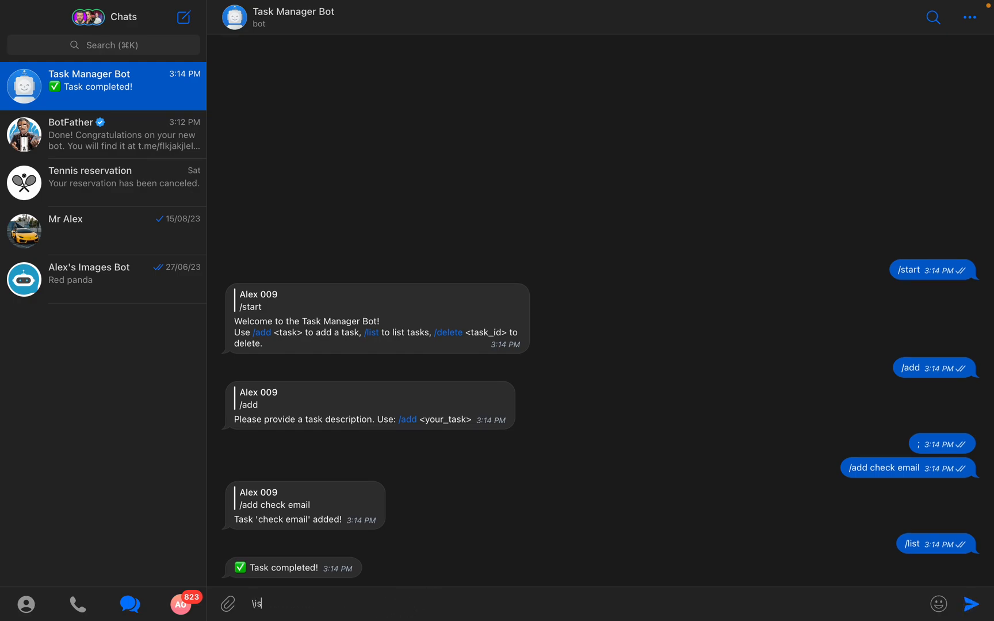
text(list)
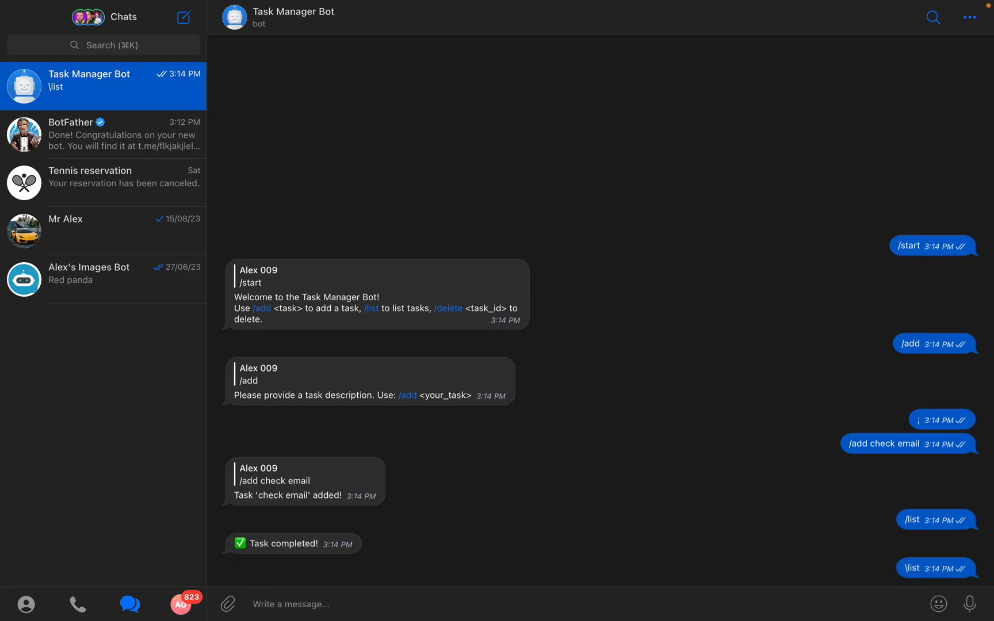
mouse_move(444, 554)
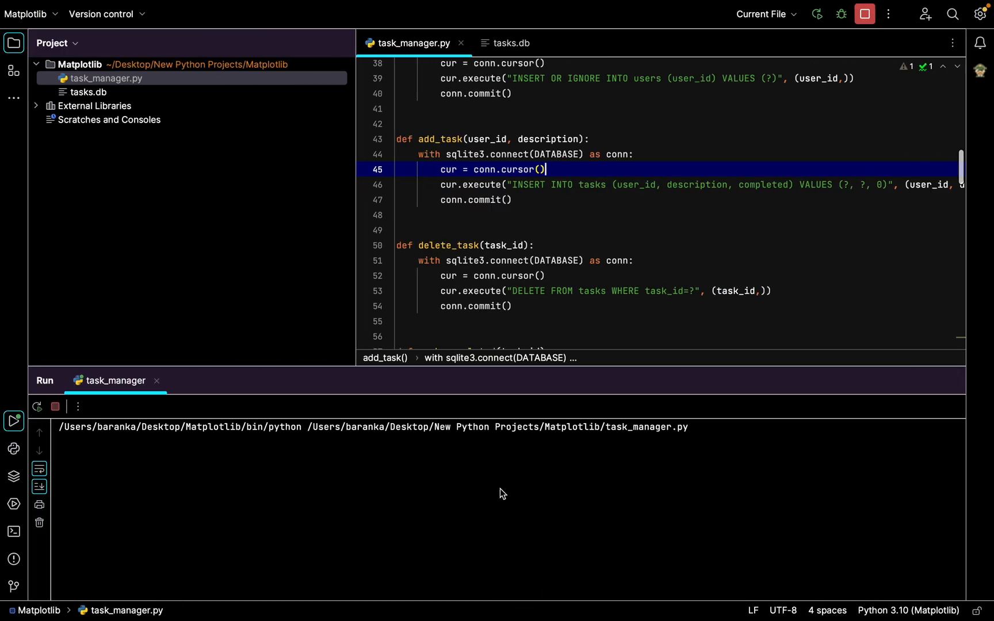
mouse_move(530, 612)
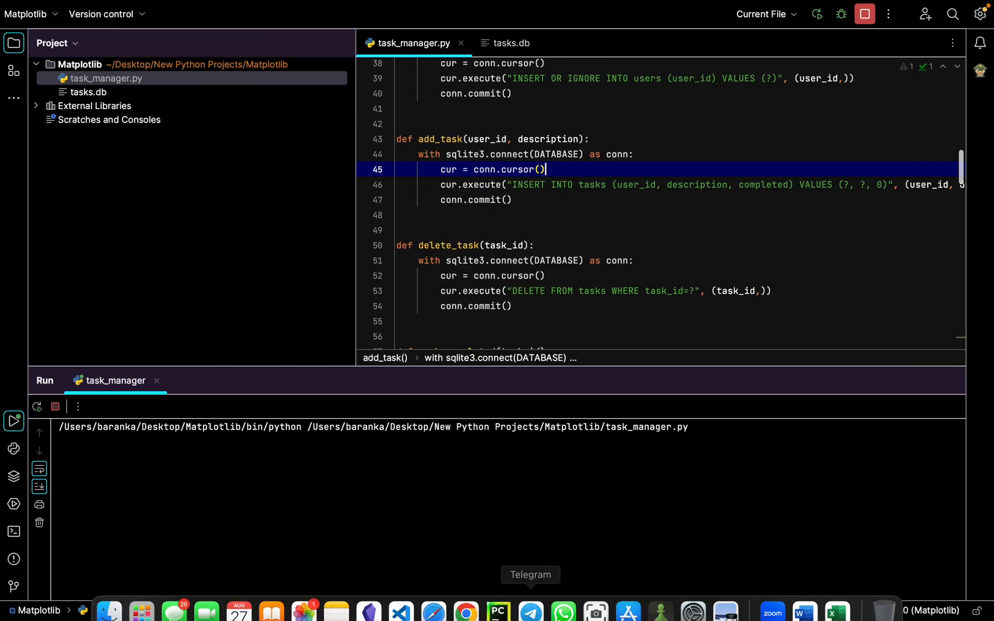
Send /add clean the room, then send a bare /delete with no task id.
click(530, 612)
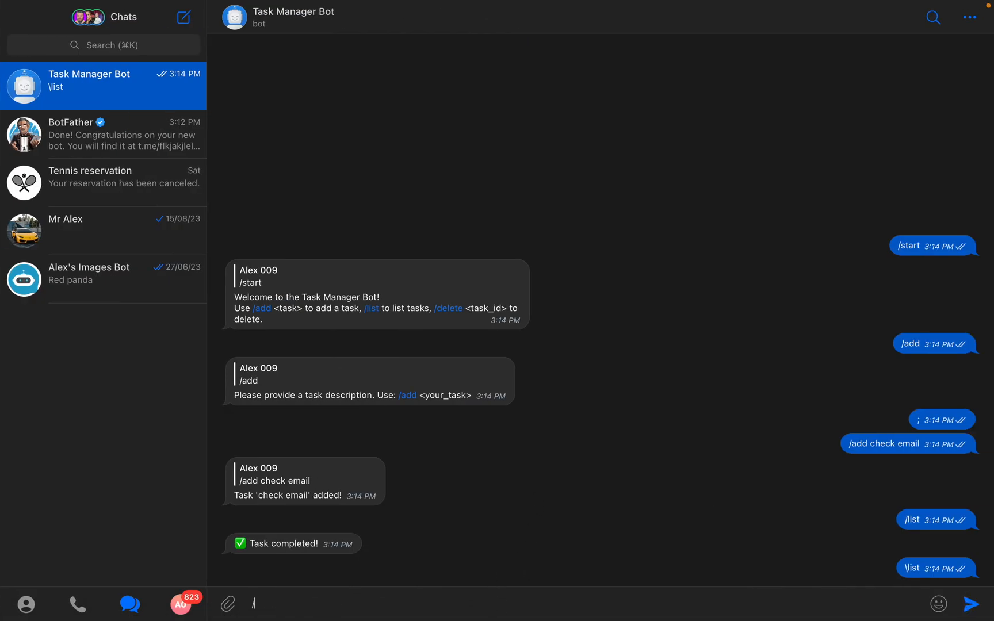
text(add)
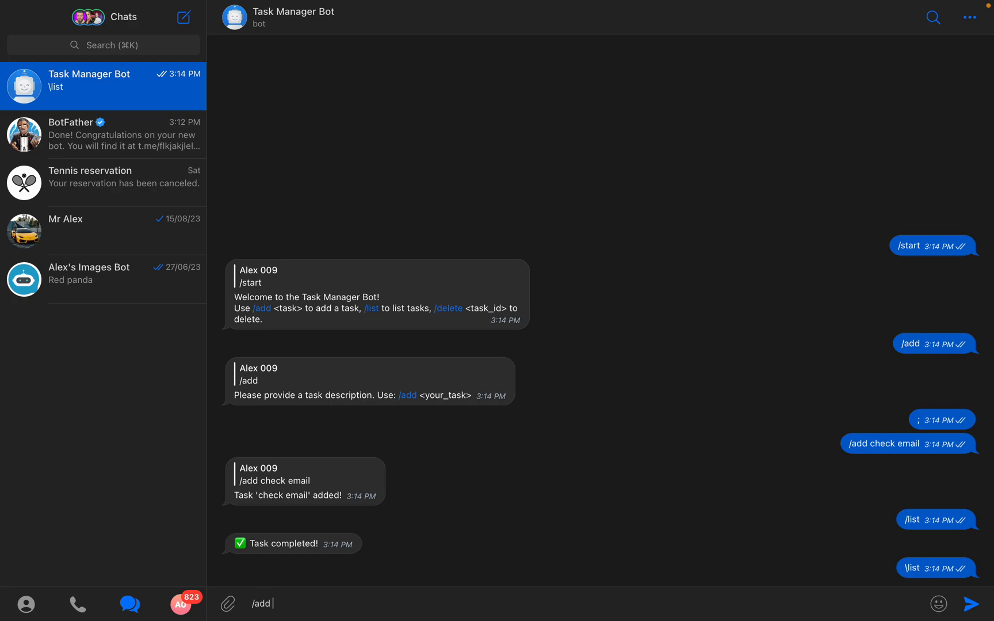
text(cle)
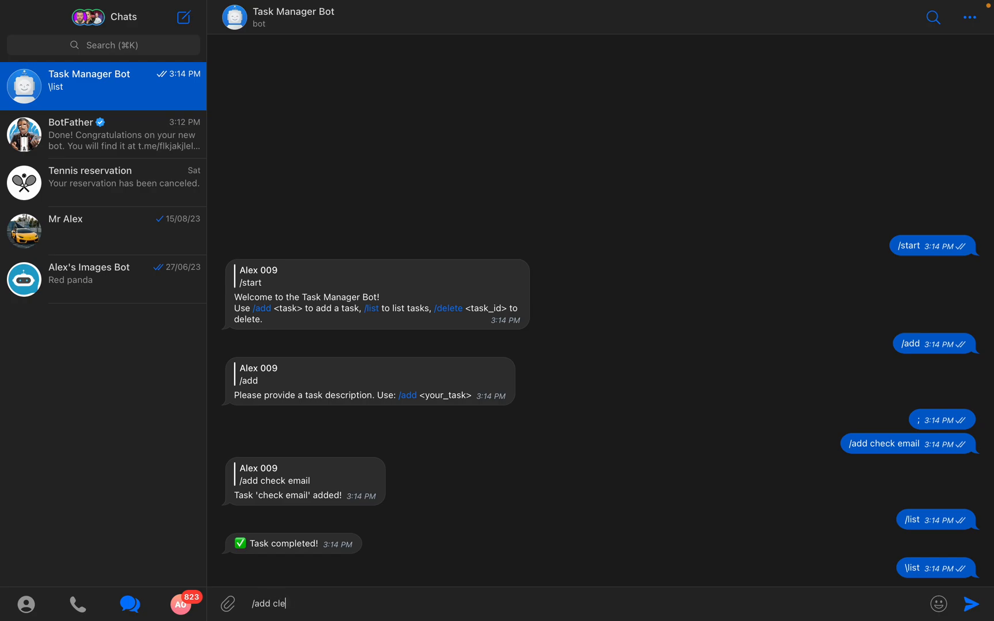
text(an ro)
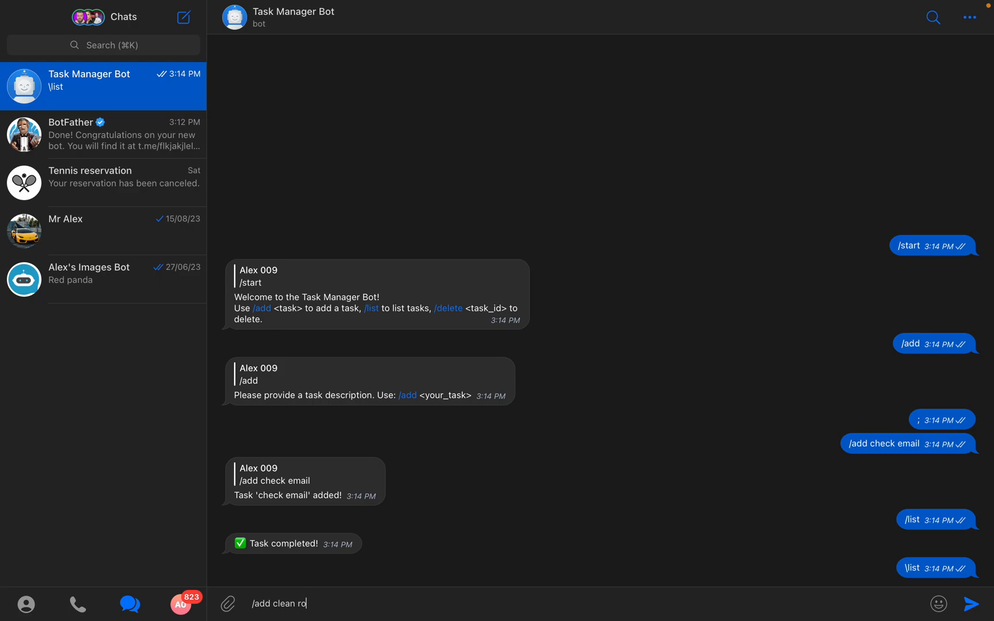
key(Return)
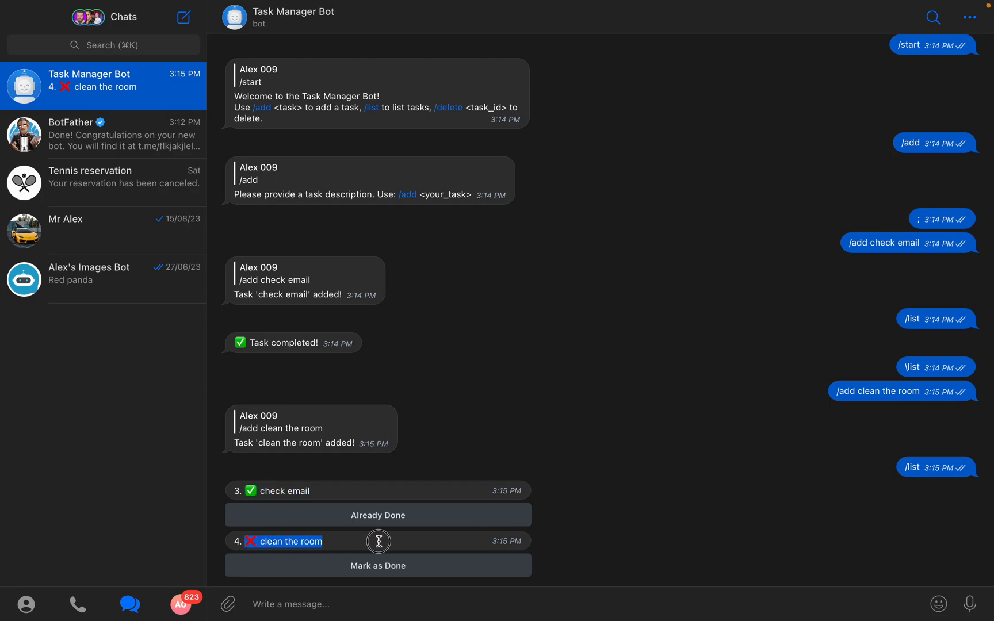
mouse_move(425, 361)
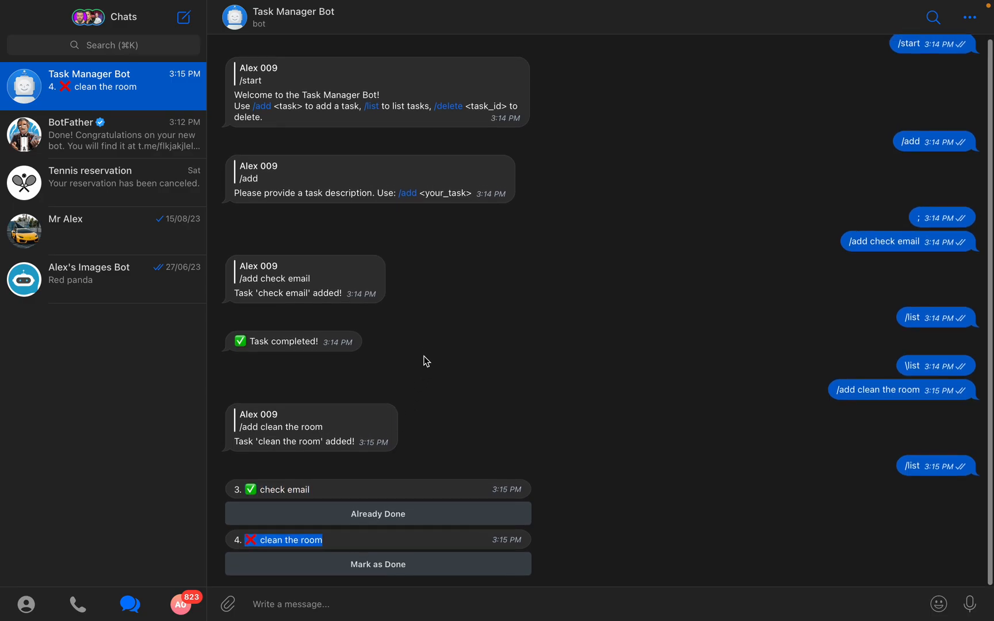
text(/d)
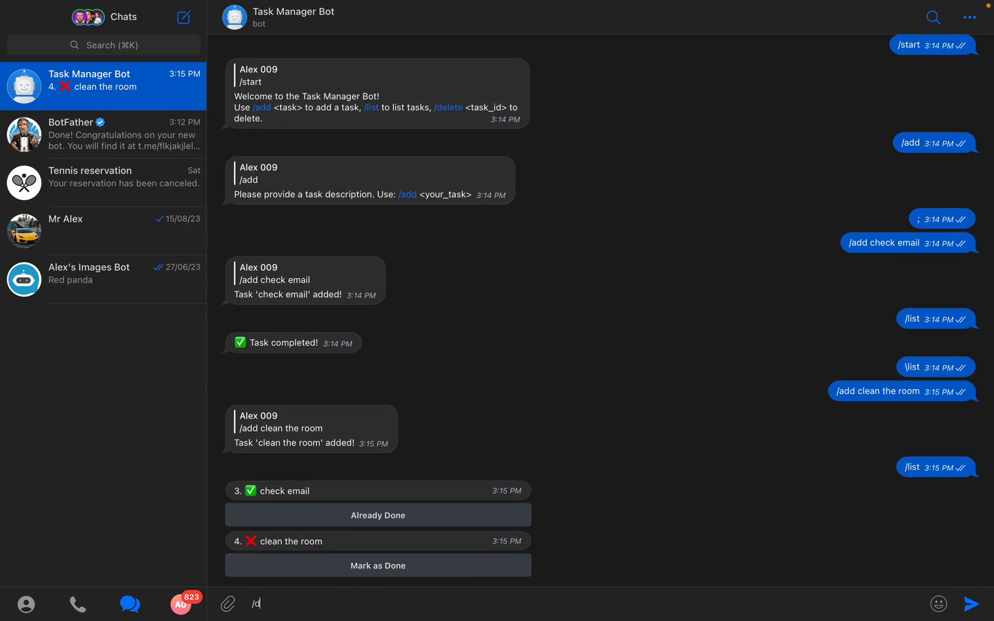
key(Return)
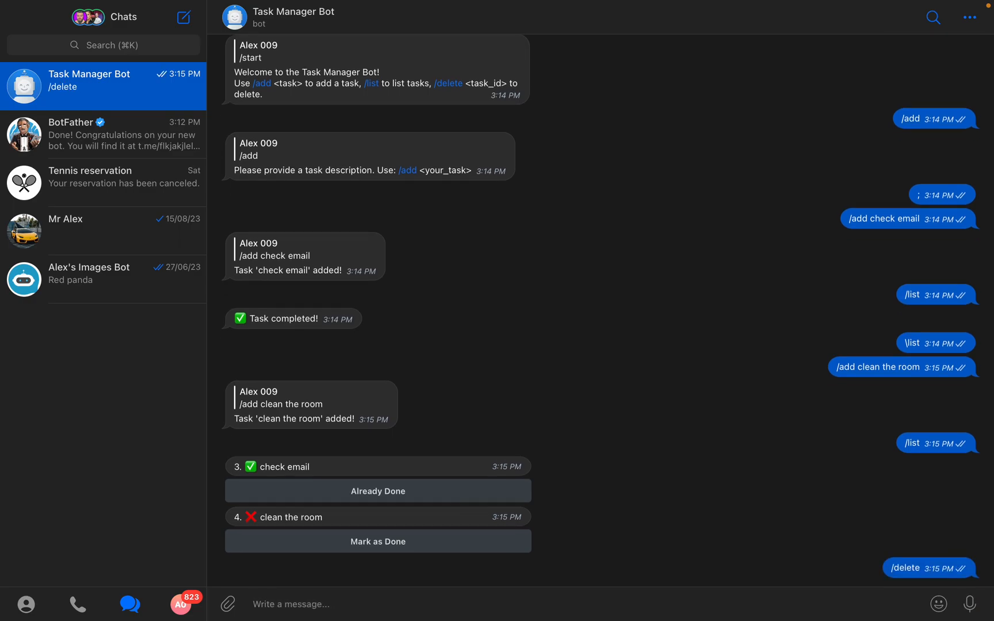
mouse_move(498, 598)
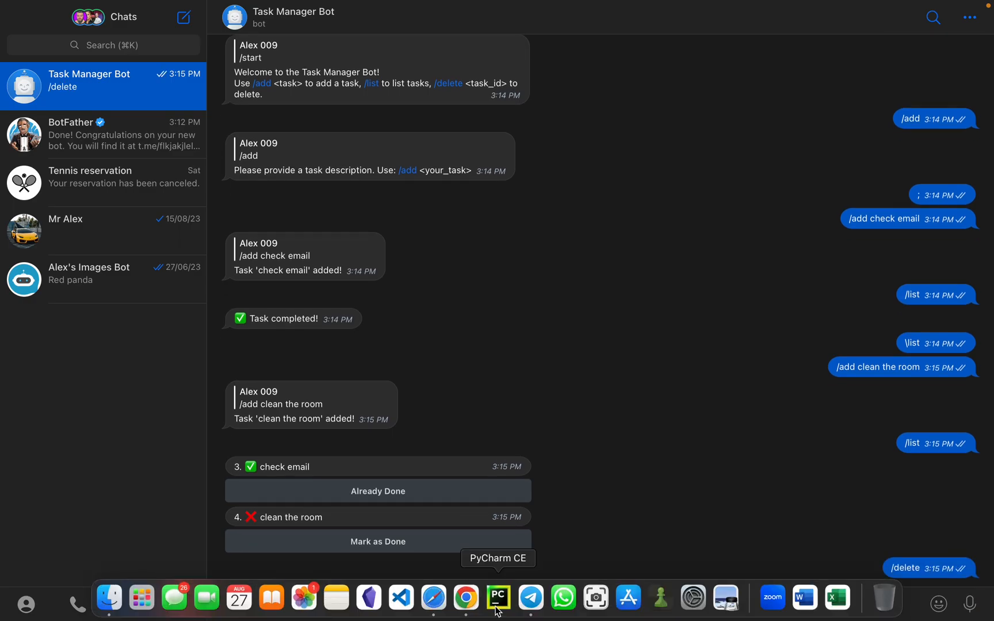
Restart the crashed script in PyCharm and send /delete clean the room from Telegram.
click(498, 598)
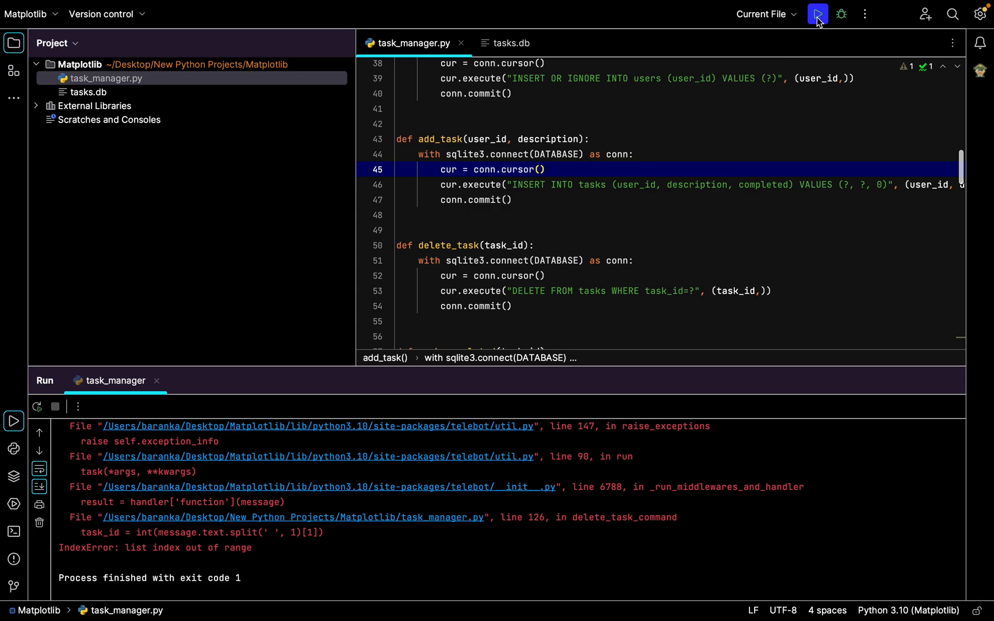
click(817, 14)
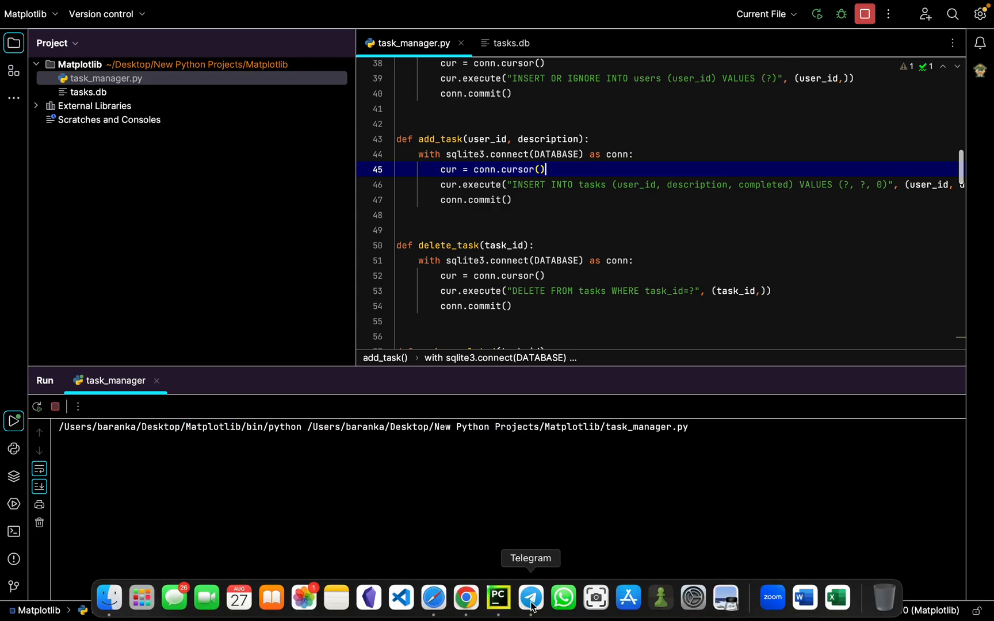
click(530, 597)
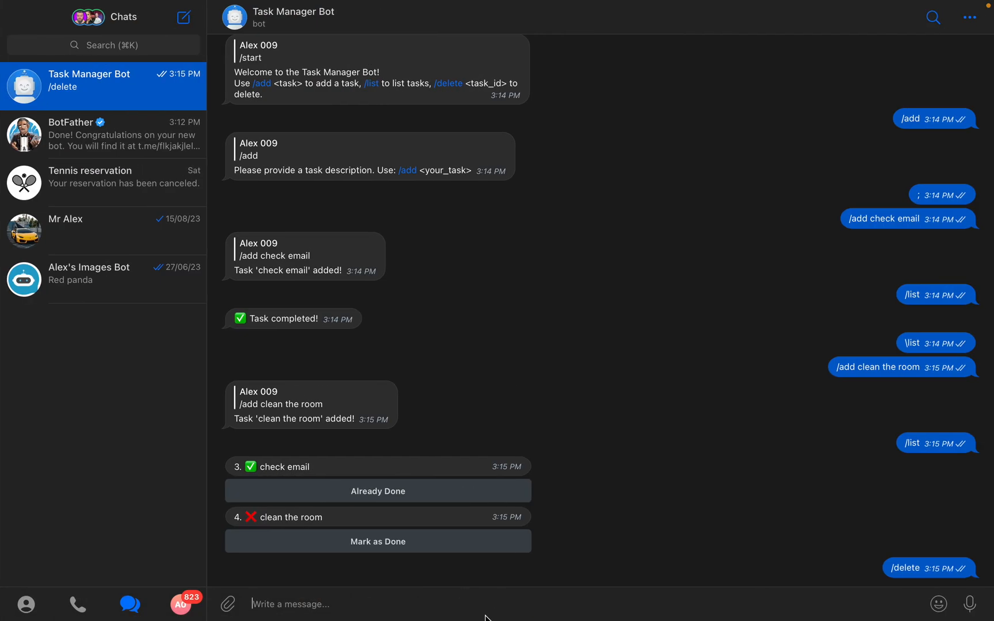
text(/de)
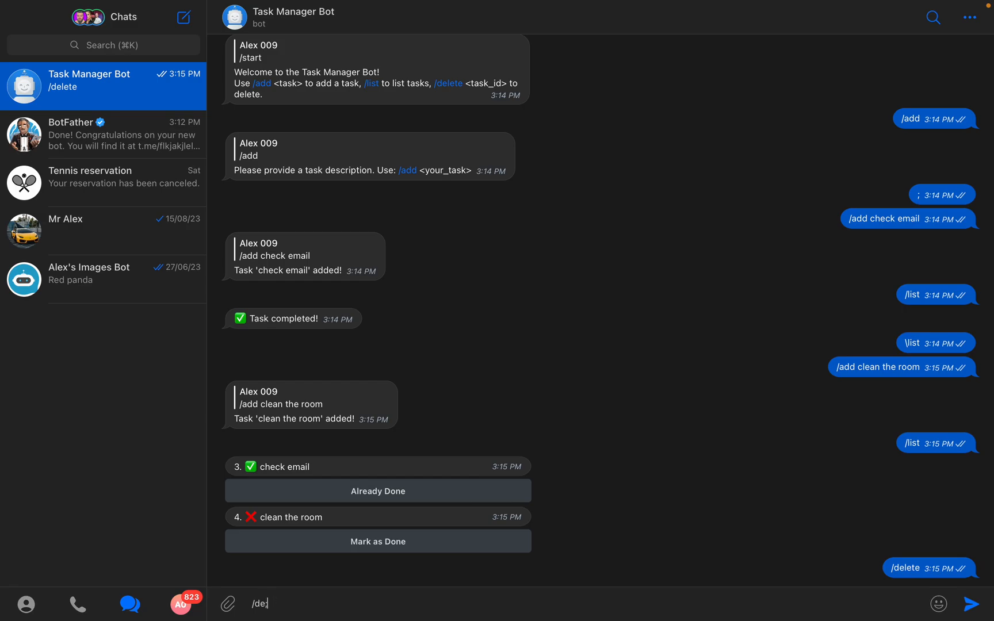
text(lete)
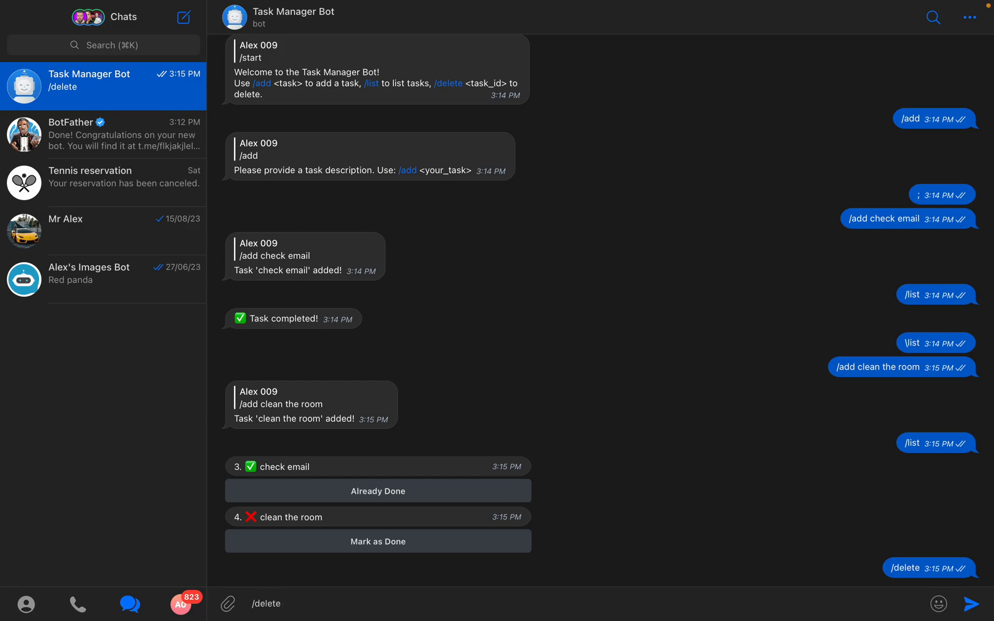
text(clean th)
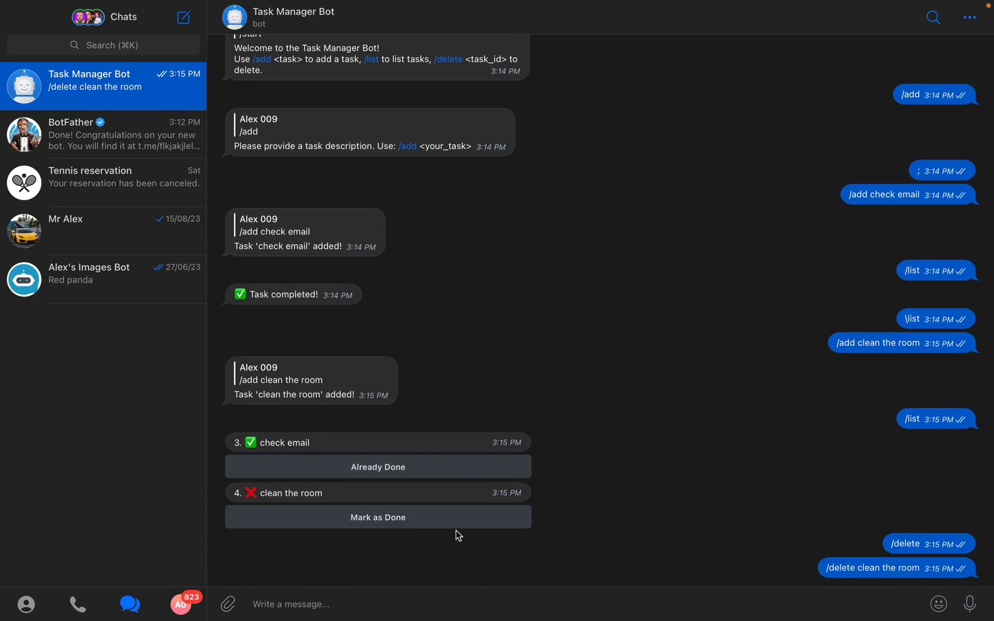
mouse_move(426, 619)
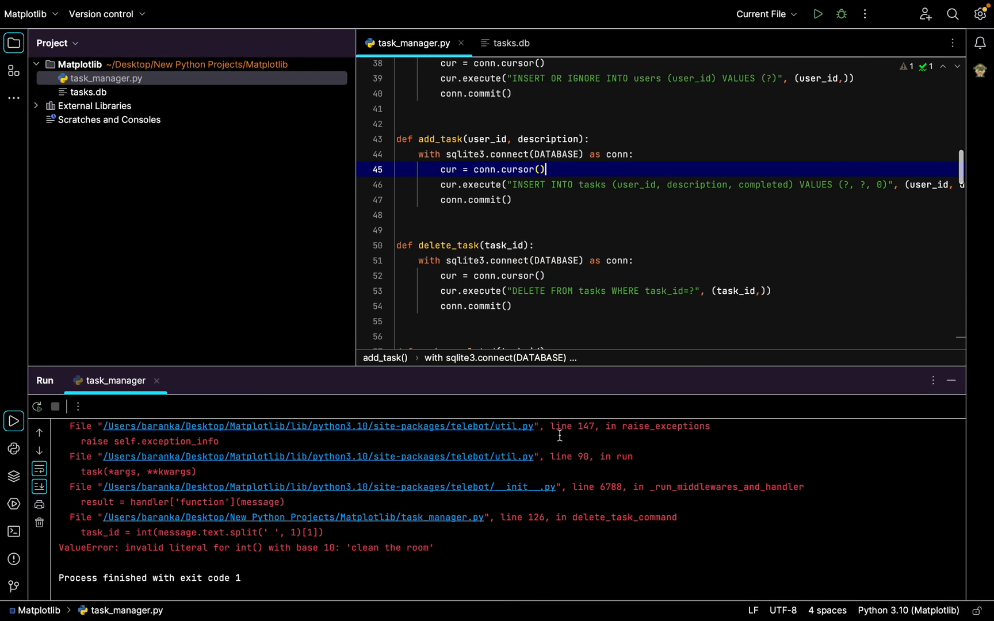
Back in the Telegram chat, mark 'clean the room' as done.
click(817, 14)
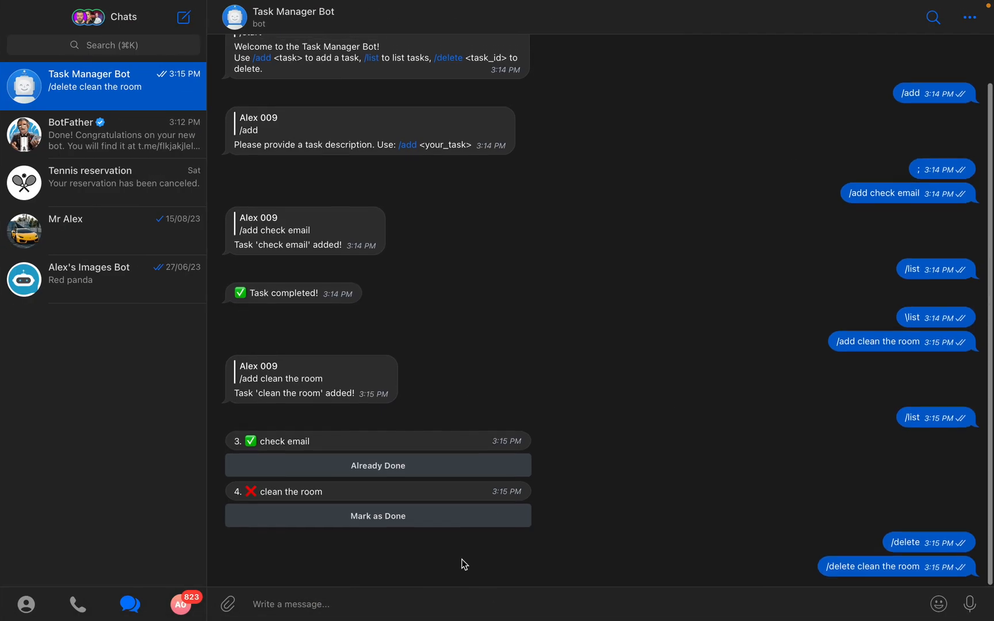
mouse_move(428, 248)
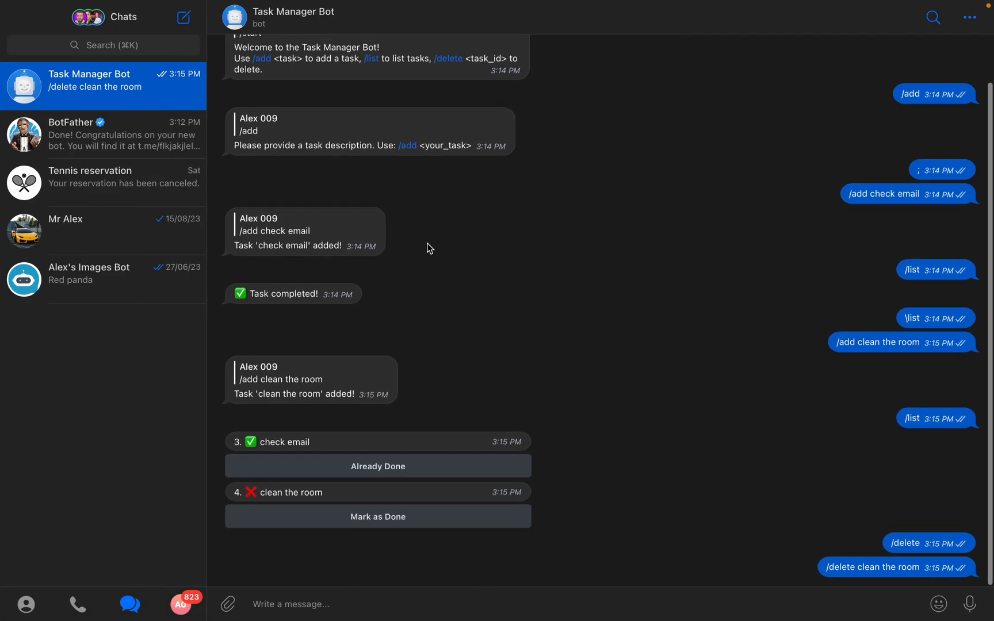
scroll(up, 3)
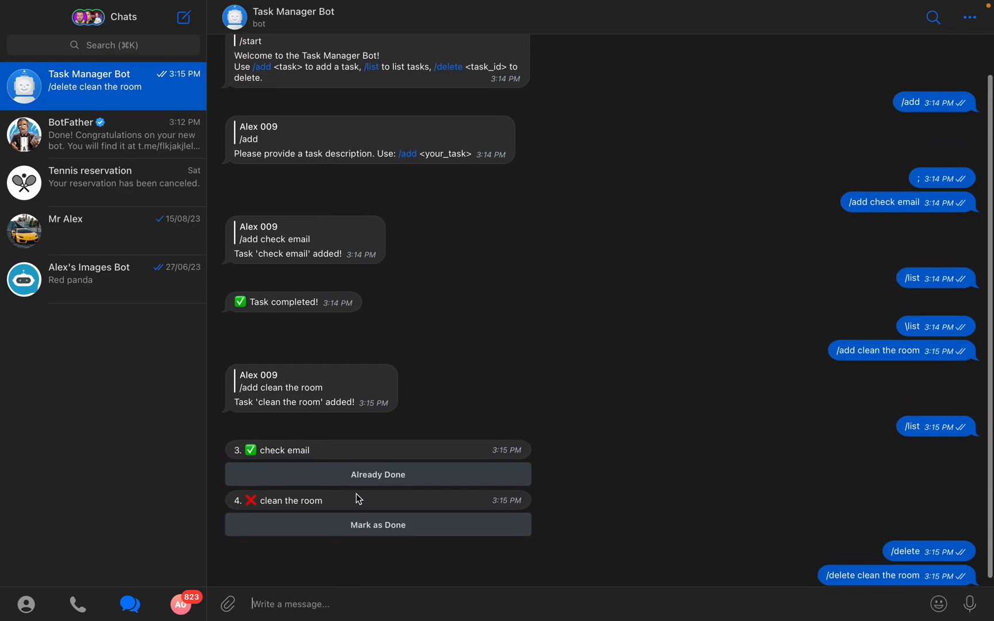
click(377, 525)
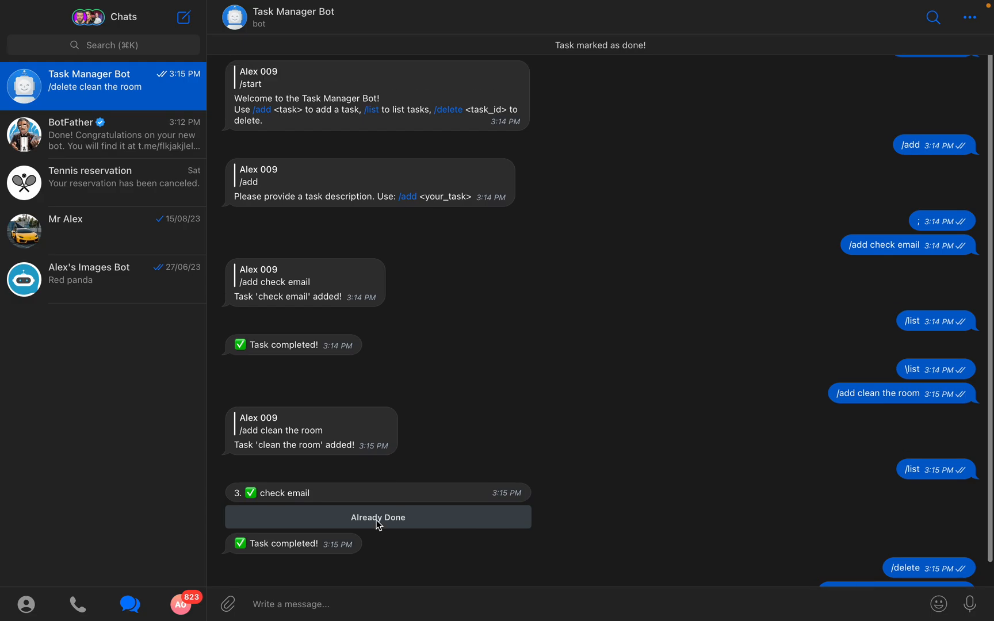
mouse_move(496, 595)
text(\)
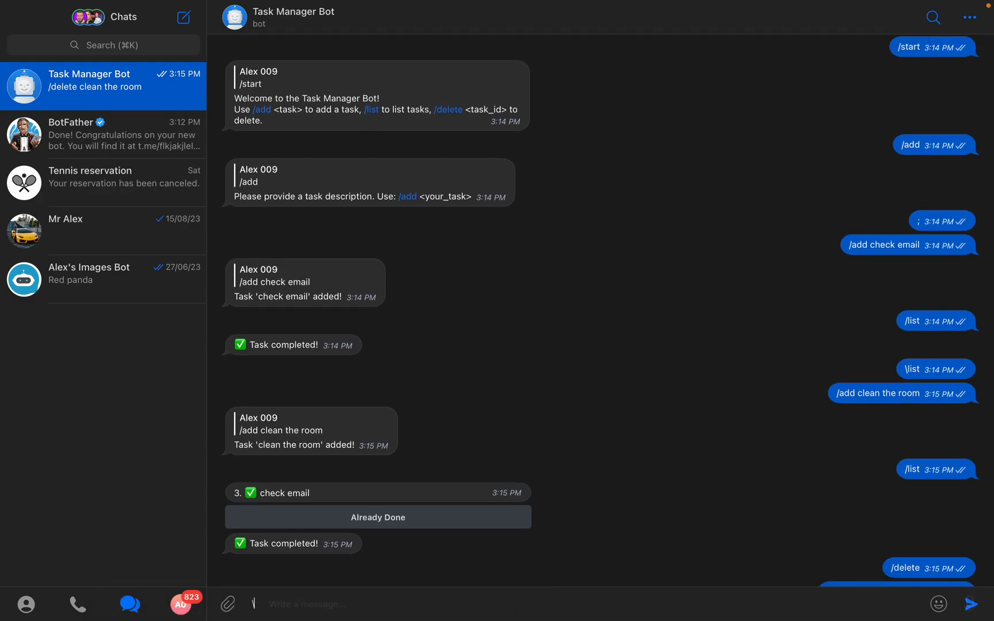
scroll(down, 3)
text(list)
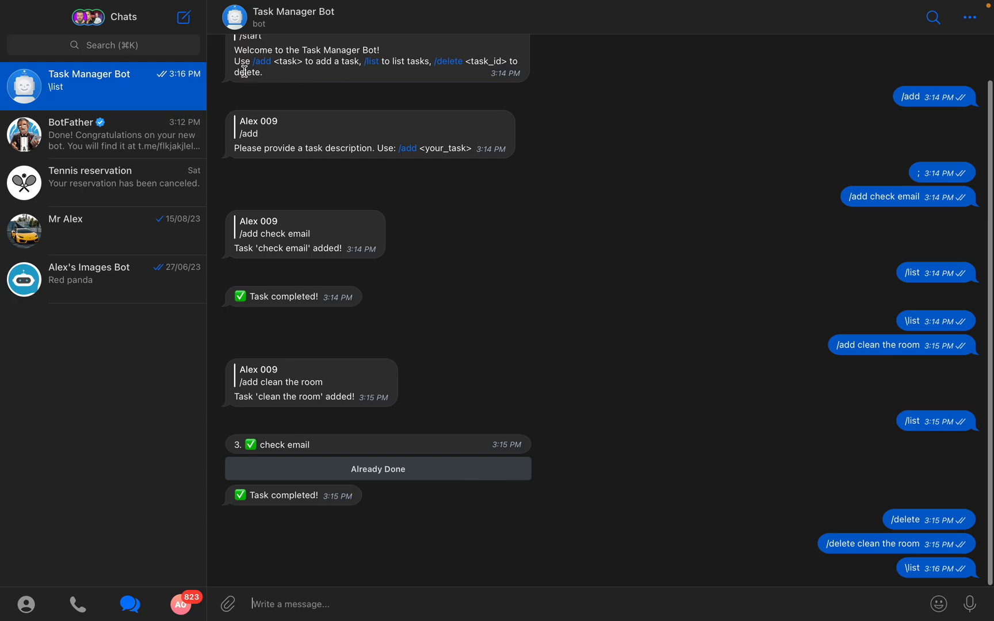
mouse_move(357, 59)
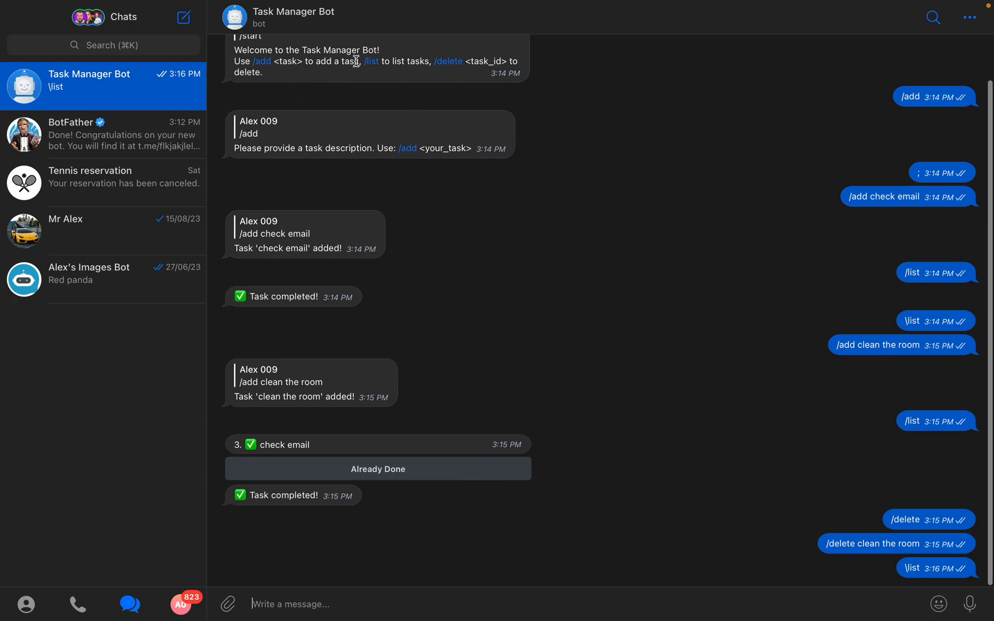
mouse_move(433, 597)
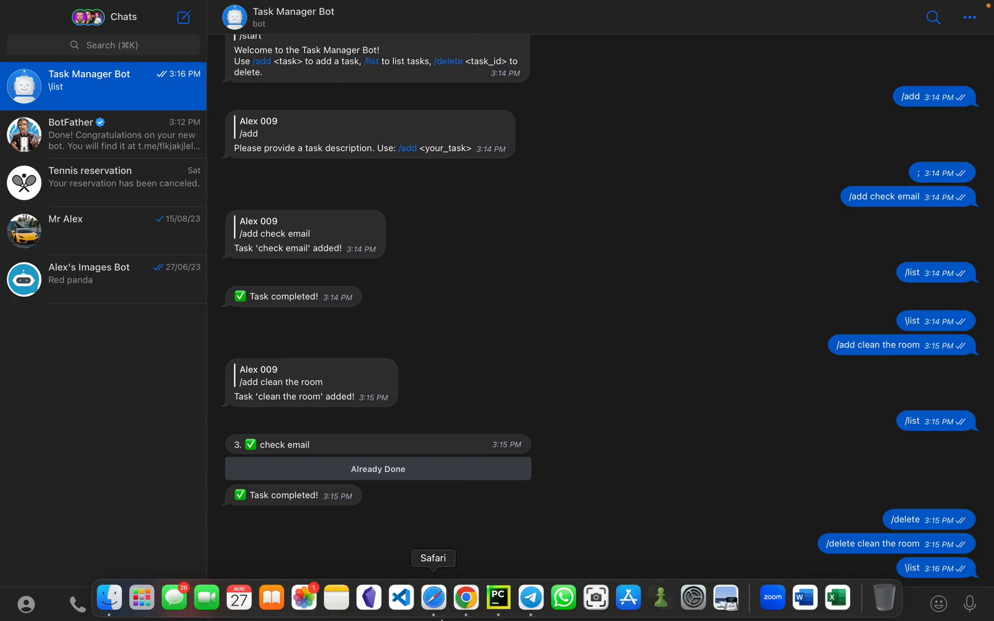
click(498, 597)
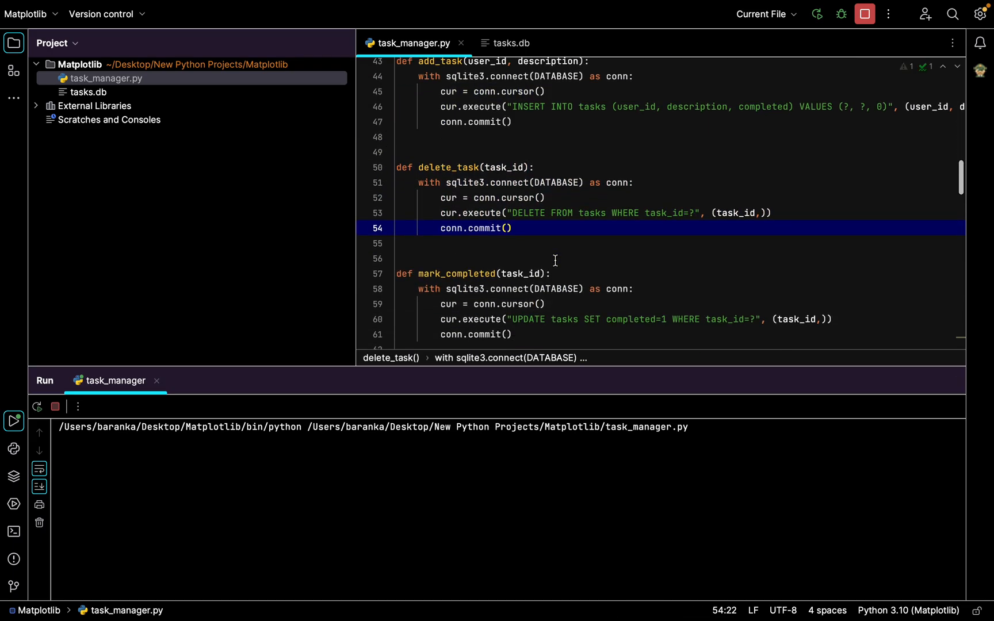
scroll(down, 3)
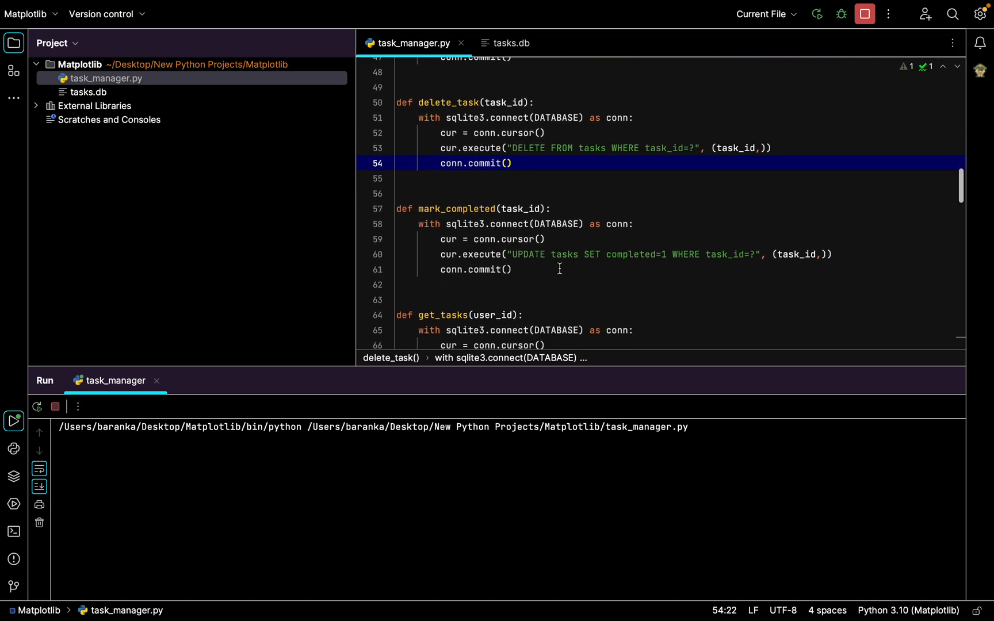
click(549, 254)
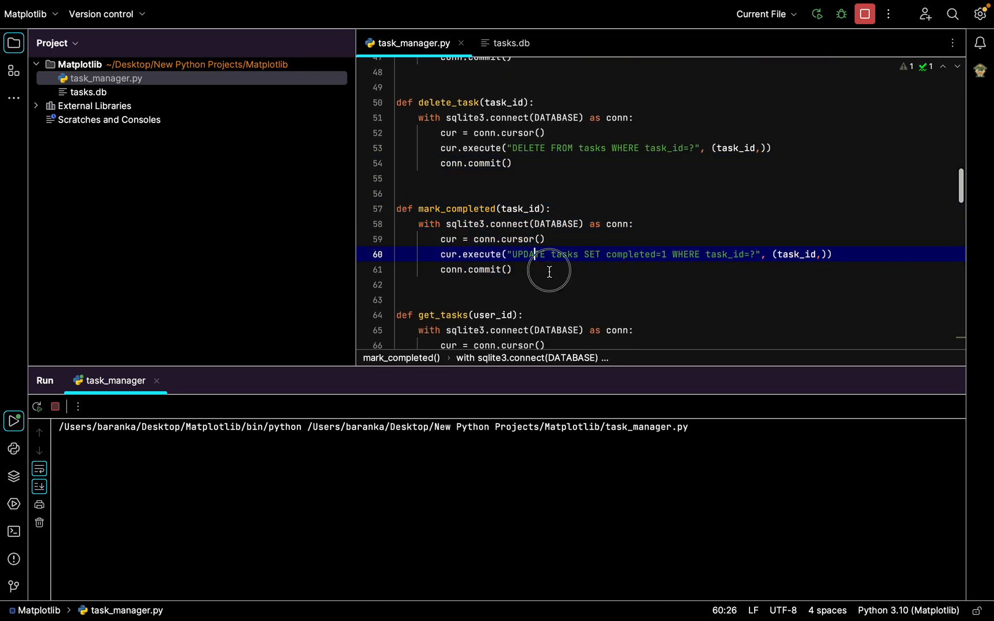
click(633, 225)
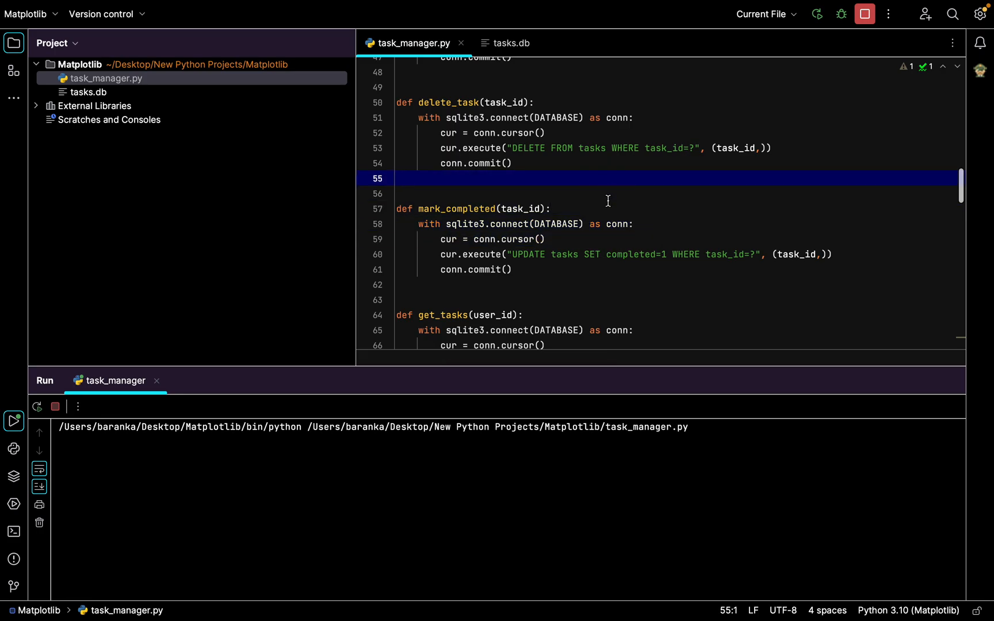
scroll(down, 3)
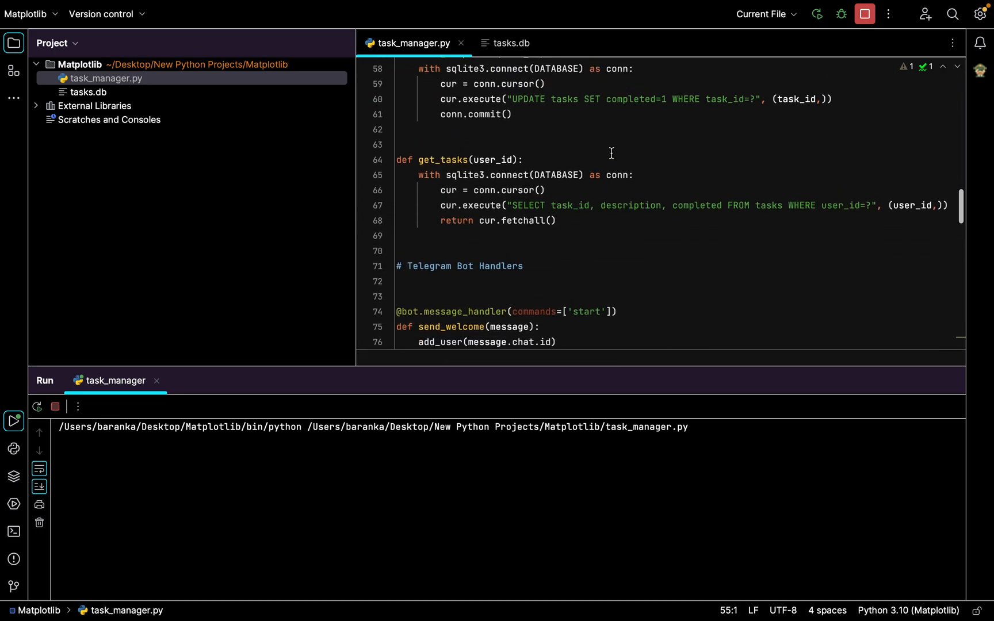
click(558, 221)
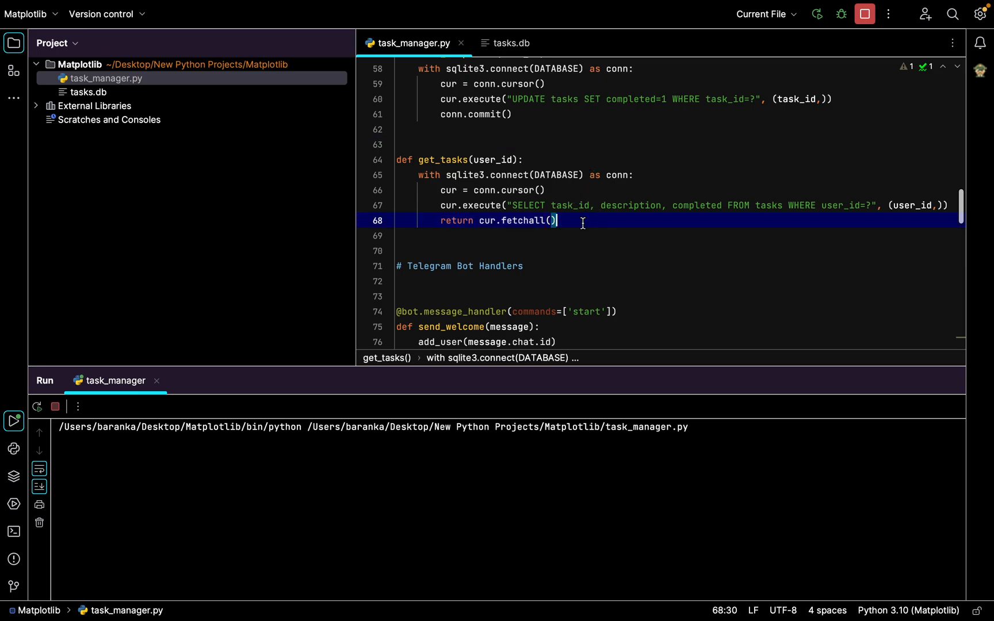
click(573, 204)
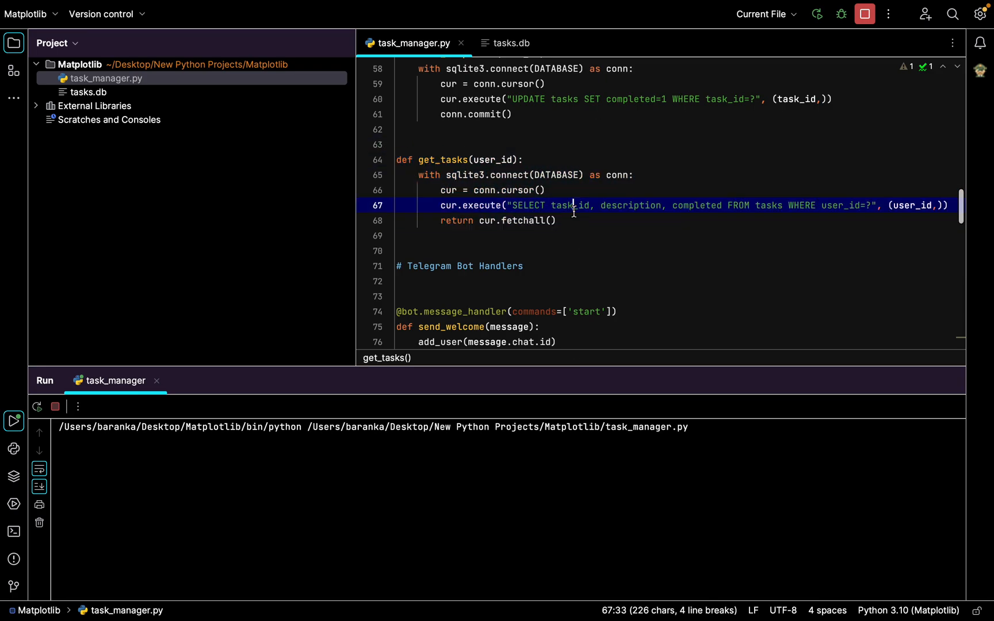
click(564, 221)
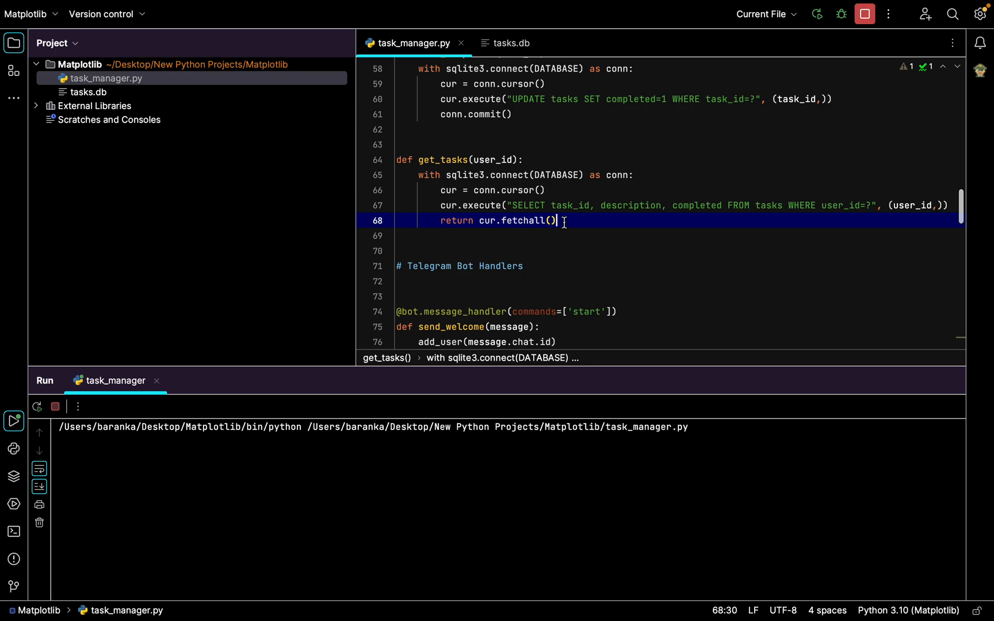
scroll(down, 3)
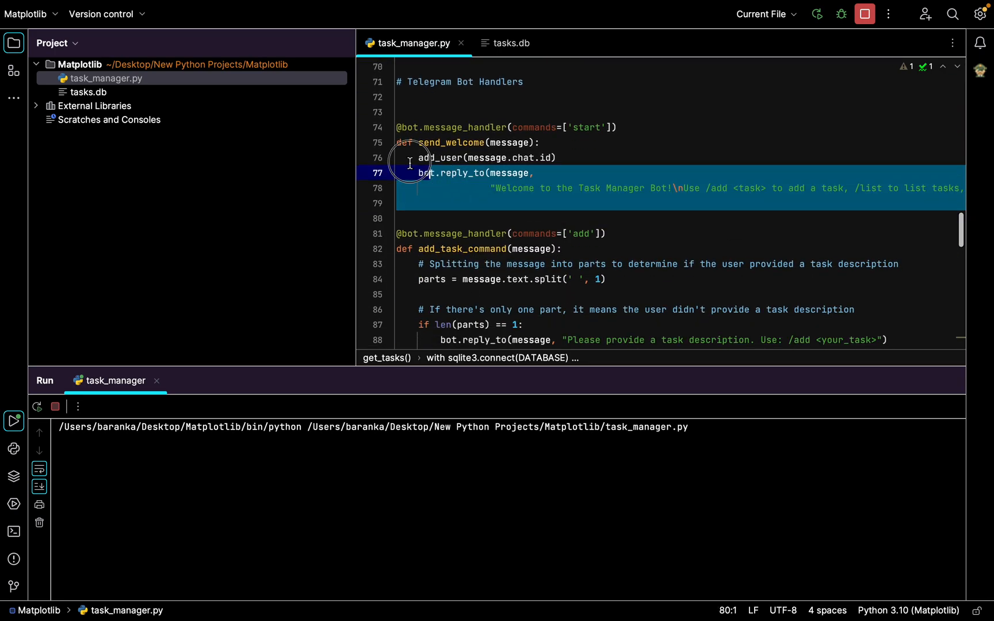
click(567, 172)
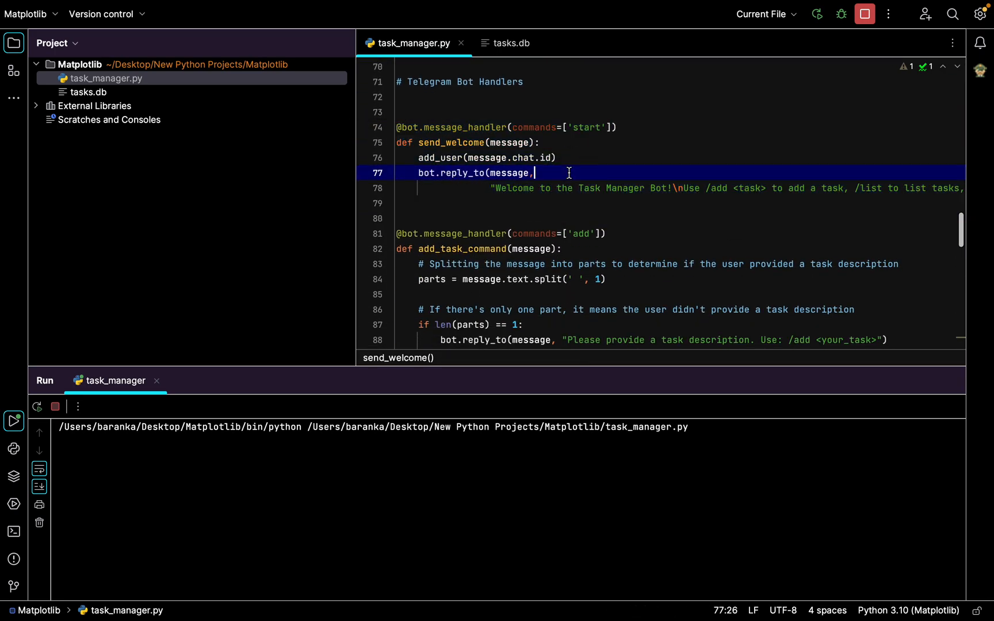
click(616, 126)
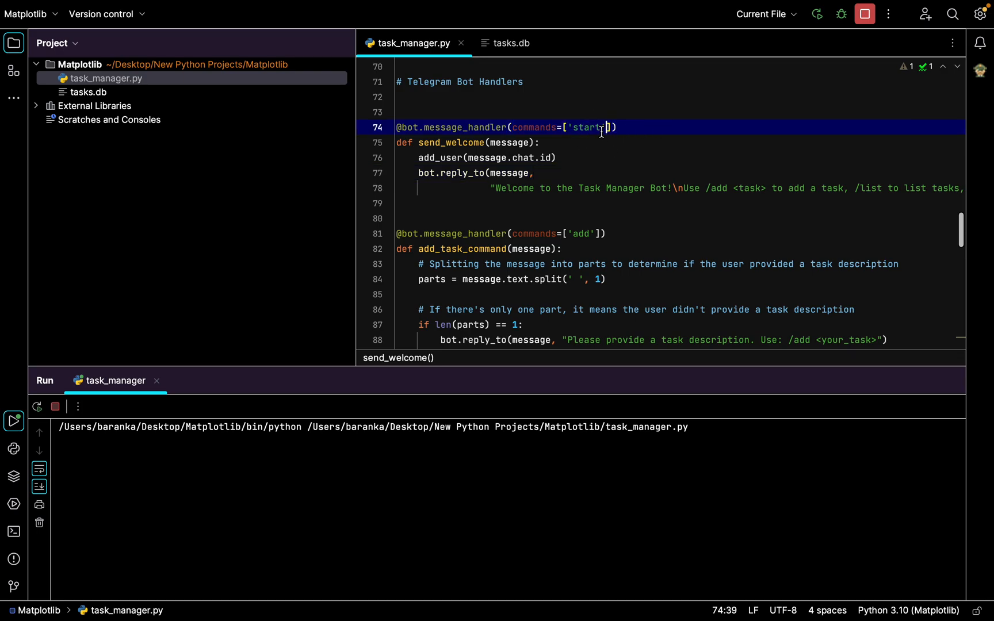
mouse_move(530, 597)
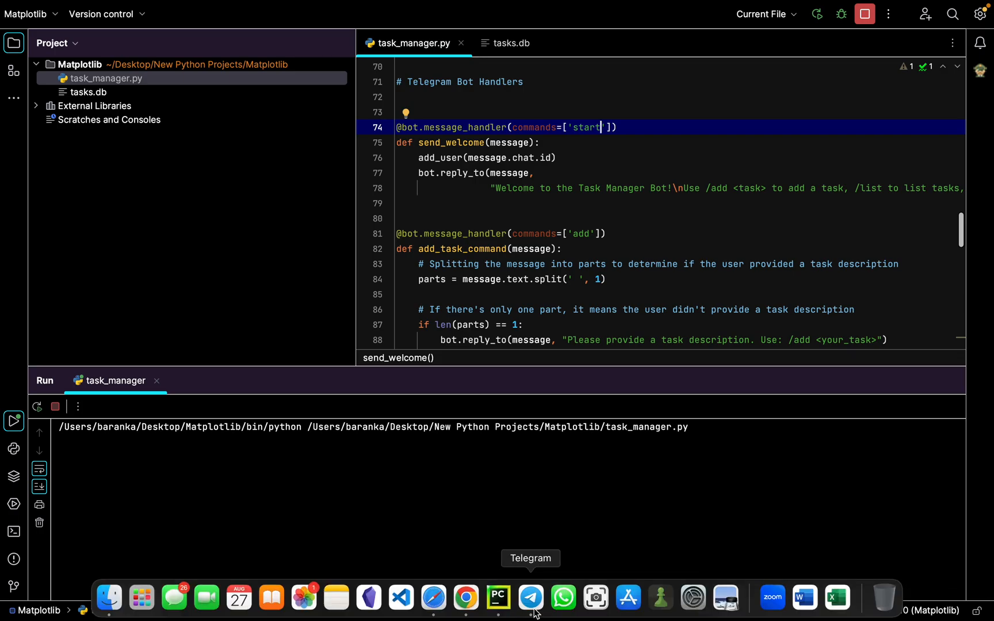
click(530, 597)
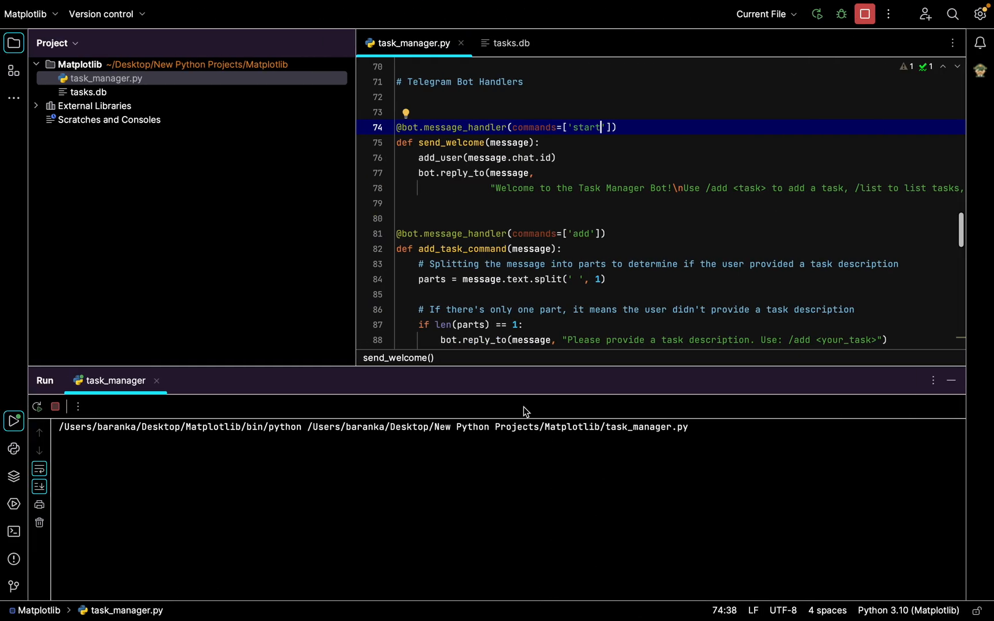
click(574, 181)
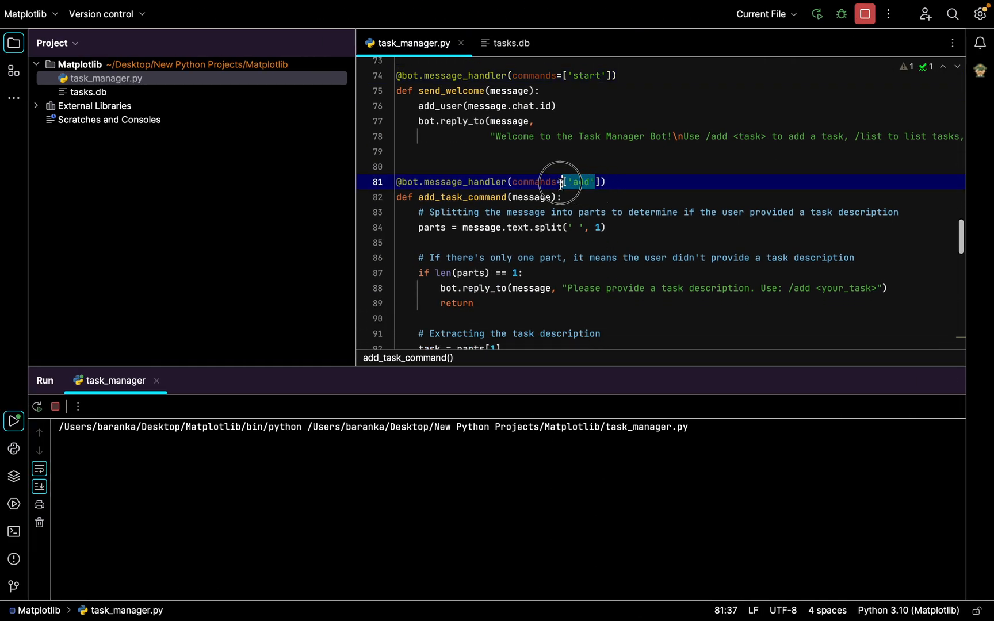
scroll(down, 3)
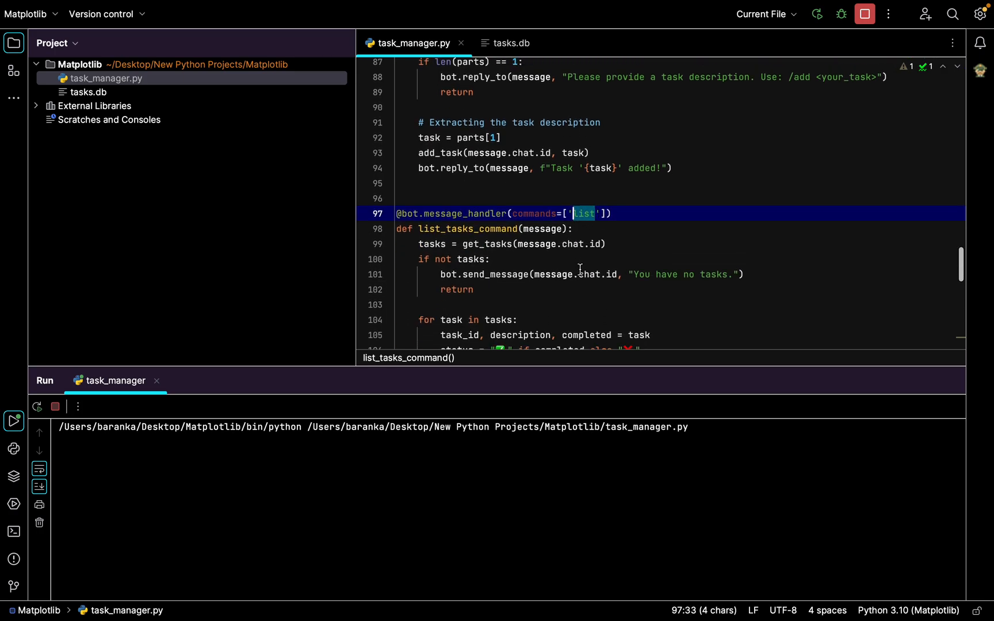
scroll(down, 3)
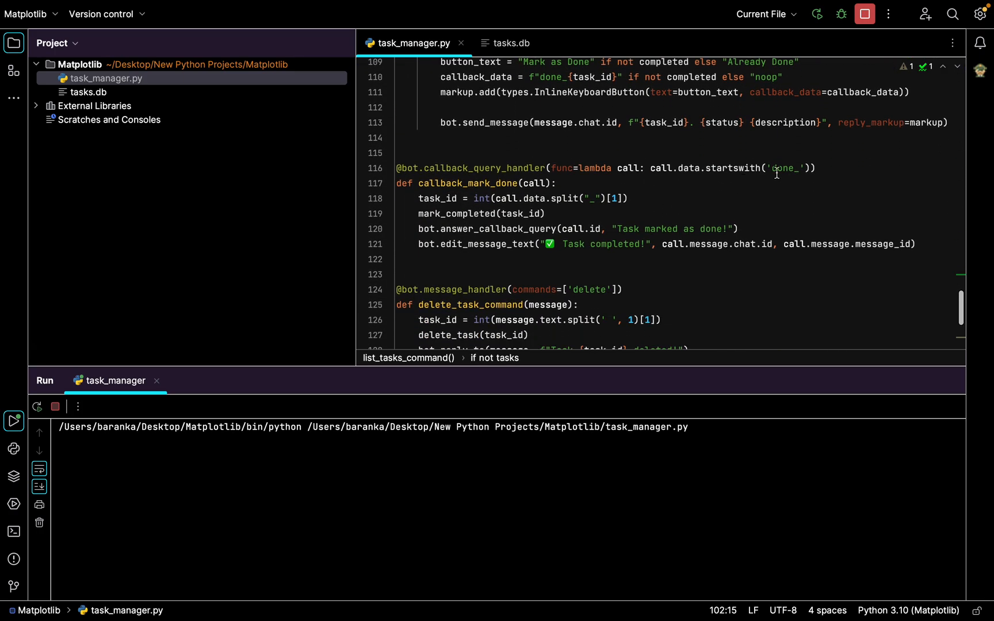
scroll(down, 3)
text(set)
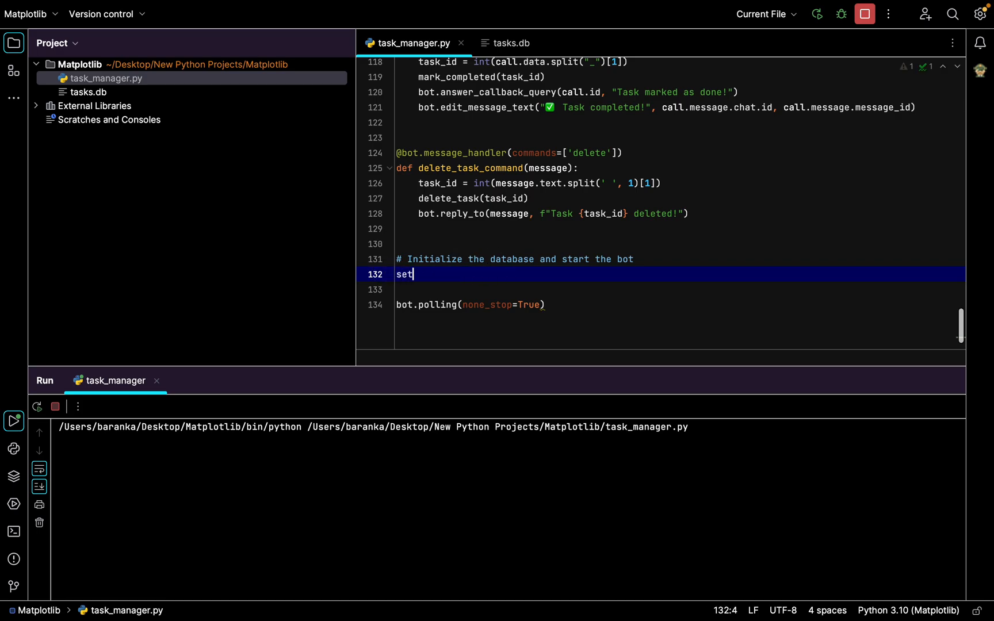
Complete the setup_database() call on line 132 via autocomplete, before bot.polling.
text(up)
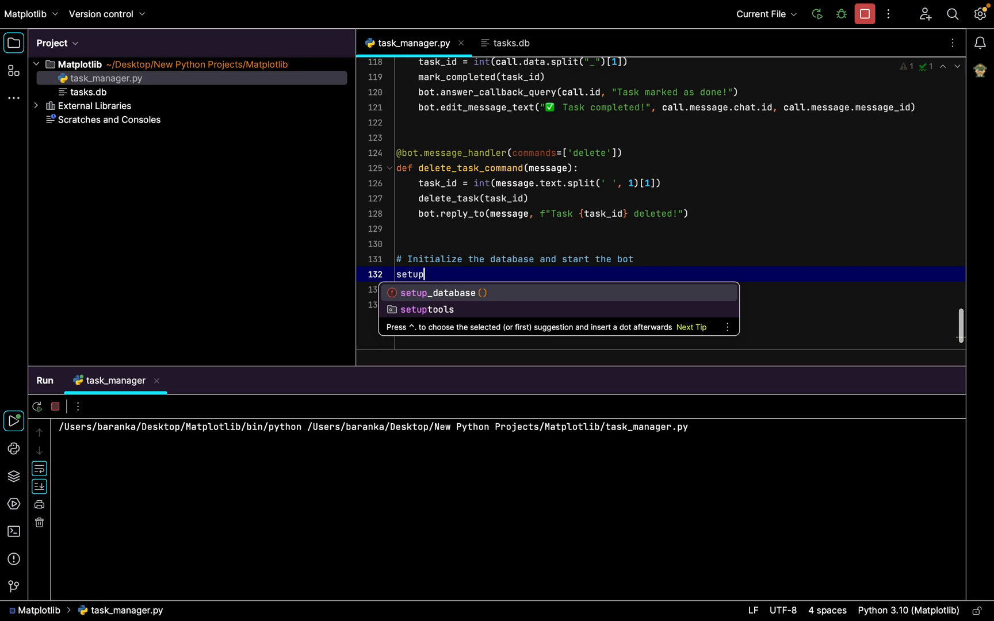
click(441, 292)
text(bot.polling(none_stop=True))
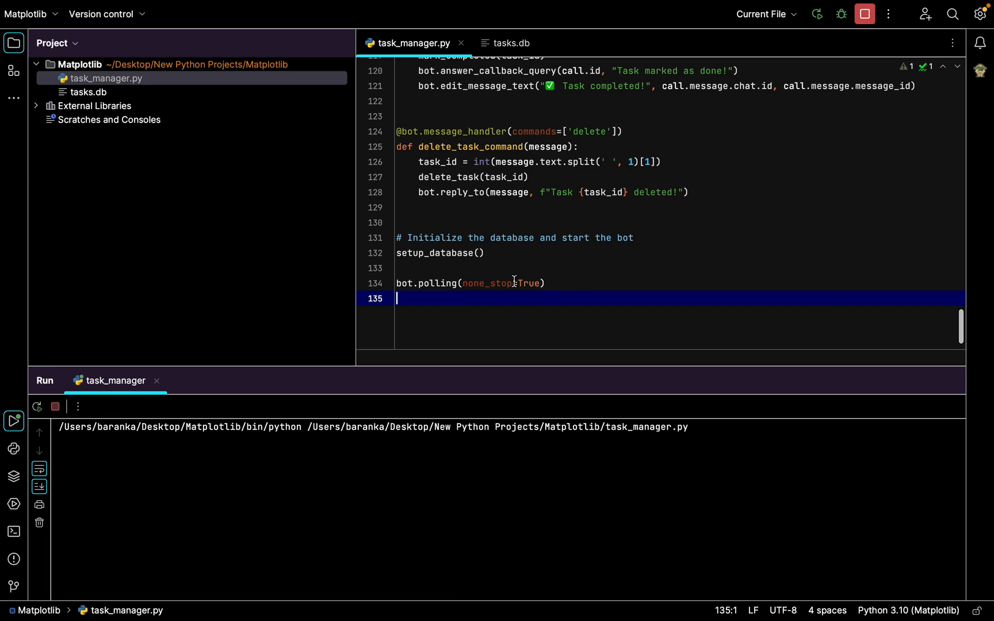
mouse_move(669, 273)
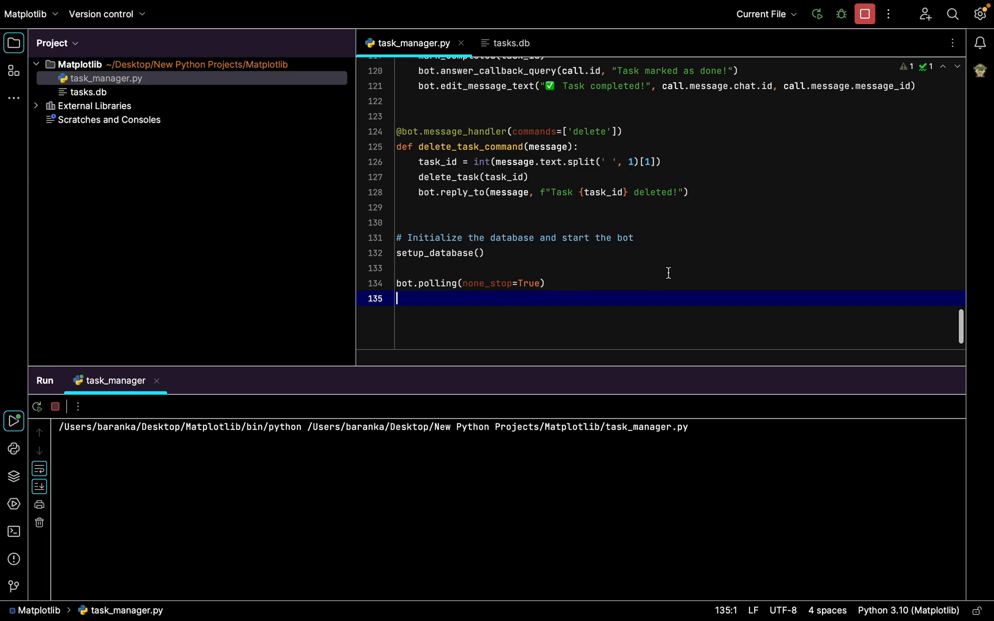
mouse_move(653, 151)
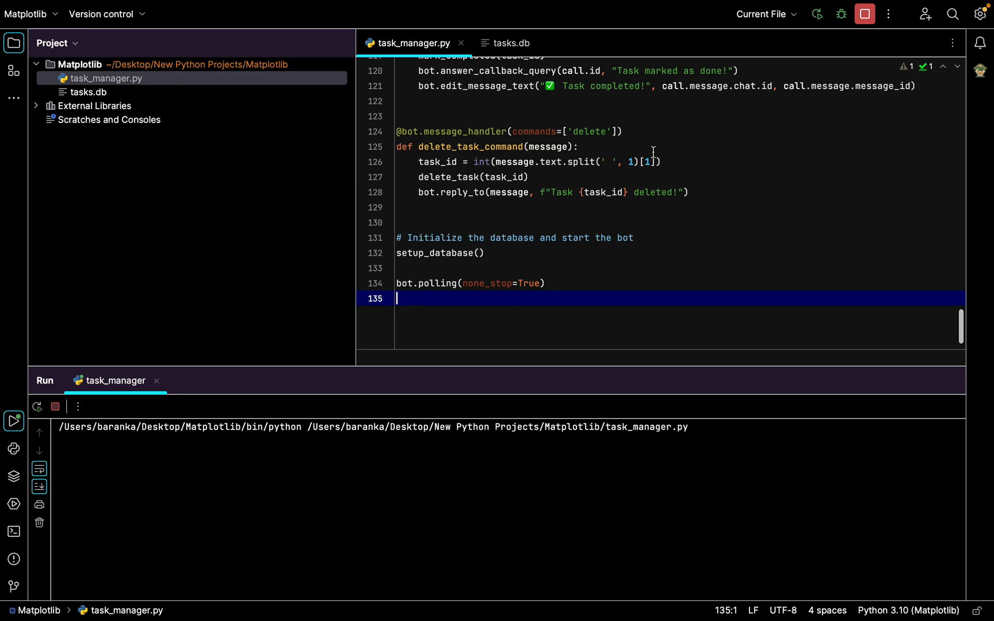
mouse_move(514, 325)
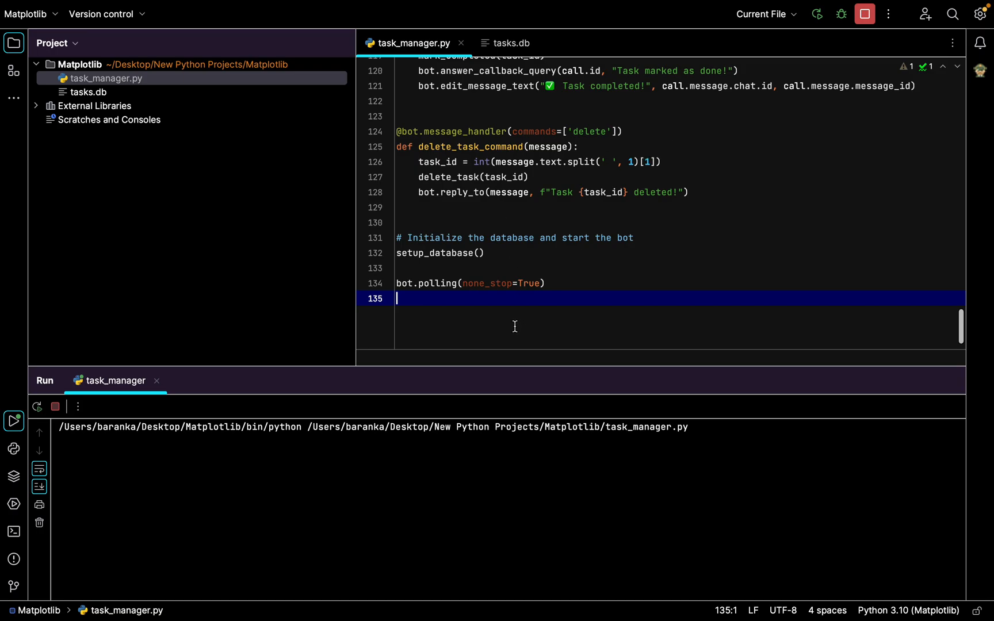
mouse_move(508, 161)
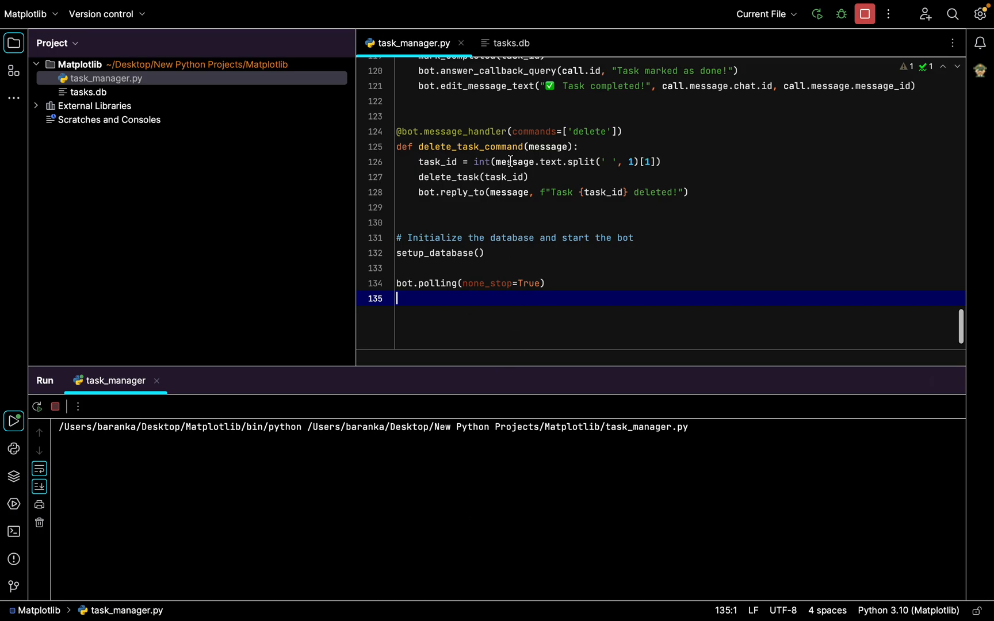
mouse_move(600, 246)
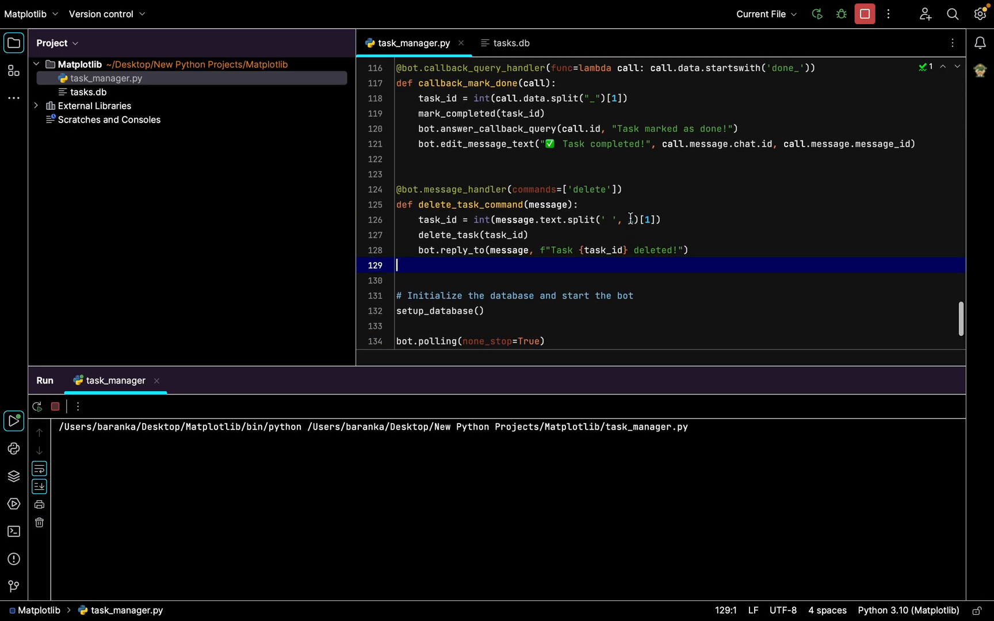
scroll(up, 3)
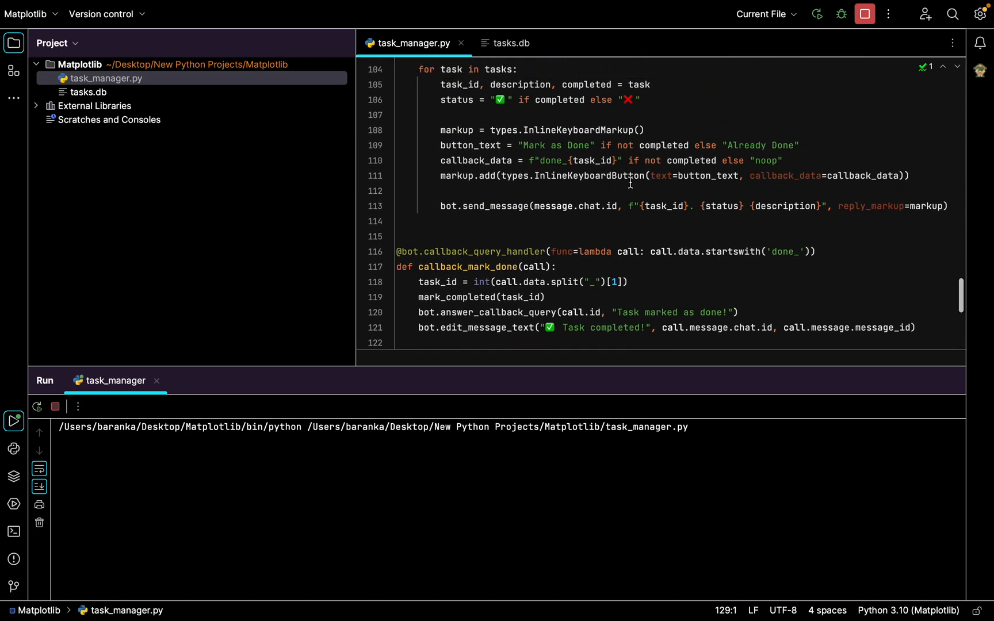
scroll(up, 3)
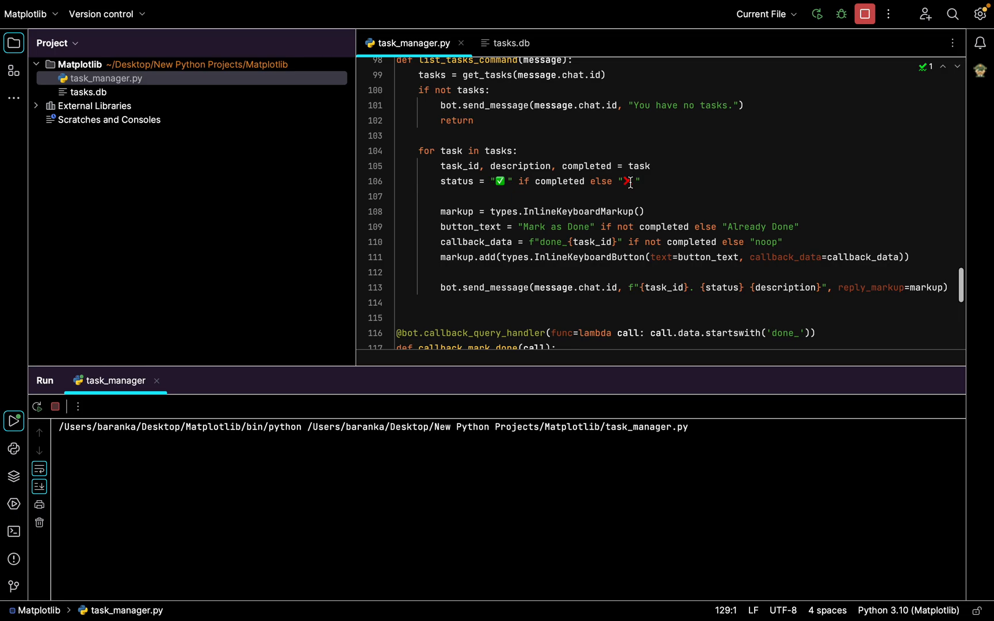
scroll(up, 3)
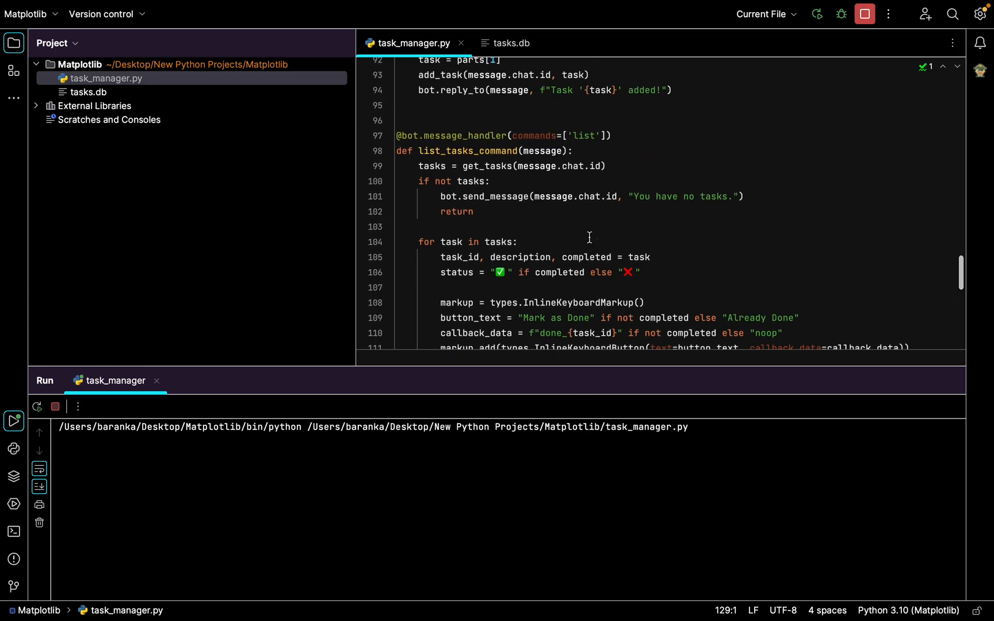
scroll(up, 3)
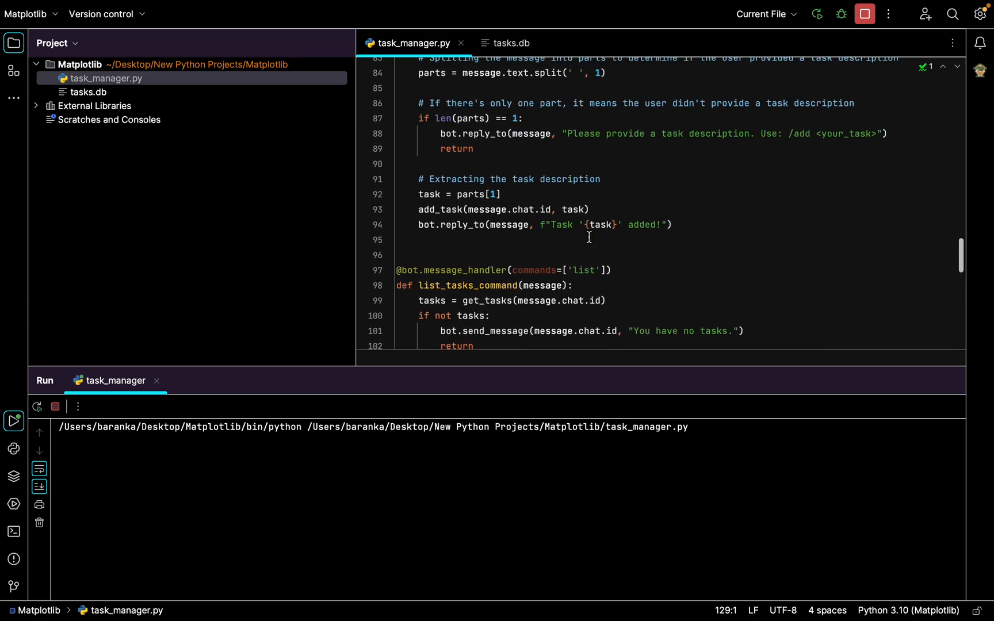
scroll(up, 3)
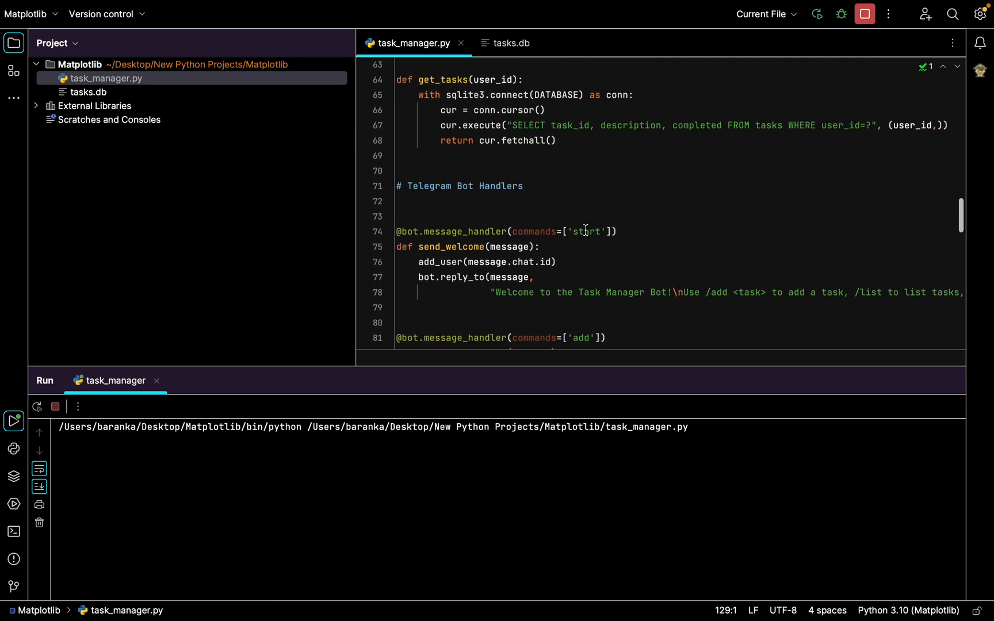